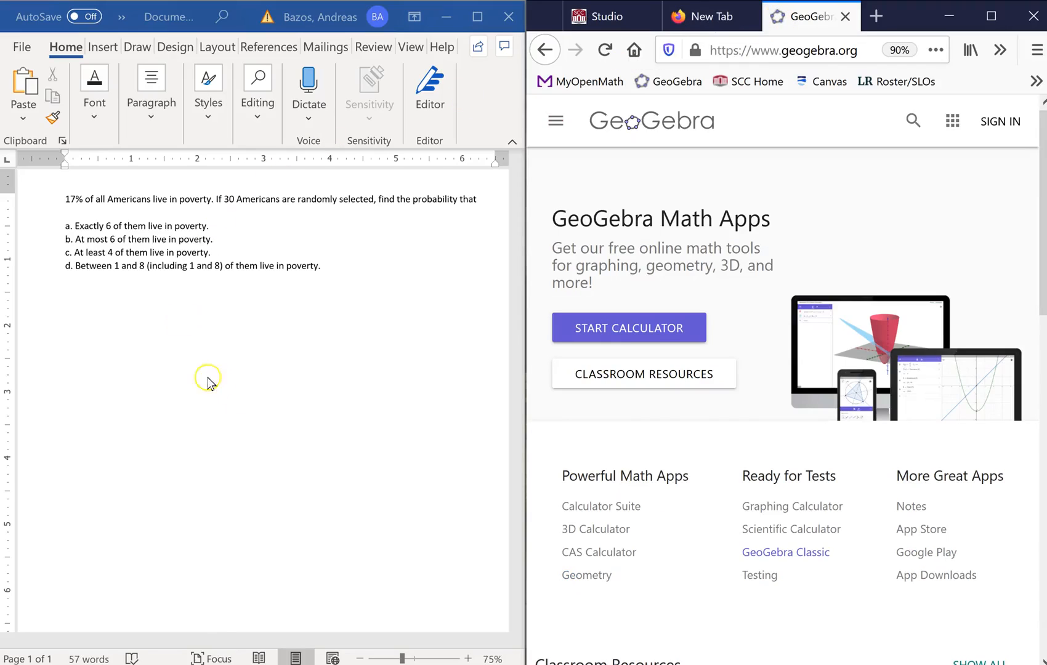
{"action": "mouse_move", "coordinate": [213, 375]}
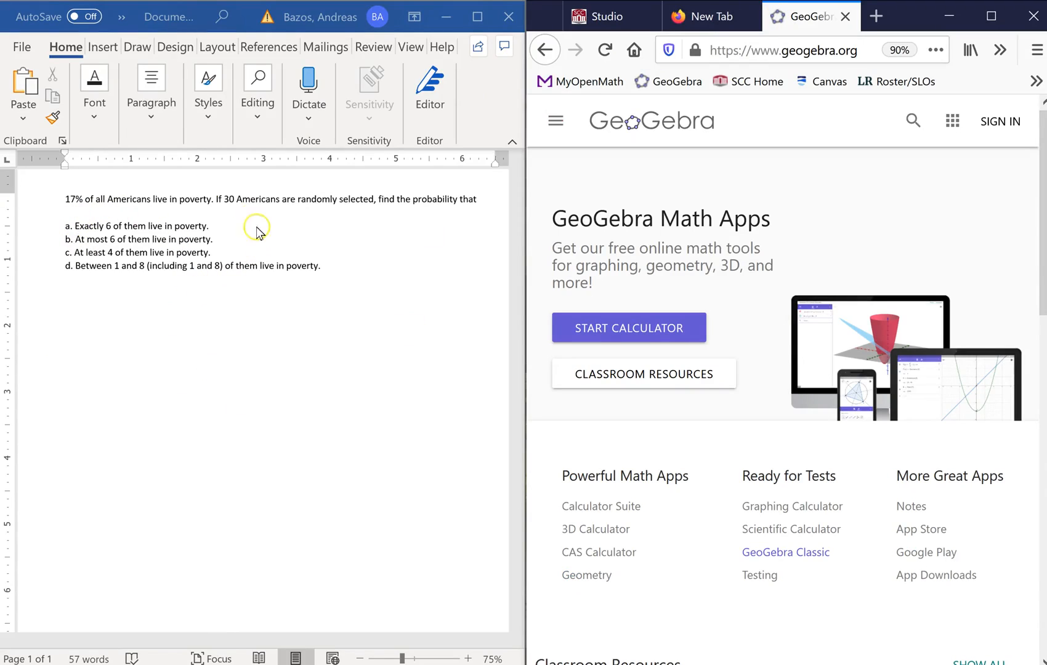
{"action": "mouse_move", "coordinate": [60, 216]}
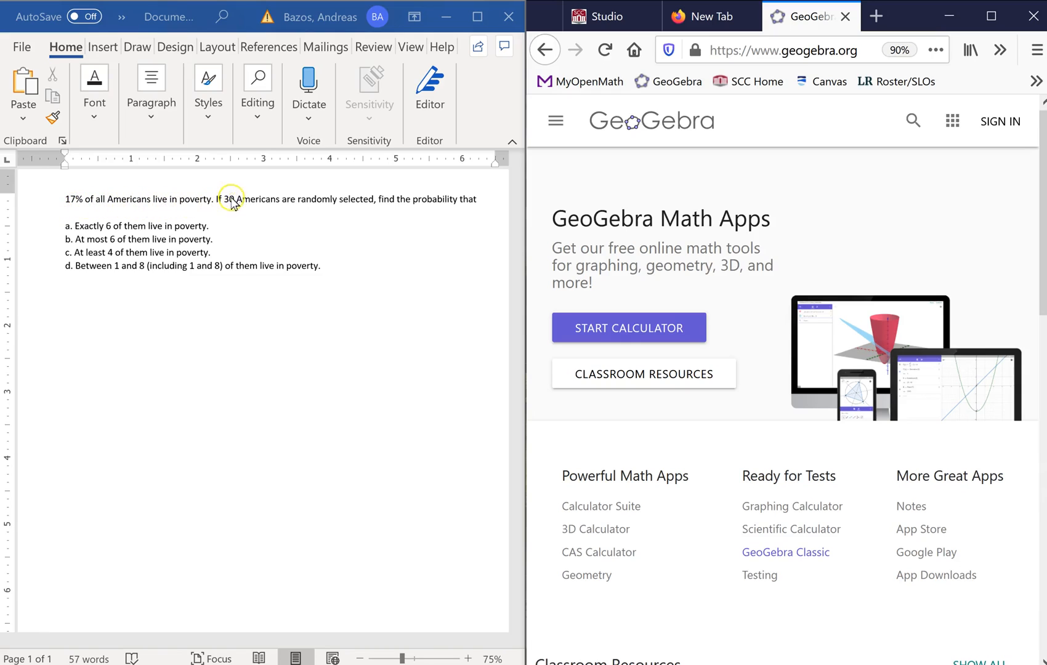
{"action": "mouse_move", "coordinate": [298, 207]}
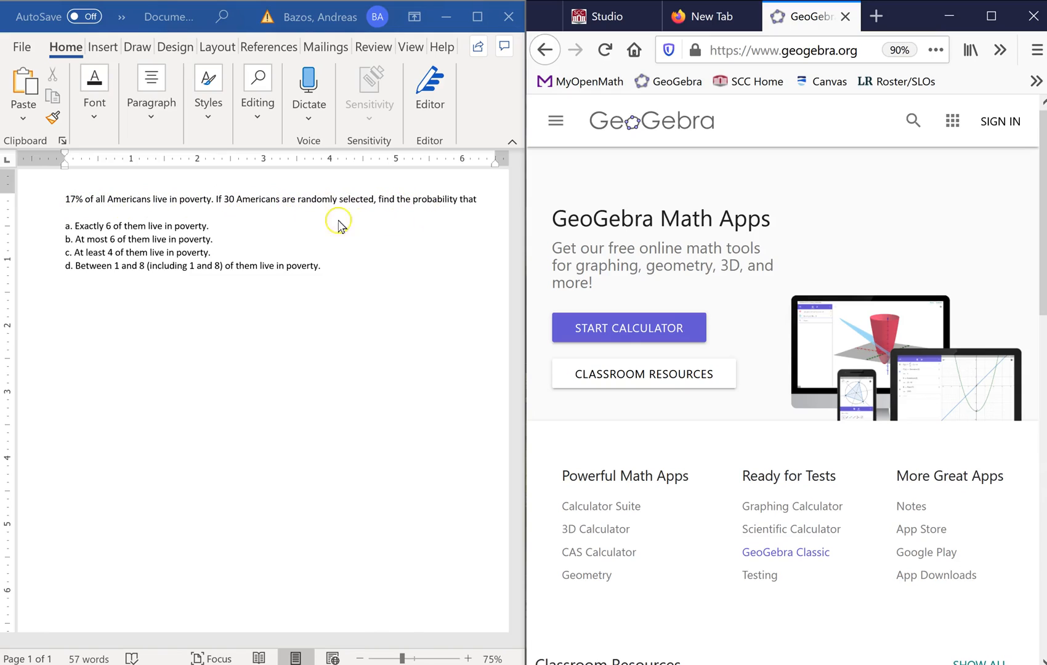
{"action": "mouse_move", "coordinate": [154, 239]}
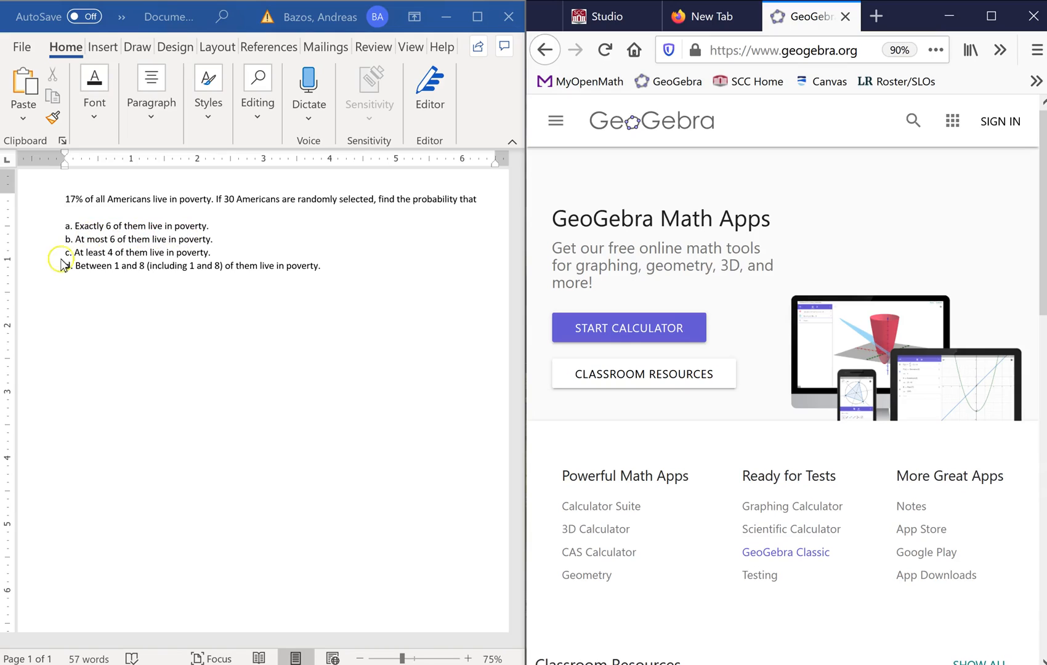
{"action": "mouse_move", "coordinate": [79, 279]}
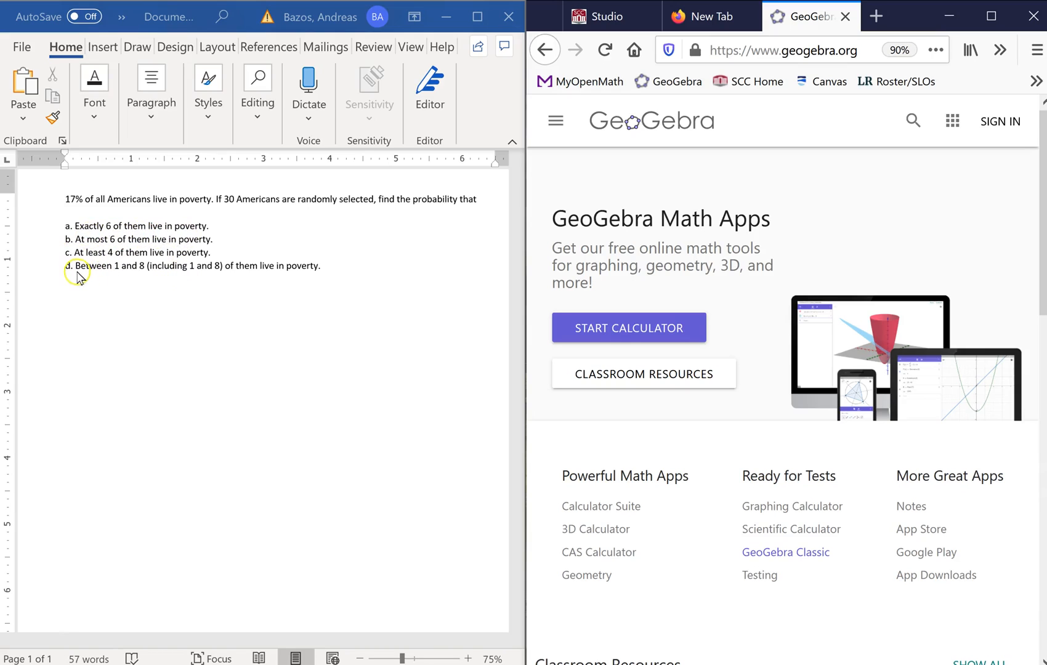
{"action": "mouse_move", "coordinate": [189, 276]}
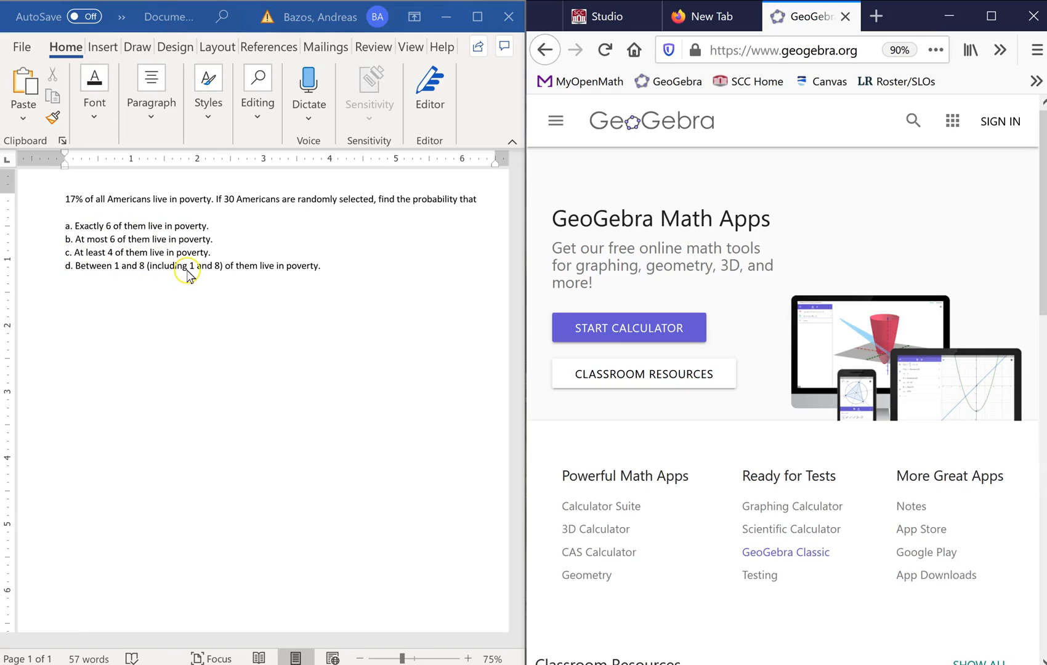
{"action": "mouse_move", "coordinate": [275, 273]}
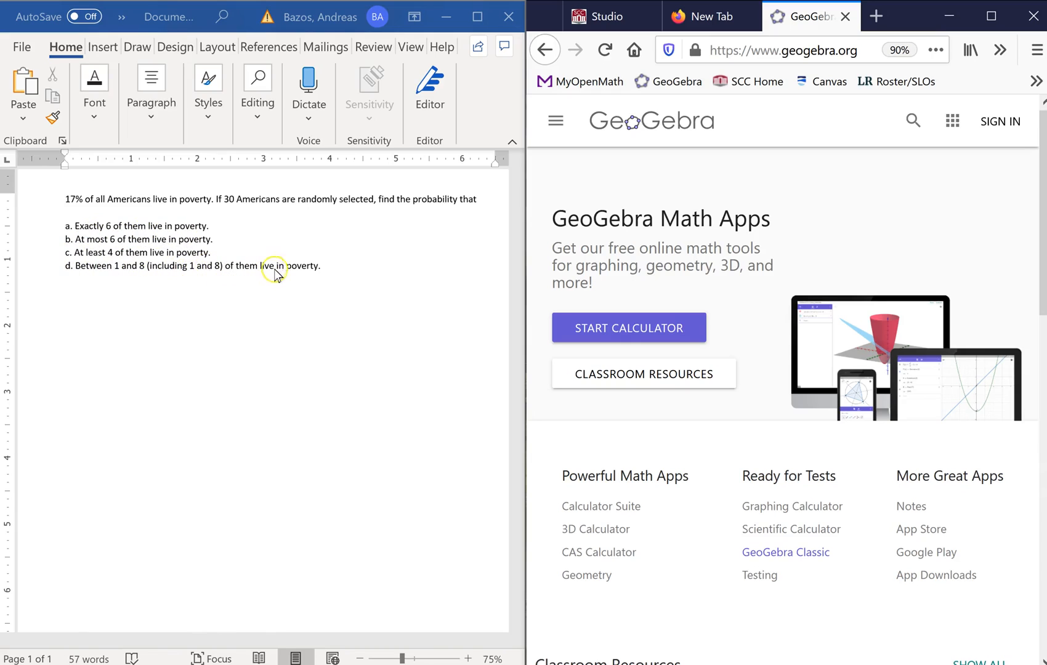
{"action": "mouse_move", "coordinate": [211, 237]}
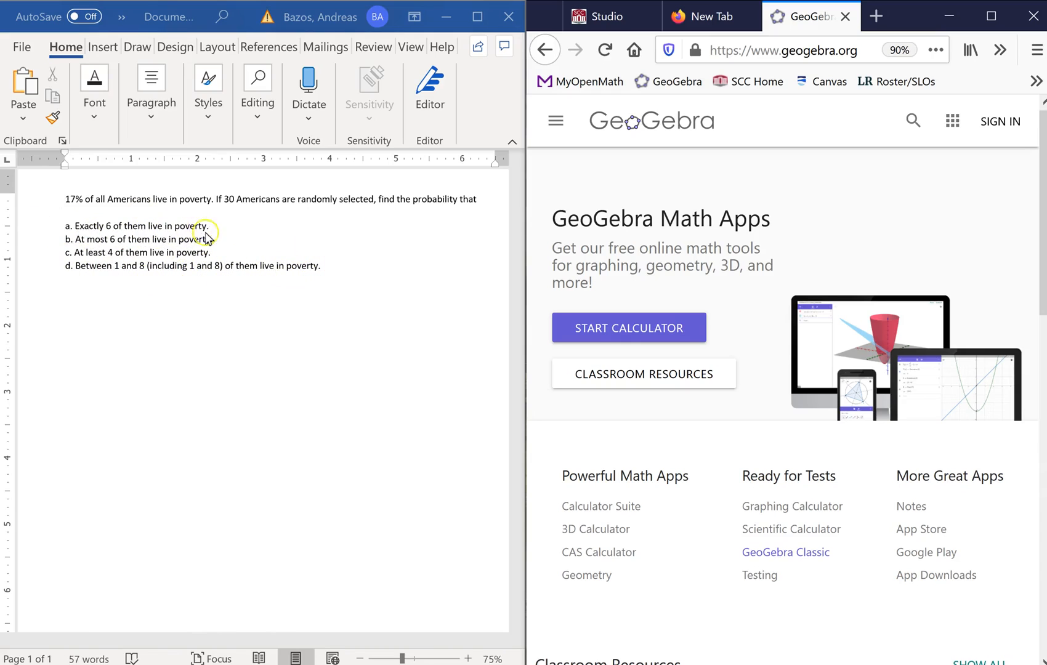
{"action": "mouse_move", "coordinate": [172, 288]}
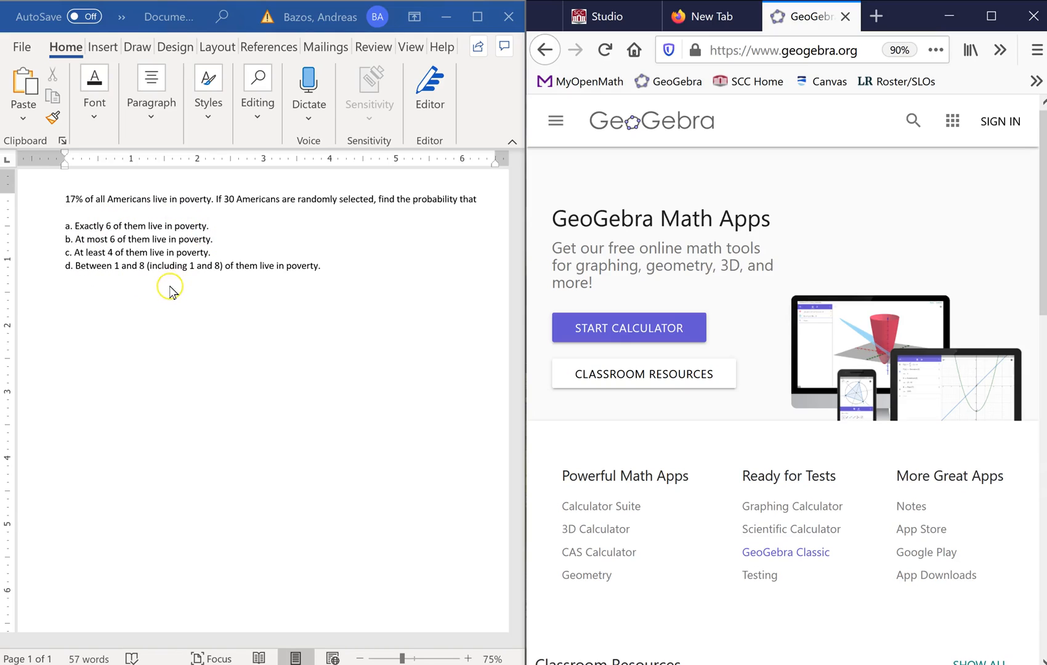
{"action": "mouse_move", "coordinate": [347, 272]}
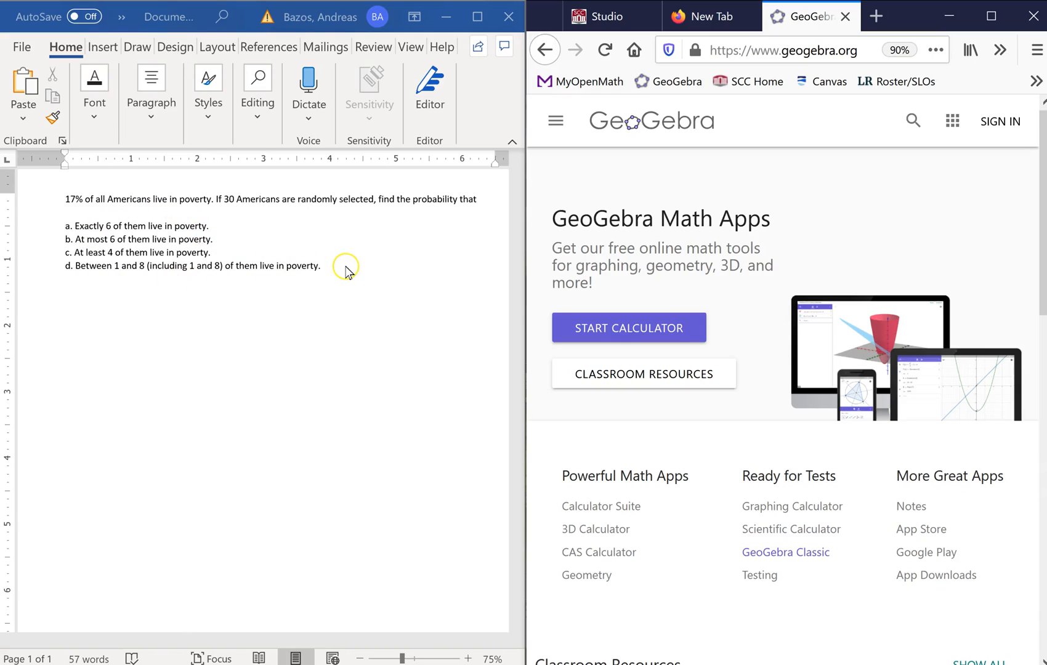
{"action": "mouse_move", "coordinate": [100, 236]}
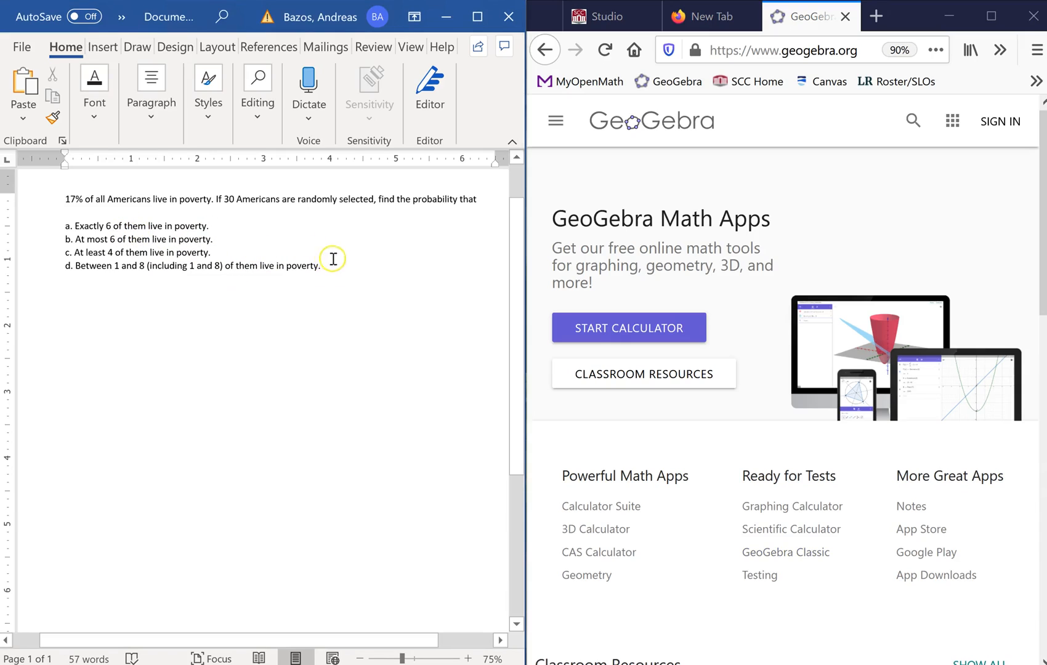
Launch GeoGebra Classic and bring up the list of additional views over the graphics area
{"action": "left_click", "coordinate": [319, 266]}
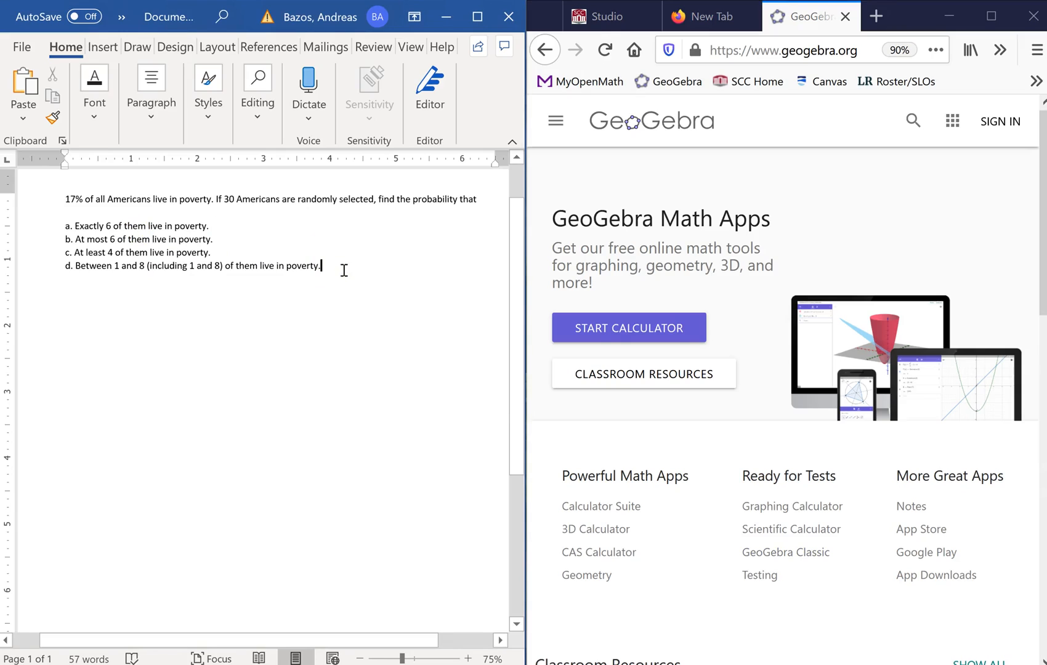
{"action": "mouse_move", "coordinate": [405, 285]}
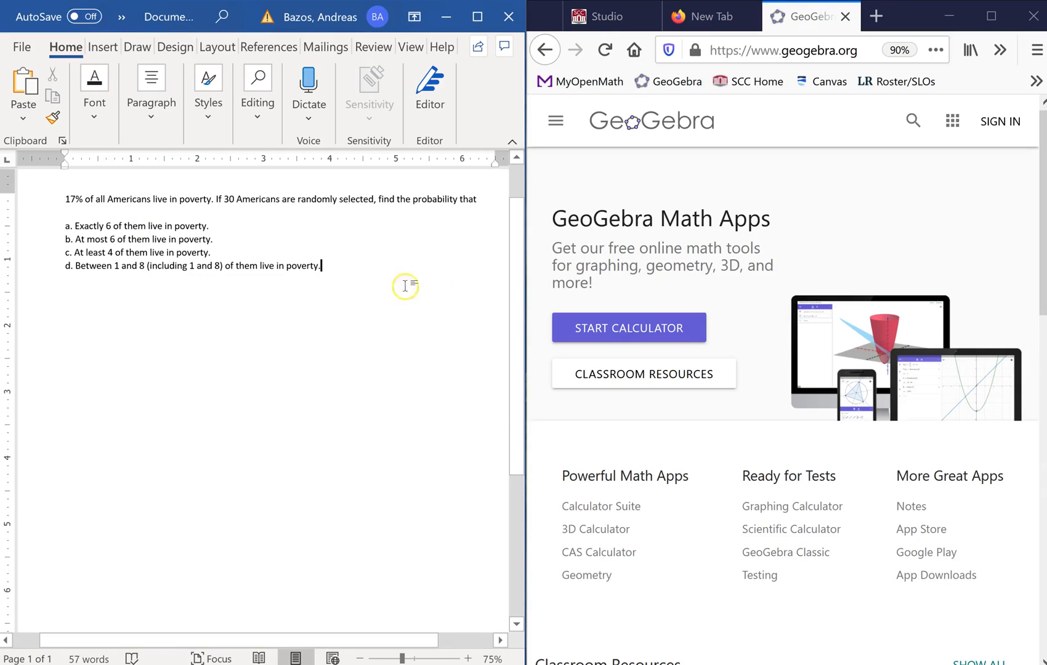
{"action": "mouse_move", "coordinate": [311, 259]}
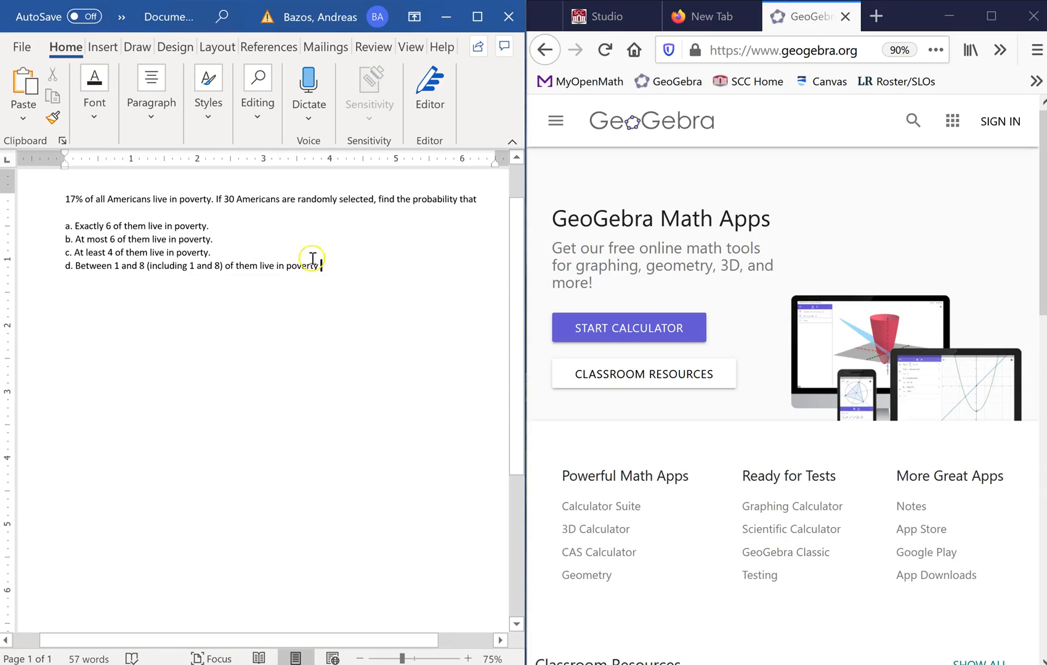
{"action": "mouse_move", "coordinate": [343, 298]}
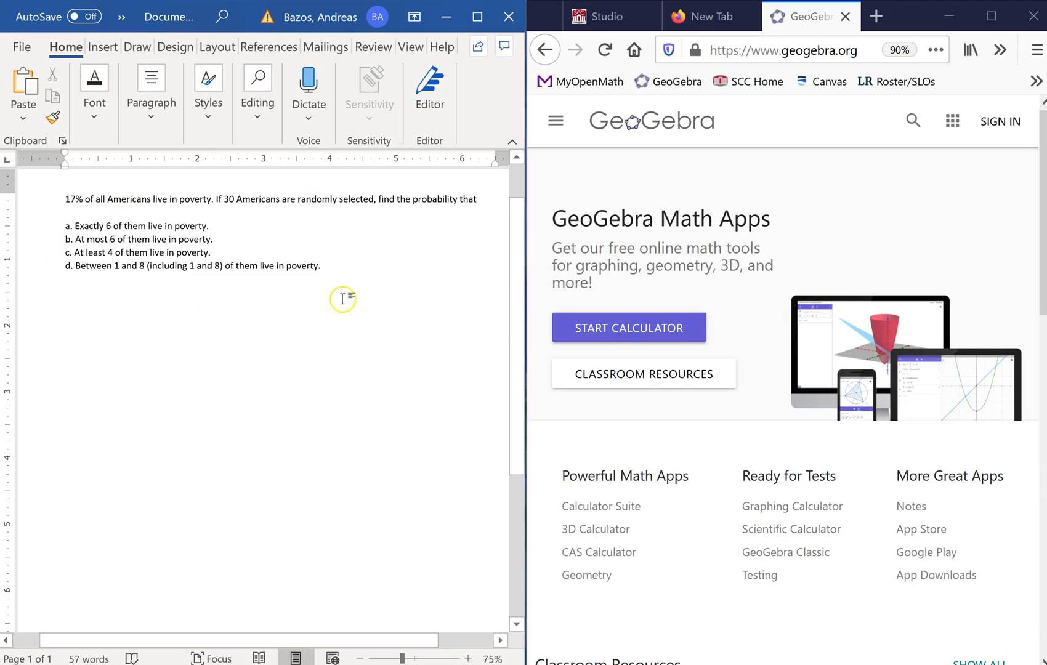
{"action": "mouse_move", "coordinate": [129, 226]}
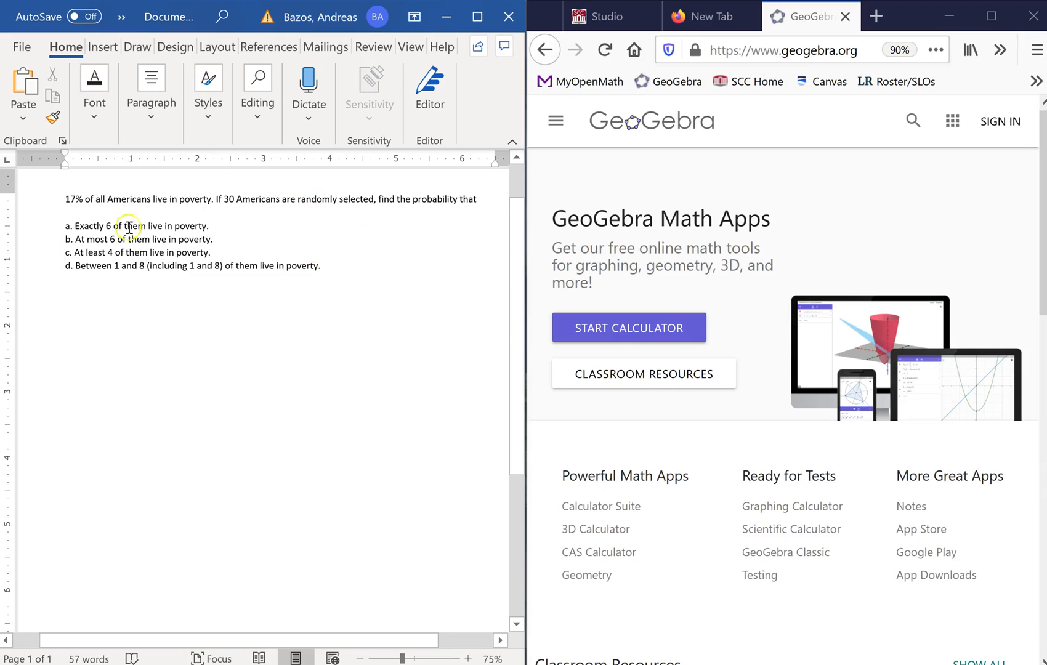
{"action": "mouse_move", "coordinate": [455, 370]}
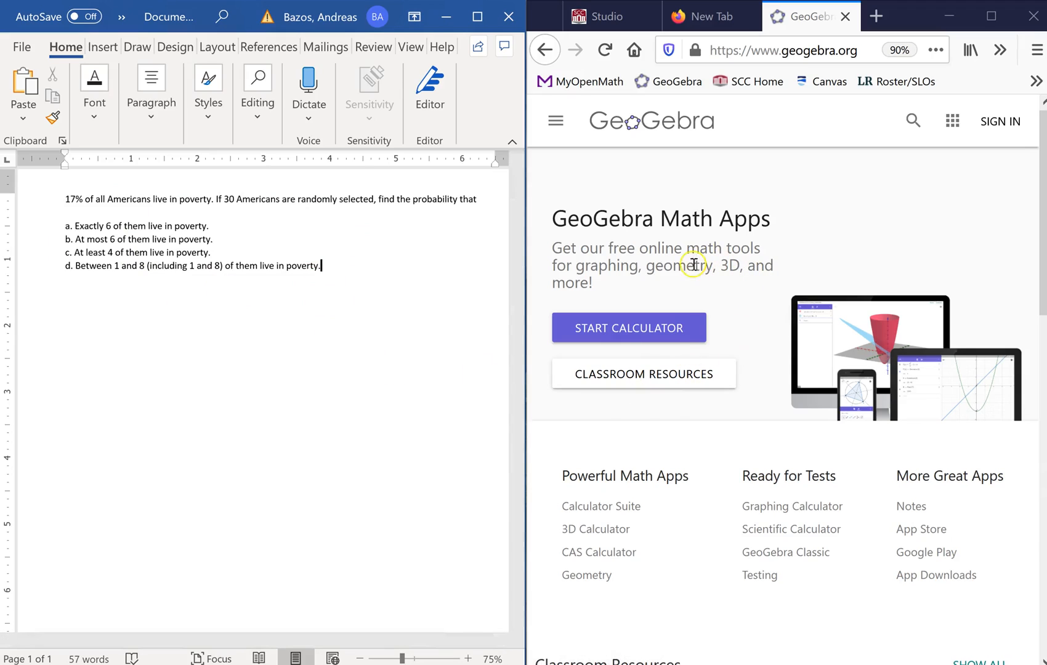
{"action": "mouse_move", "coordinate": [808, 502]}
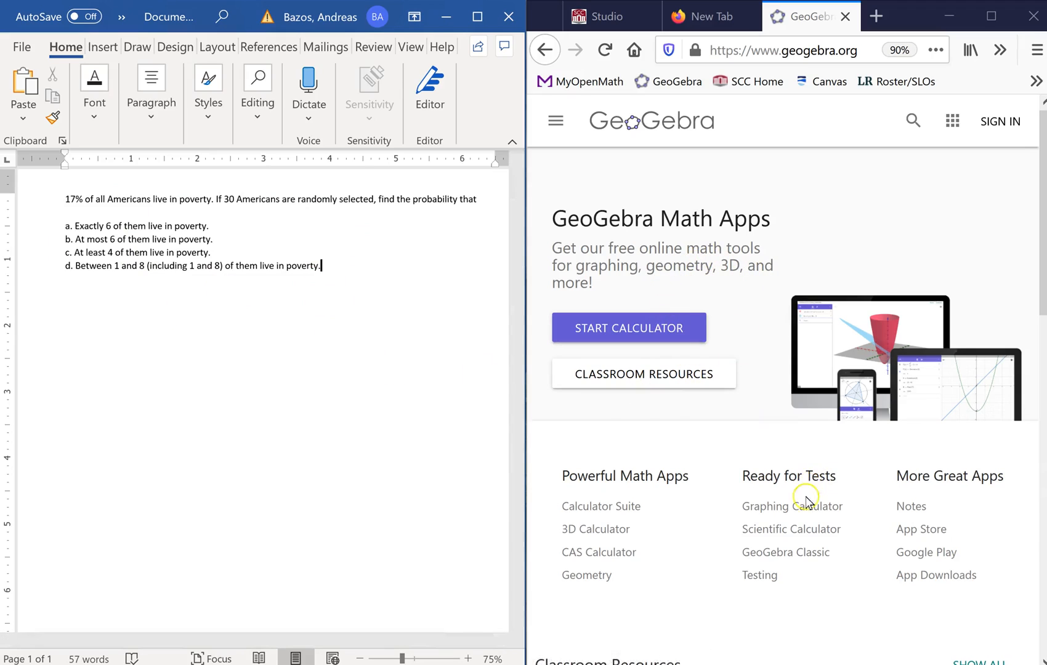
{"action": "mouse_move", "coordinate": [791, 528]}
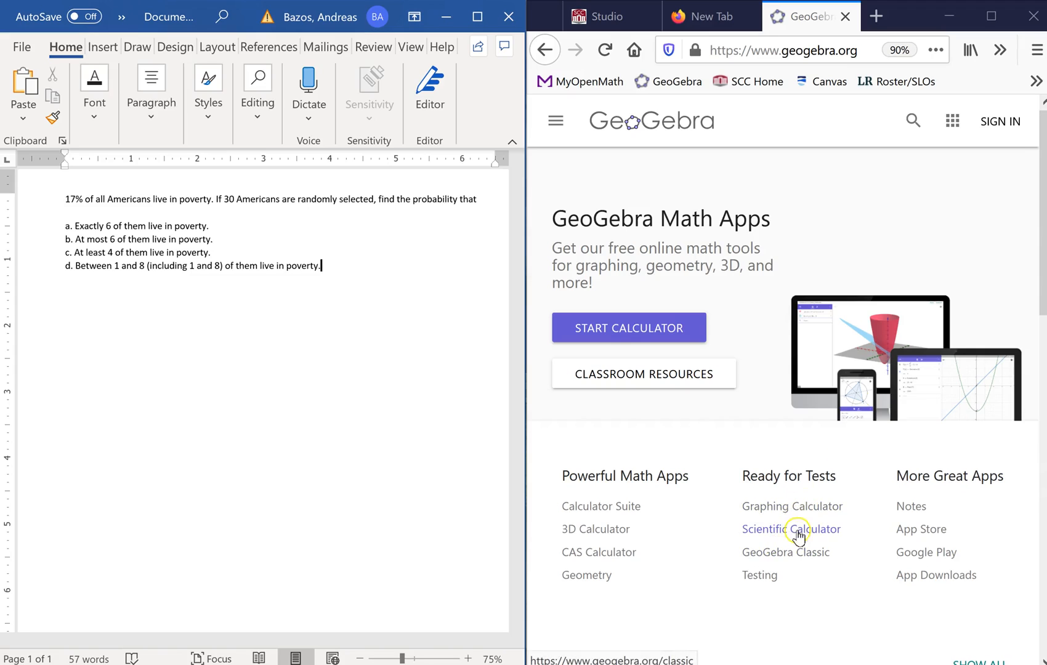
{"action": "mouse_move", "coordinate": [804, 513]}
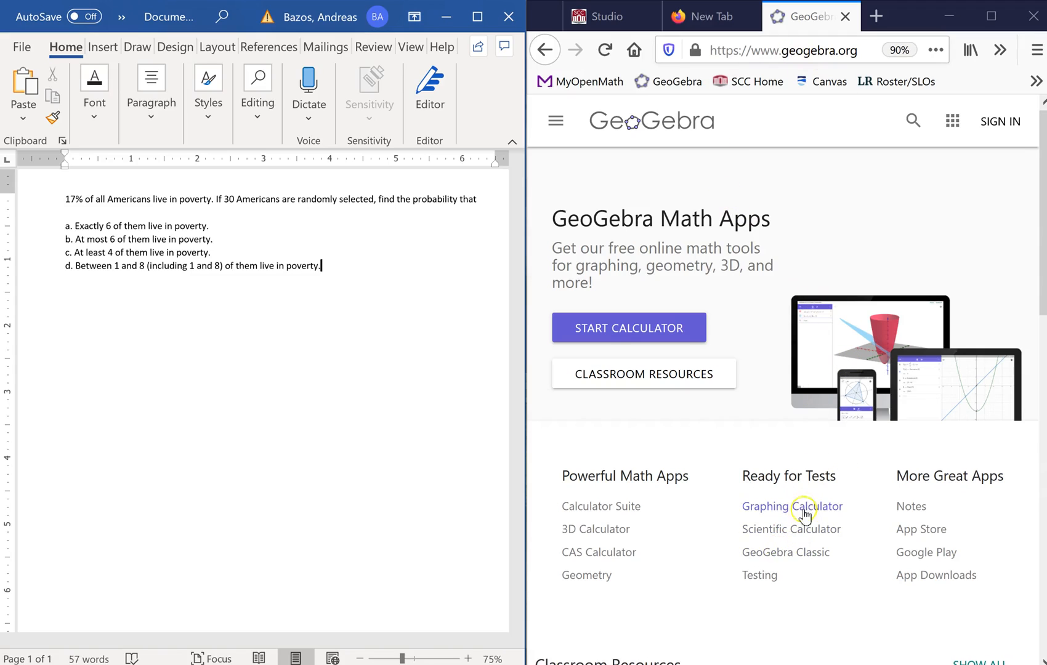
{"action": "mouse_move", "coordinate": [786, 552]}
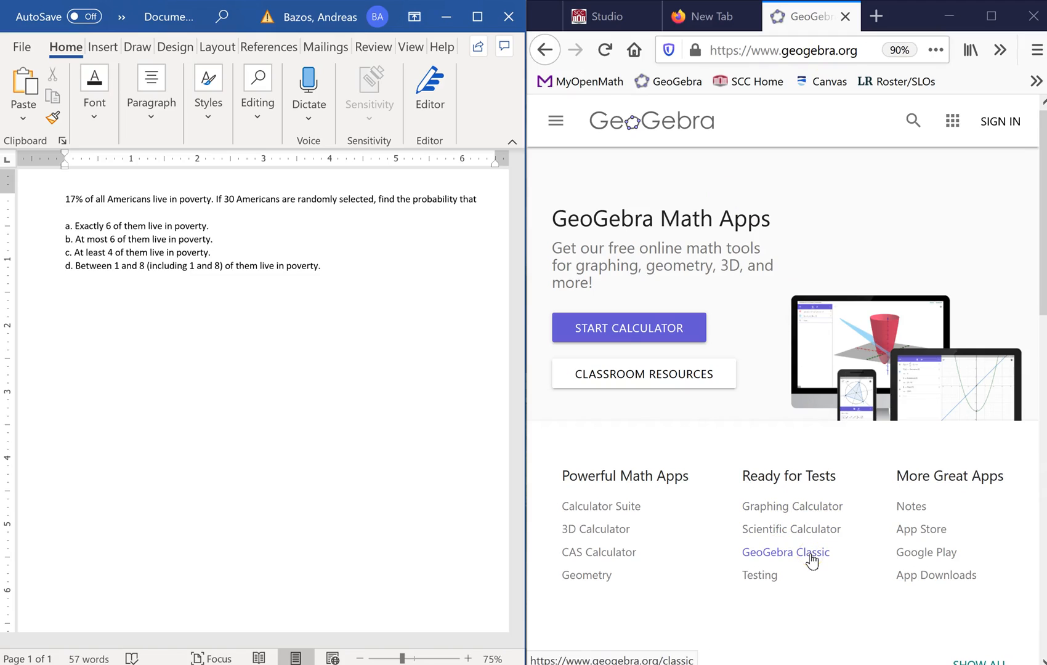
{"action": "left_click", "coordinate": [785, 551]}
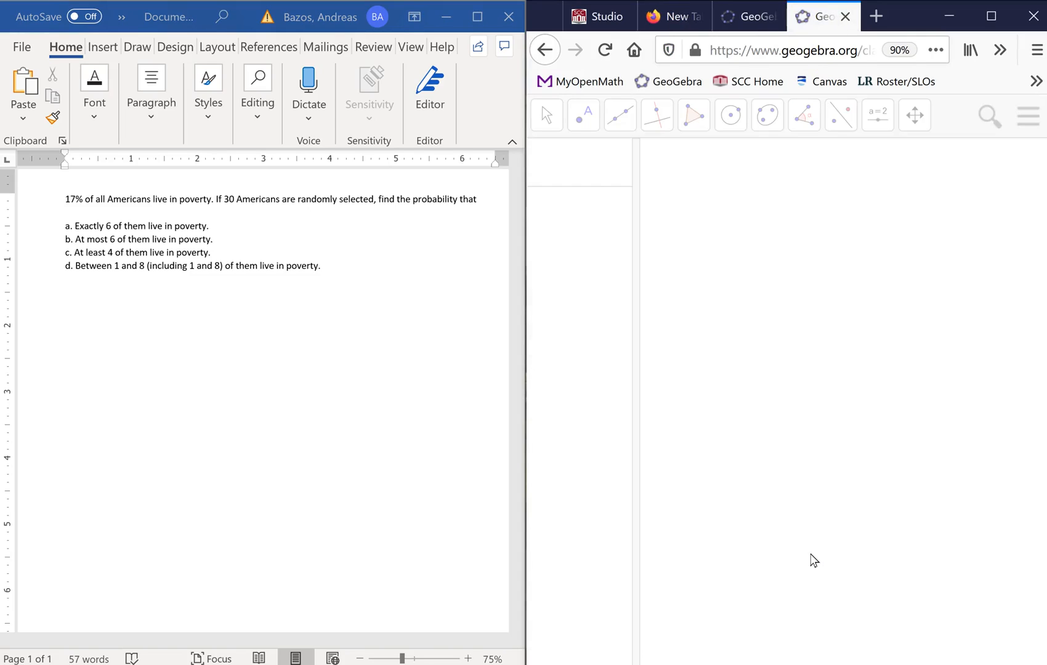
{"action": "left_click", "coordinate": [545, 115]}
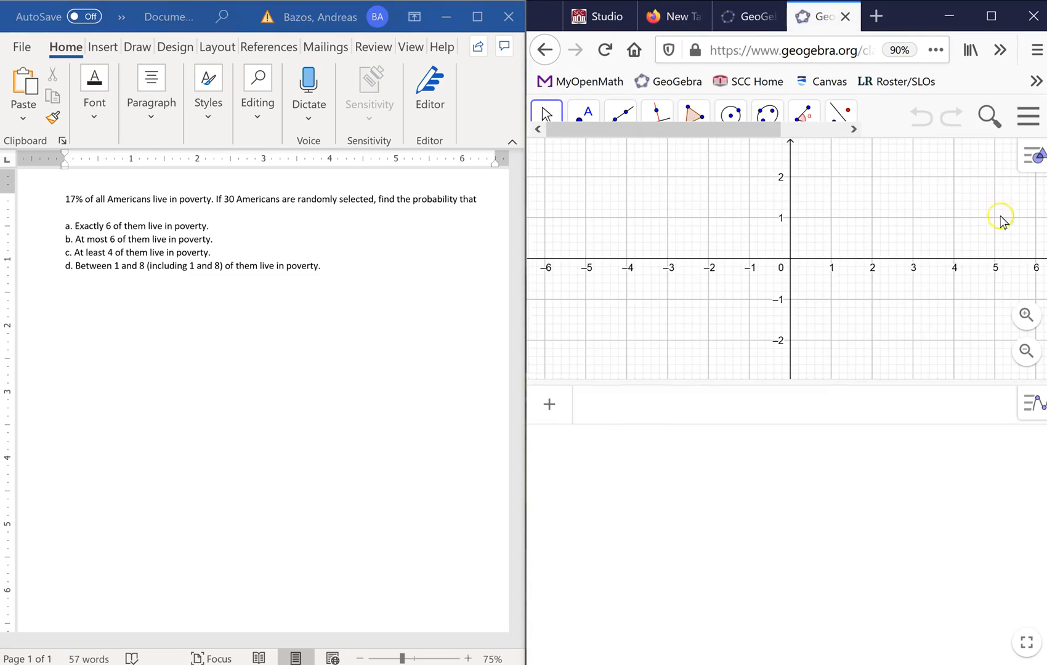
{"action": "mouse_move", "coordinate": [1038, 160]}
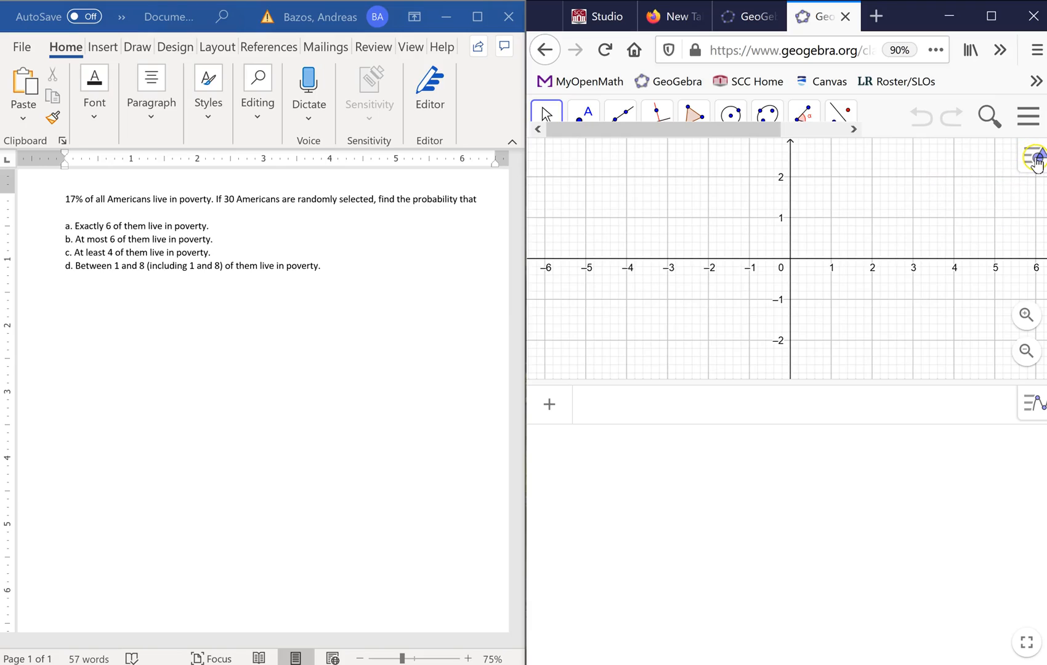
{"action": "left_click", "coordinate": [1033, 161]}
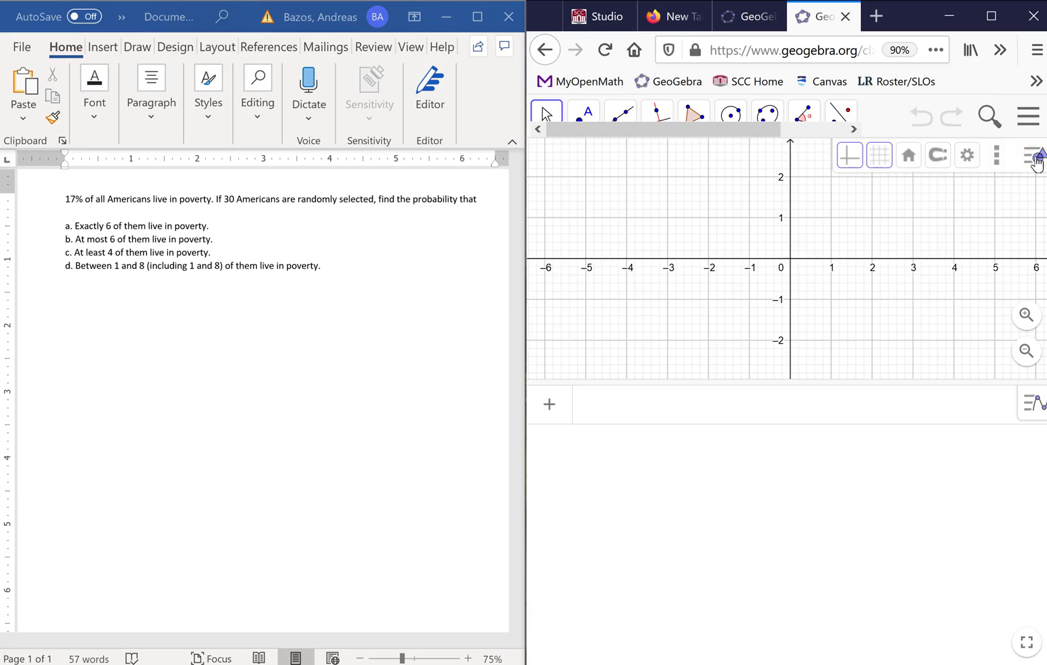
{"action": "mouse_move", "coordinate": [995, 159]}
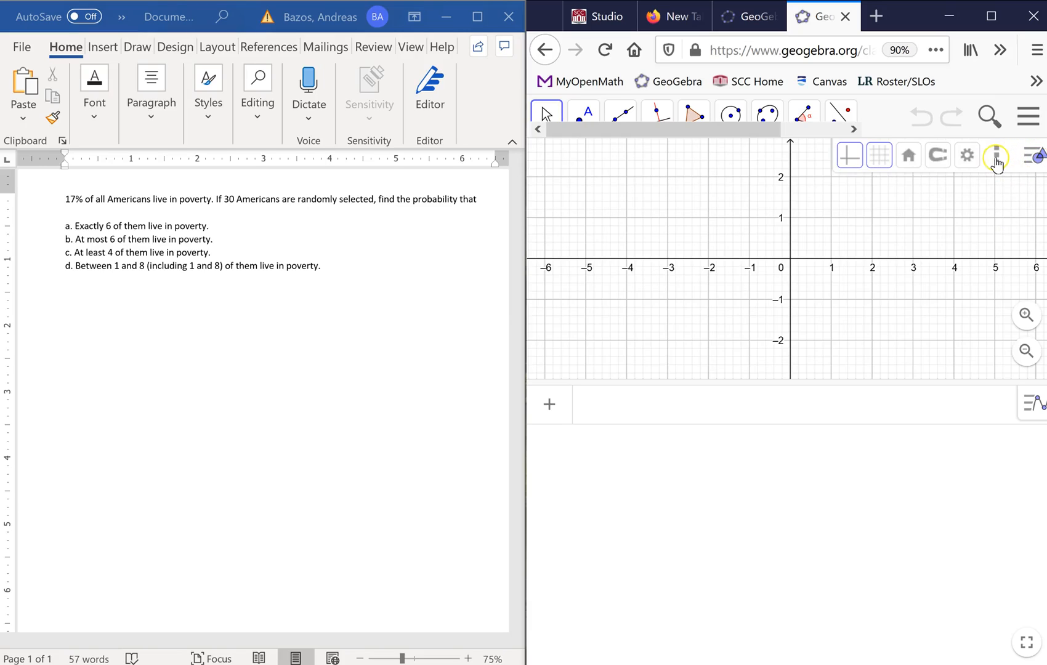
{"action": "left_click", "coordinate": [995, 155]}
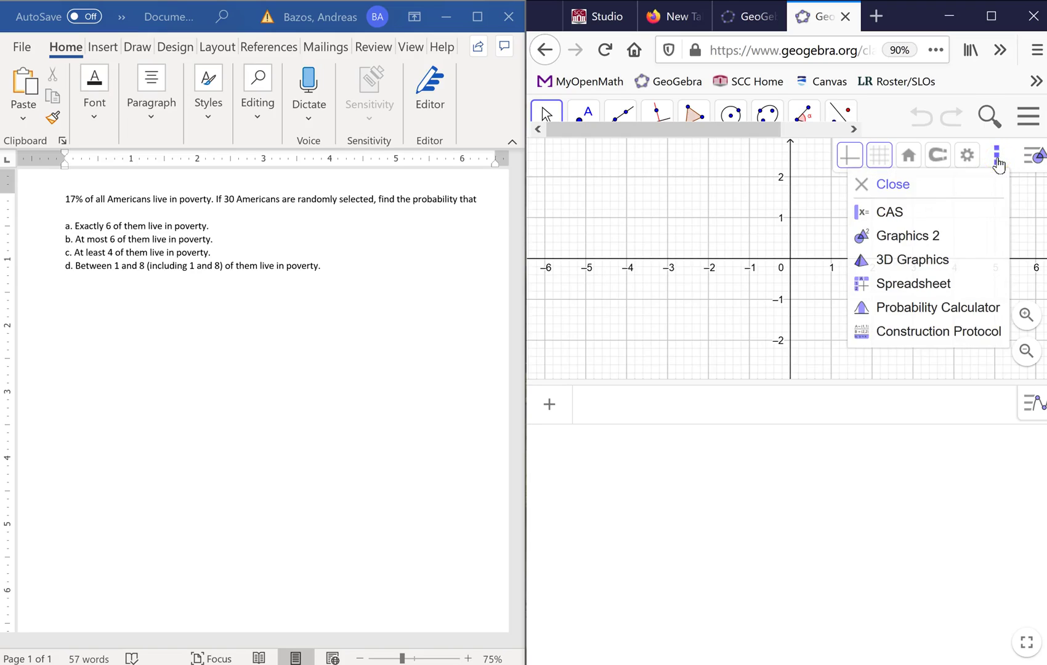
{"action": "mouse_move", "coordinate": [938, 307]}
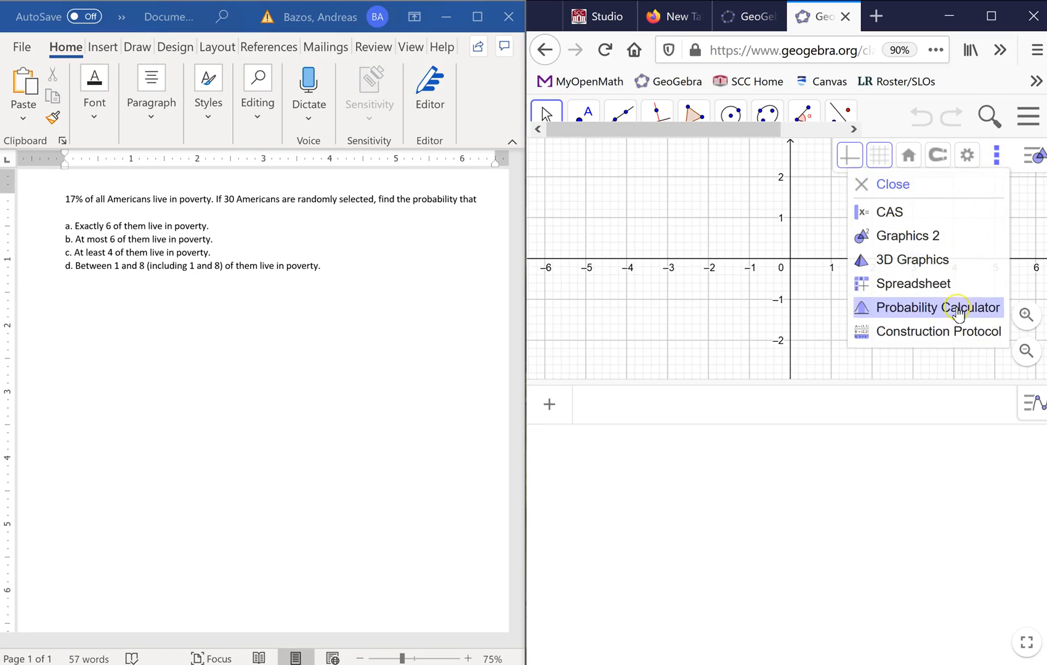
{"action": "mouse_move", "coordinate": [960, 283]}
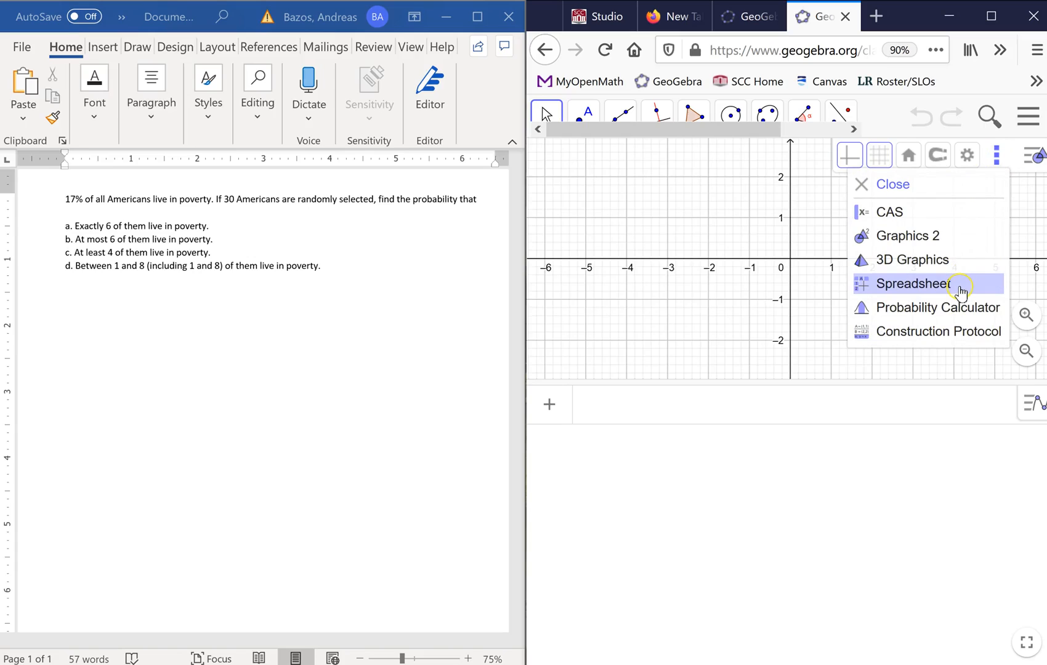
{"action": "mouse_move", "coordinate": [937, 307]}
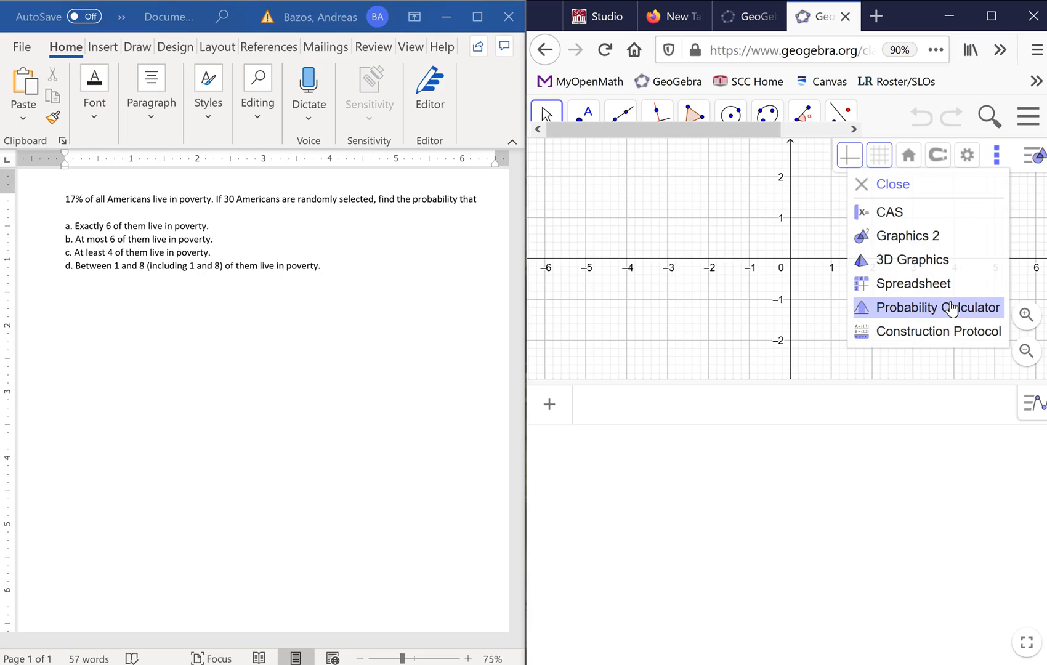
Switch to the Probability Calculator and choose the Binomial distribution (default n = 20, p = 0.5)
{"action": "left_click", "coordinate": [937, 307]}
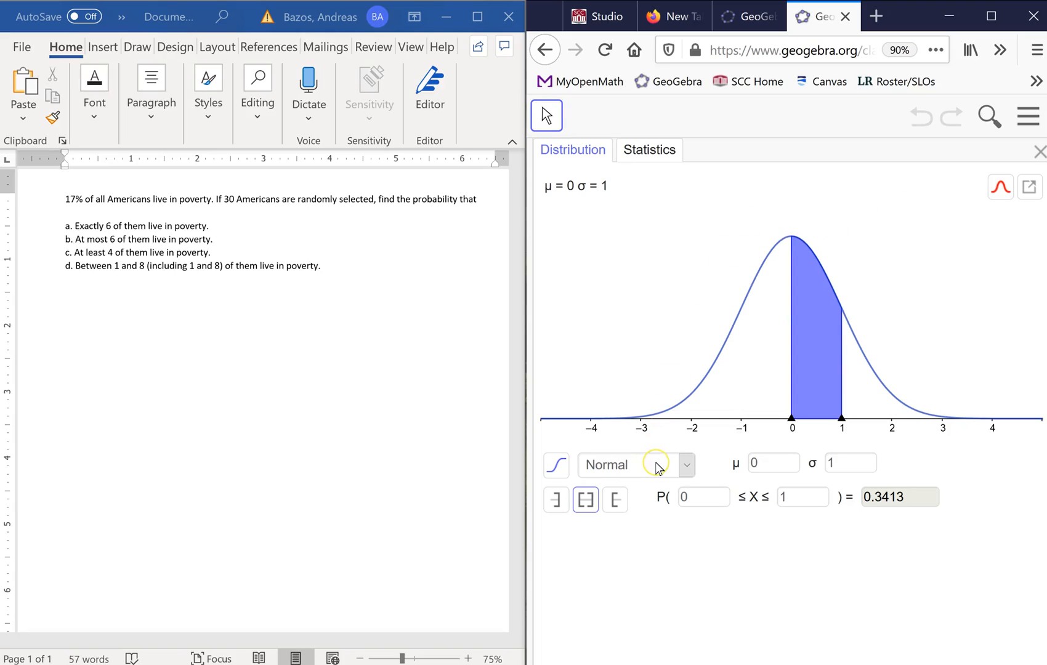
{"action": "mouse_move", "coordinate": [659, 465]}
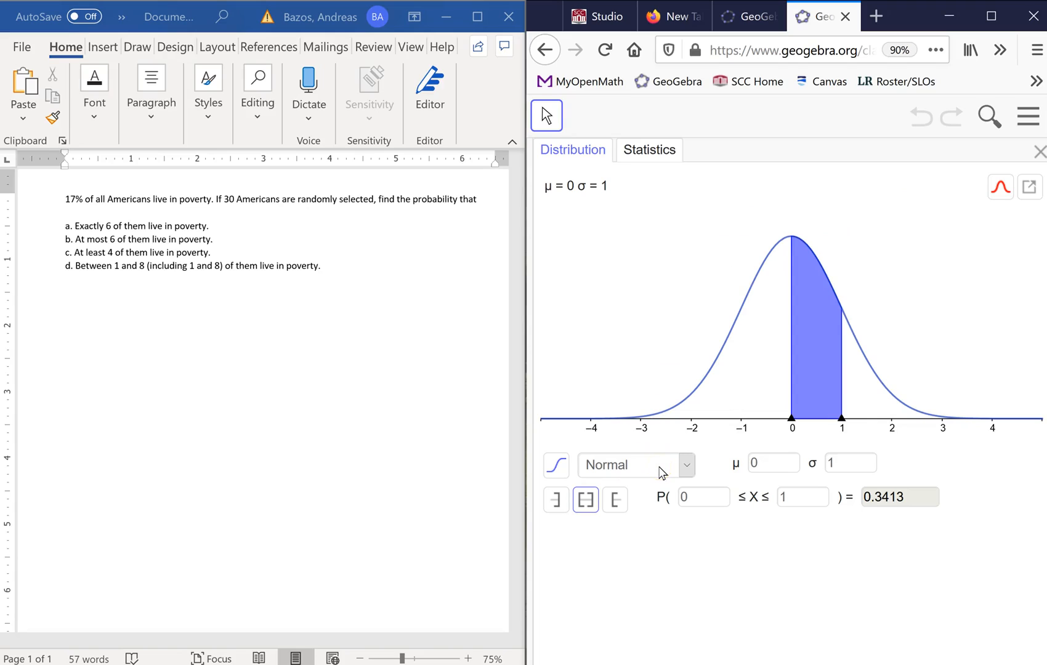
{"action": "left_click", "coordinate": [686, 464]}
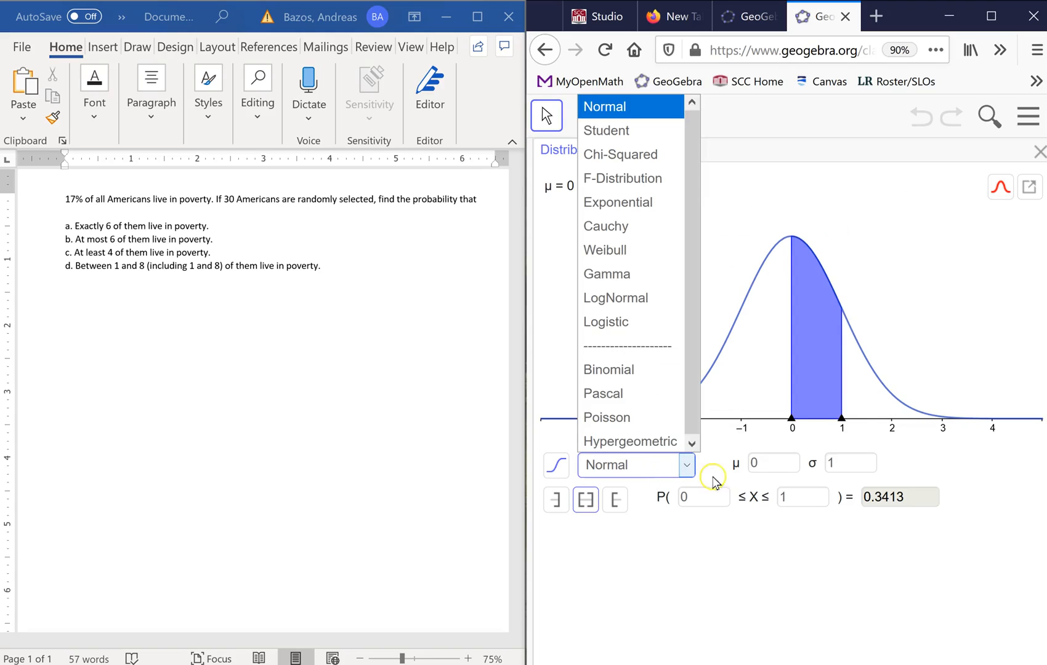
{"action": "mouse_move", "coordinate": [607, 368]}
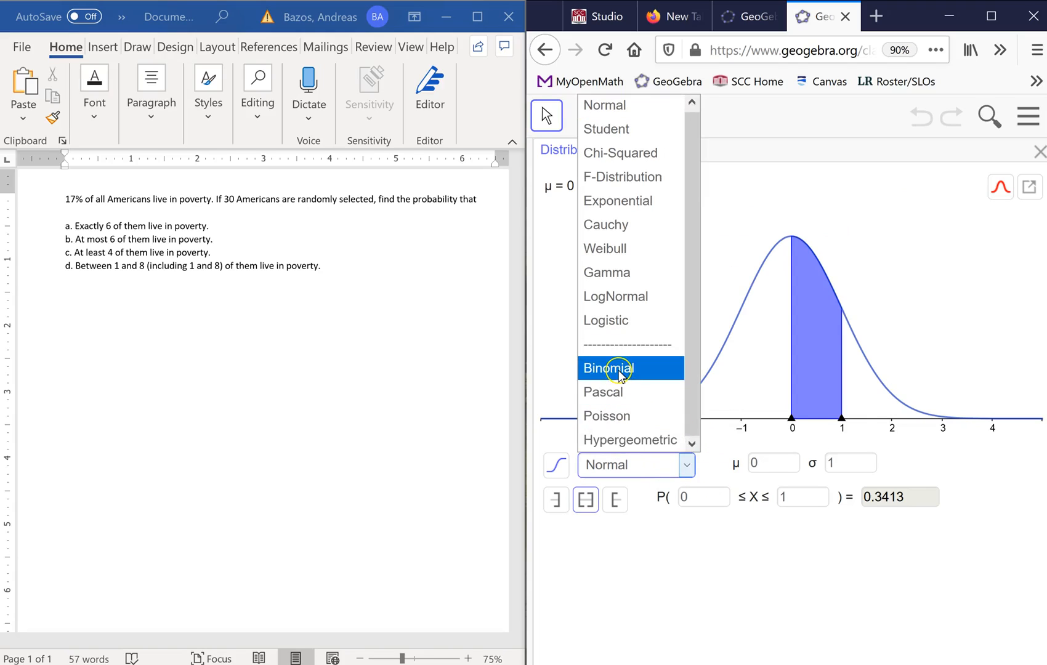
{"action": "mouse_move", "coordinate": [617, 201]}
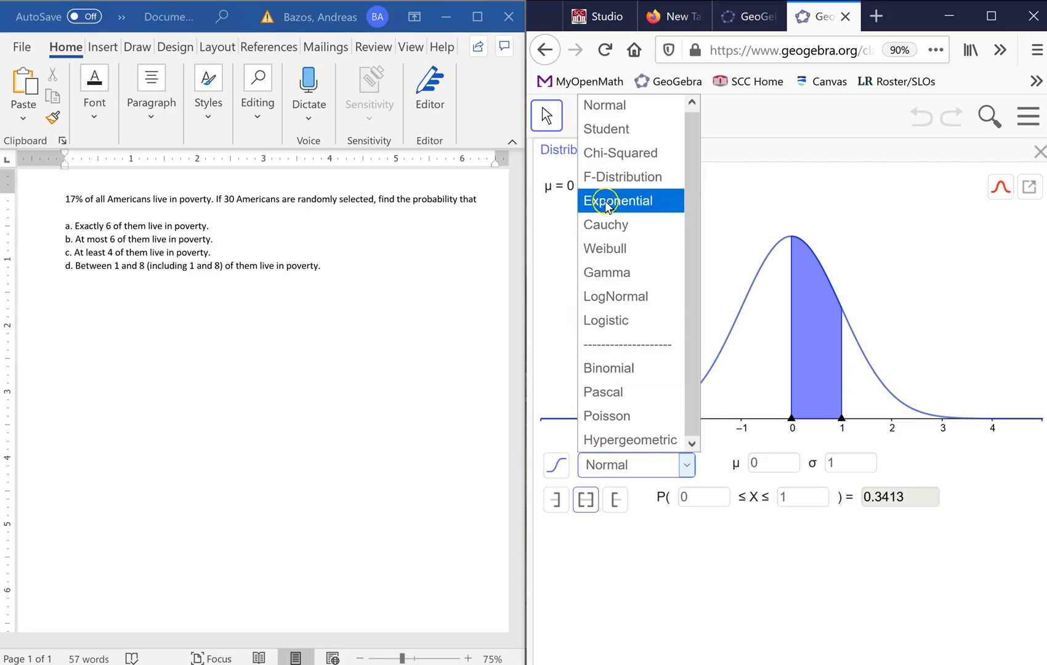
{"action": "mouse_move", "coordinate": [621, 178]}
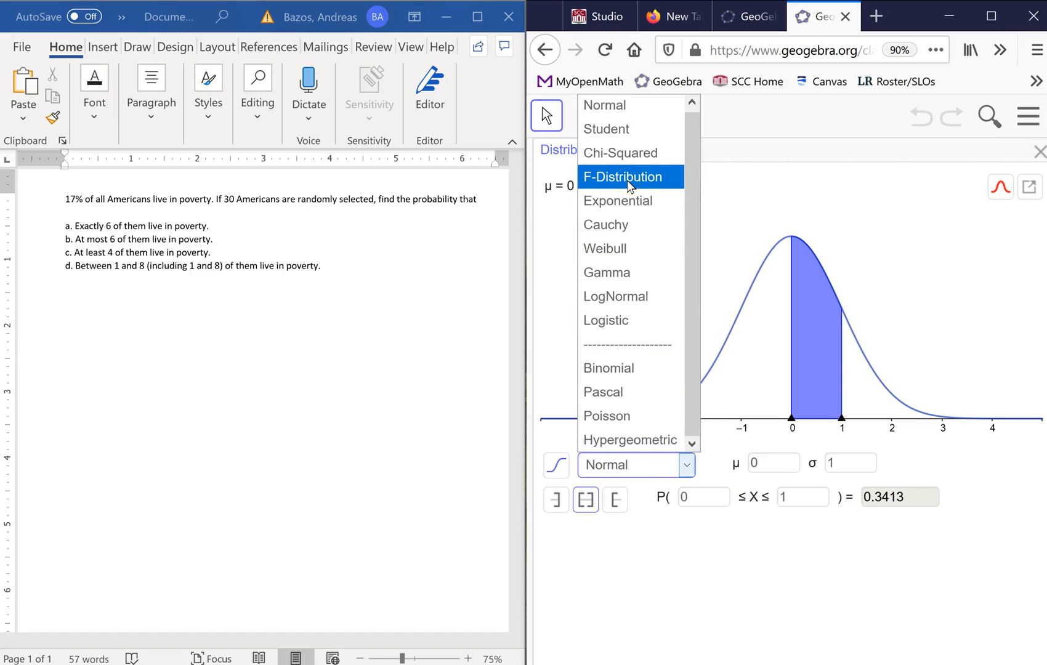
{"action": "mouse_move", "coordinate": [620, 153]}
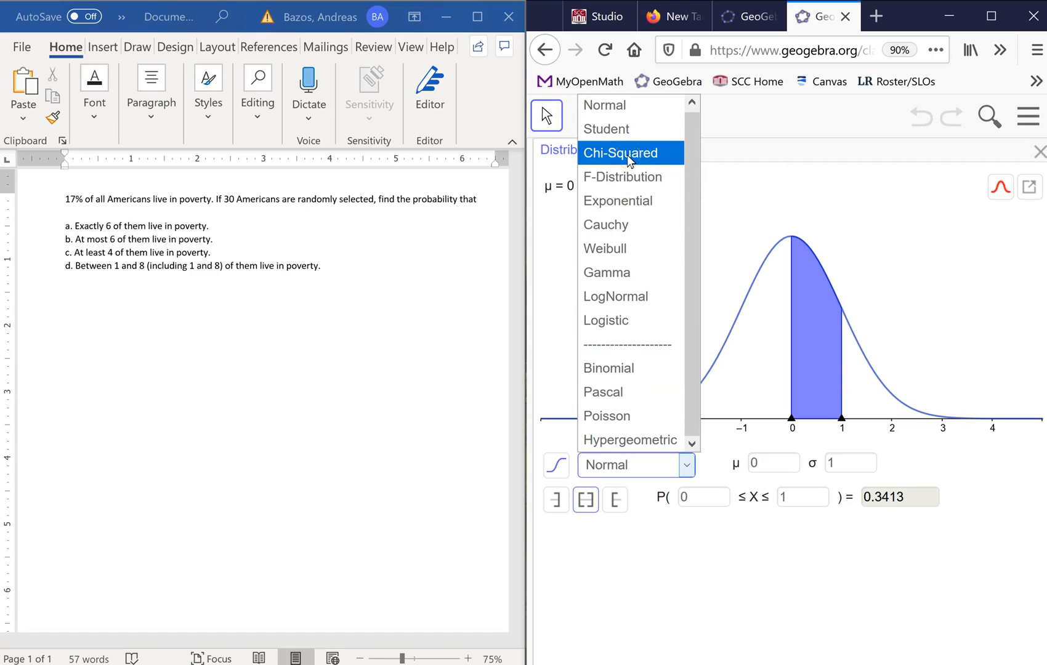
{"action": "mouse_move", "coordinate": [606, 129]}
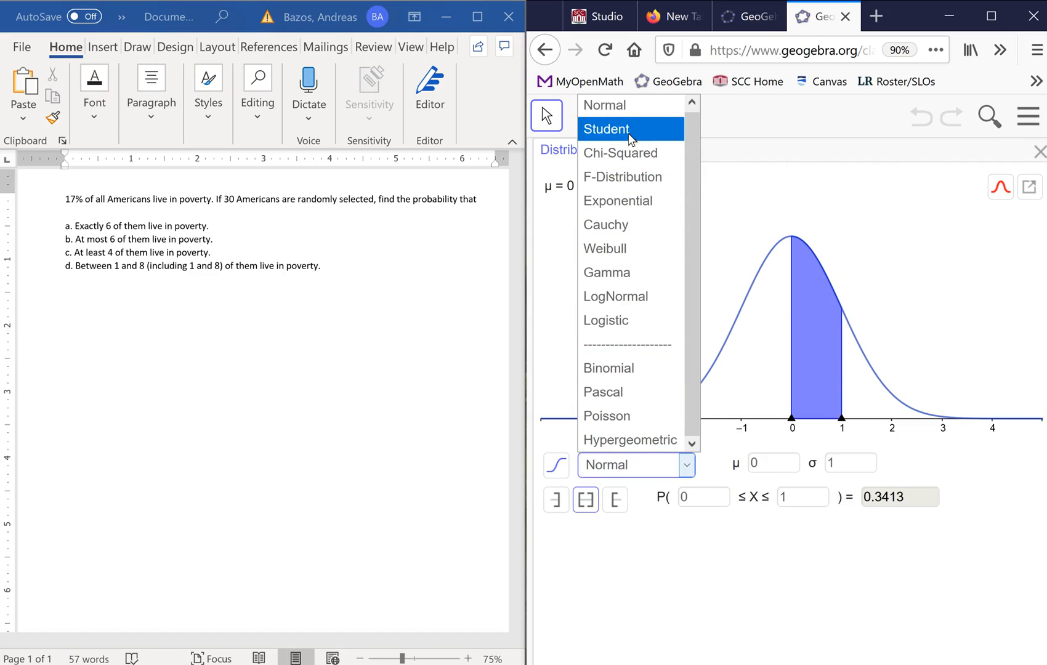
{"action": "mouse_move", "coordinate": [606, 297]}
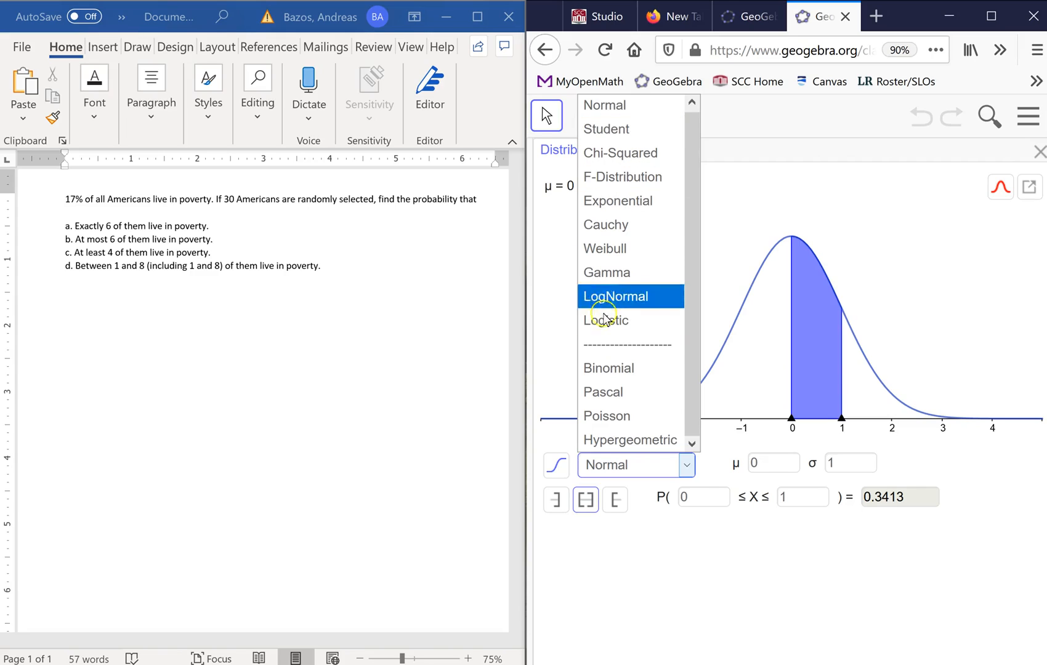
{"action": "mouse_move", "coordinate": [607, 415]}
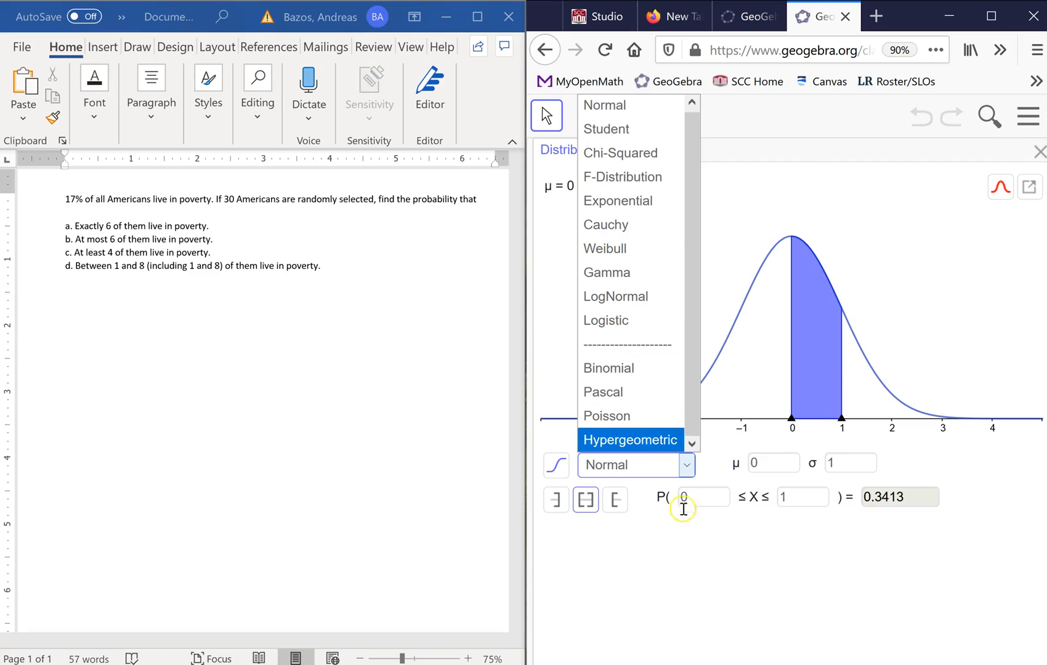
{"action": "mouse_move", "coordinate": [673, 574]}
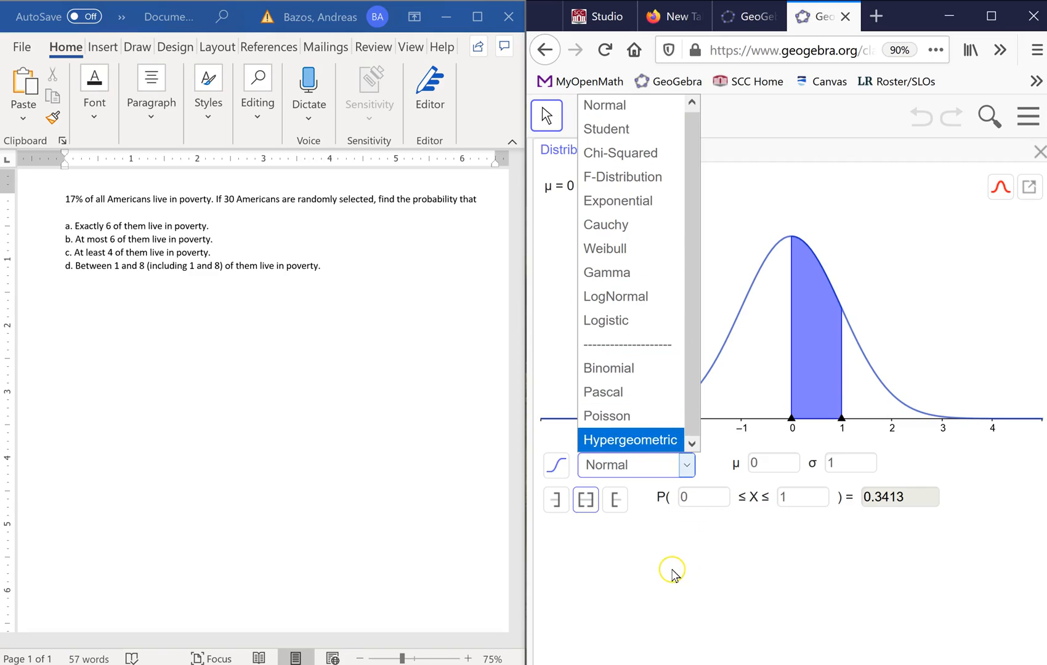
{"action": "mouse_move", "coordinate": [600, 152]}
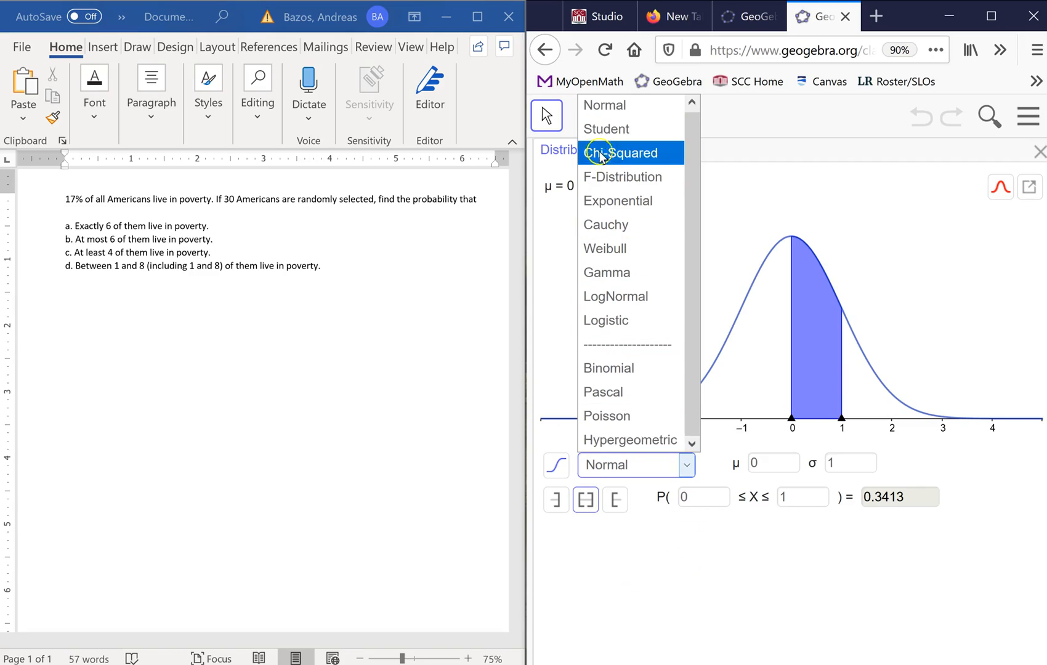
{"action": "mouse_move", "coordinate": [605, 106]}
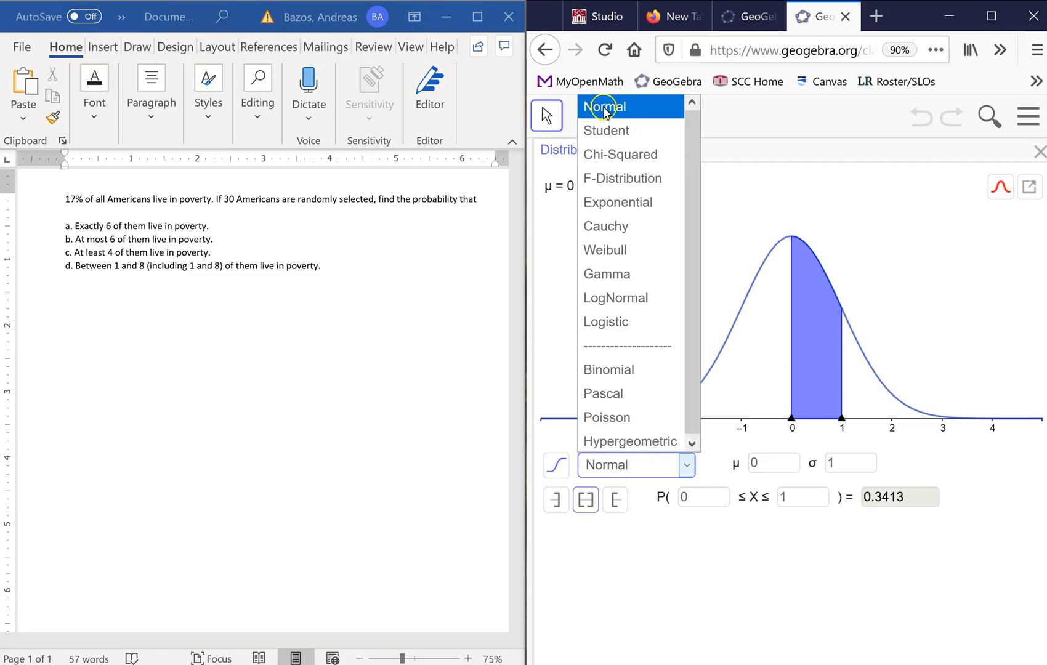
{"action": "mouse_move", "coordinate": [607, 369]}
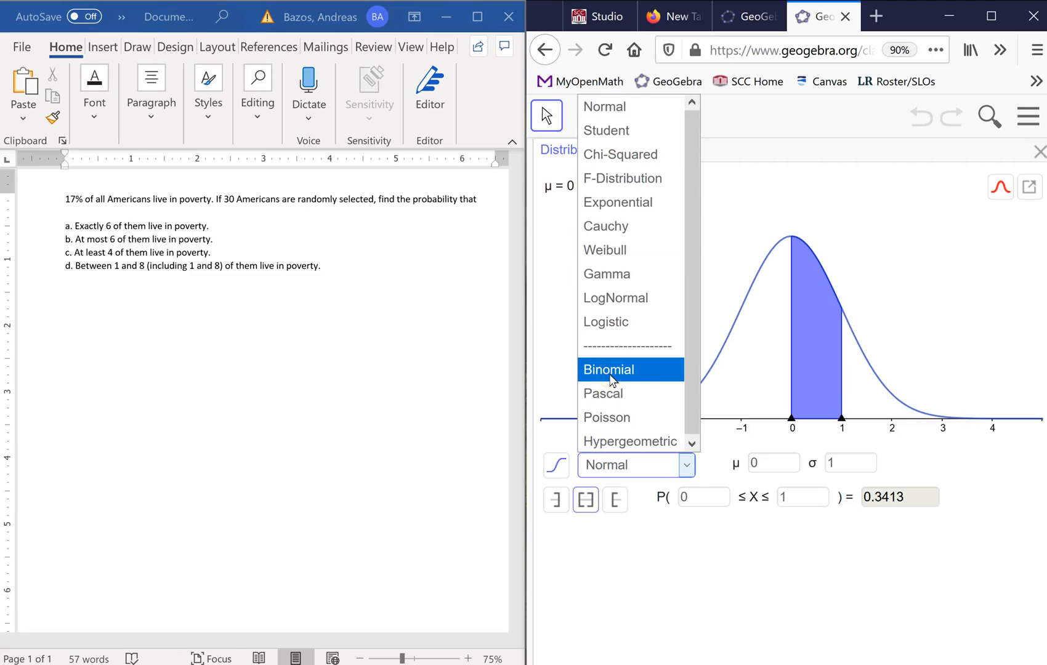
{"action": "left_click", "coordinate": [607, 370]}
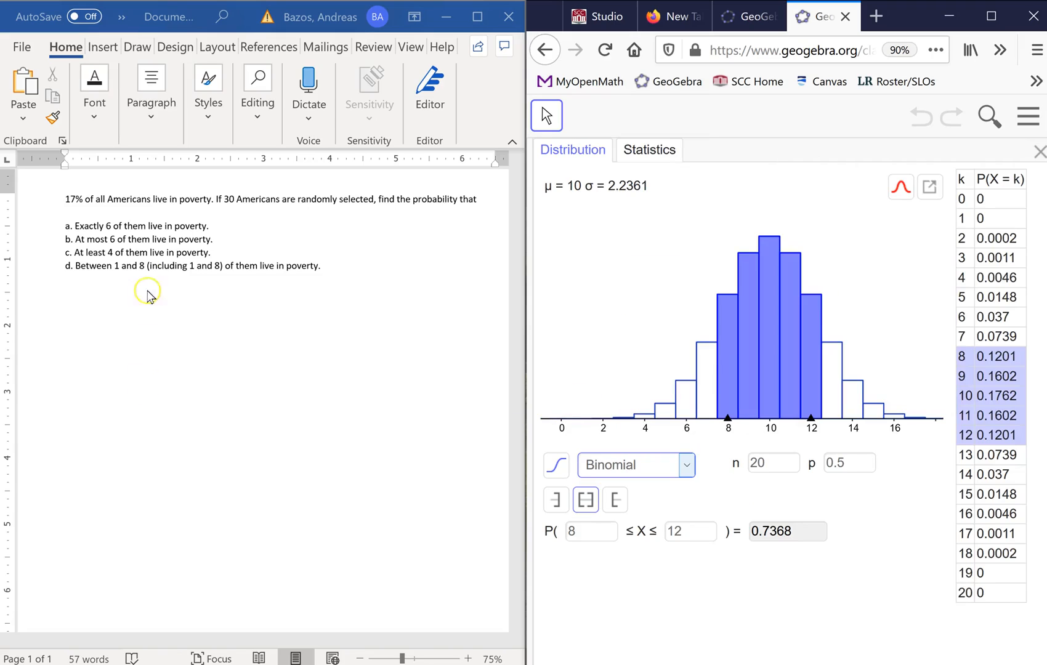
{"action": "mouse_move", "coordinate": [320, 224]}
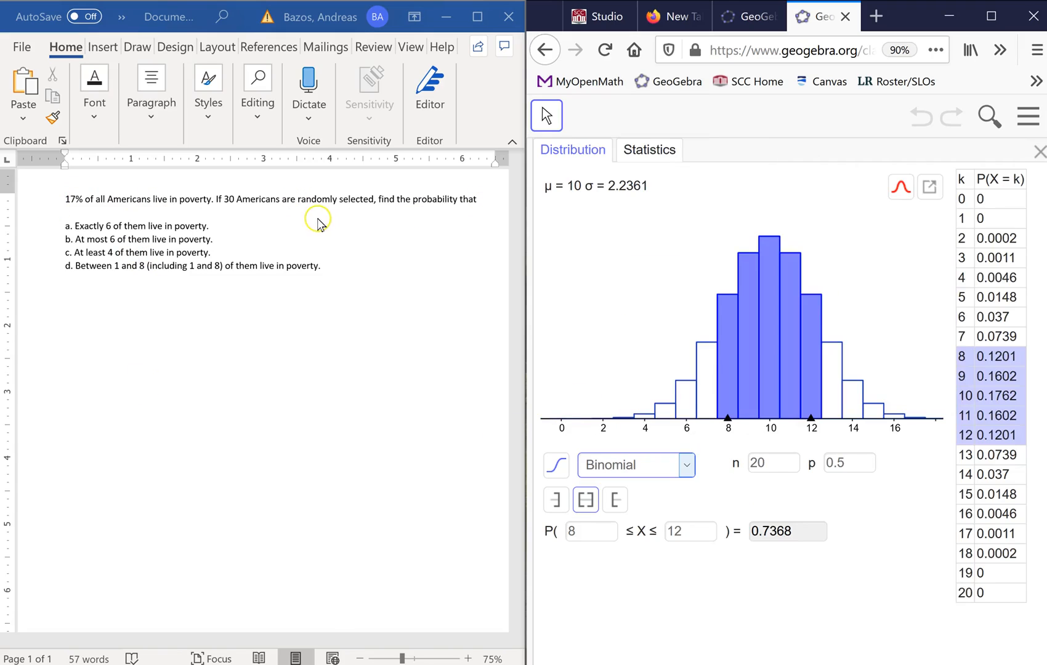
{"action": "mouse_move", "coordinate": [696, 588]}
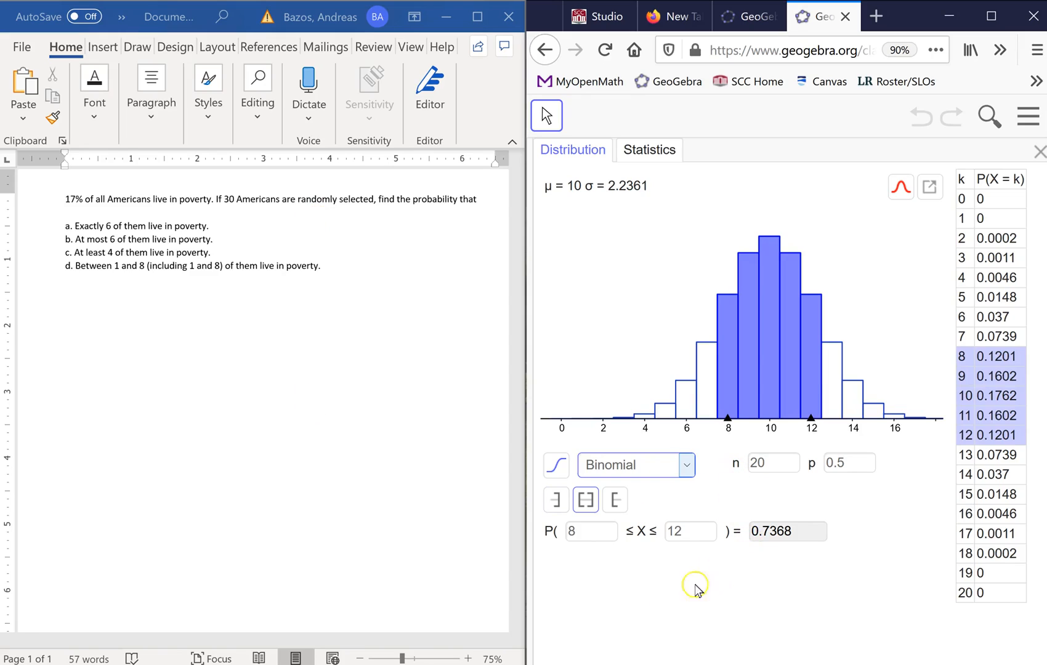
{"action": "mouse_move", "coordinate": [727, 422]}
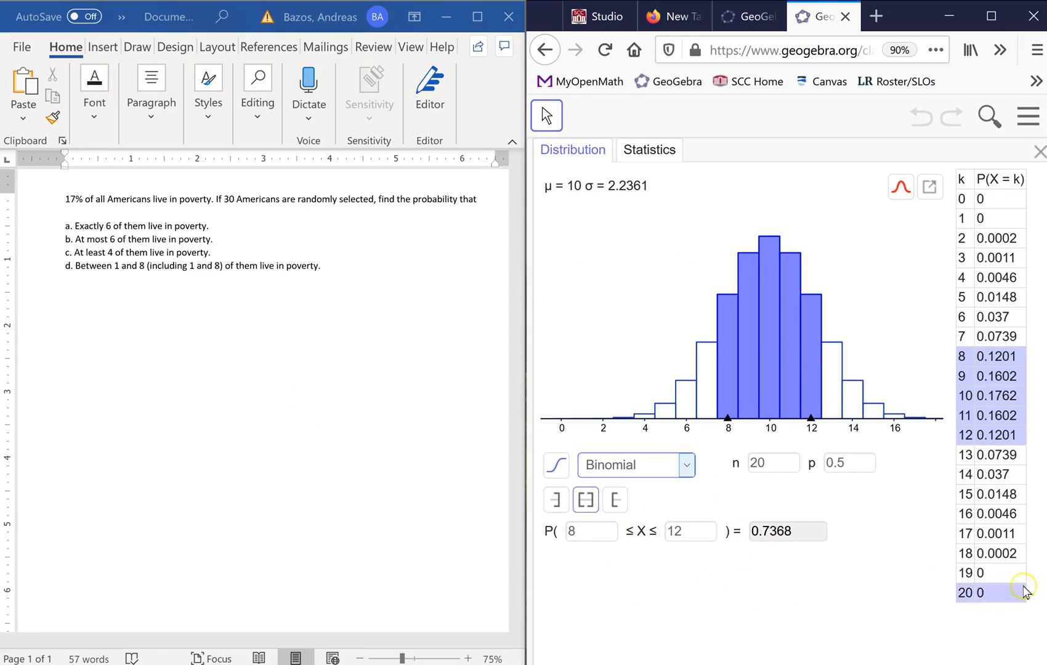
{"action": "mouse_move", "coordinate": [710, 377]}
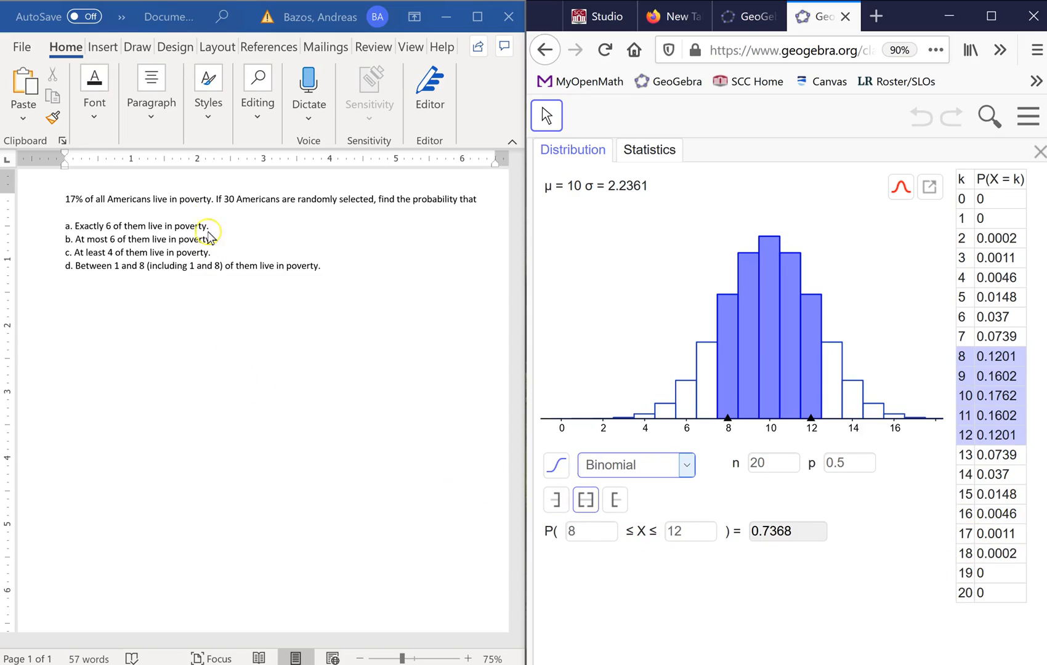
{"action": "mouse_move", "coordinate": [186, 203]}
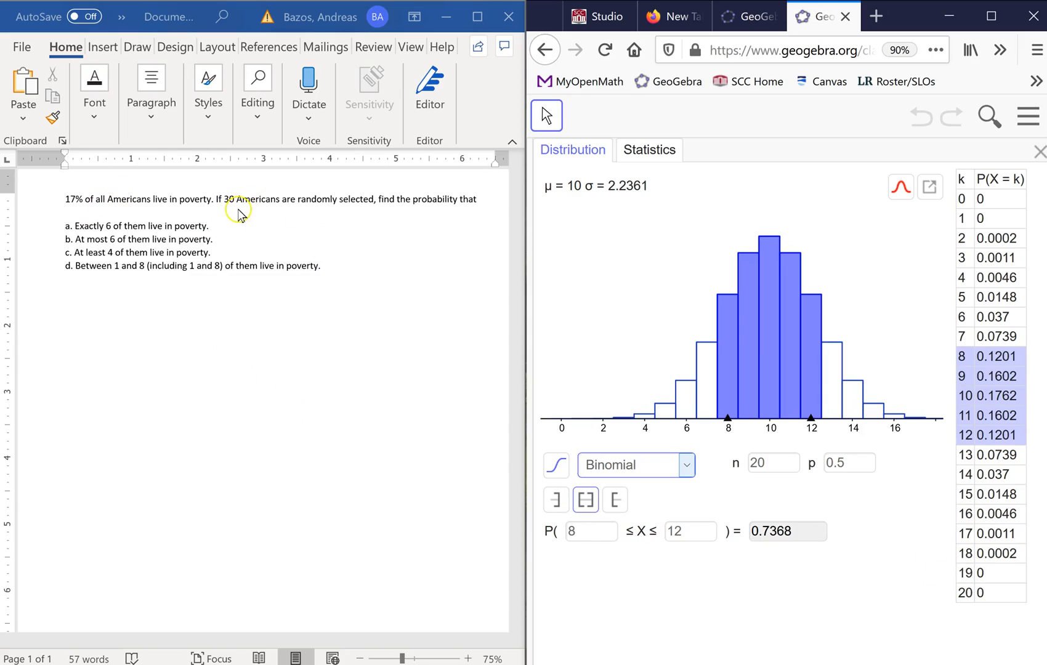
{"action": "mouse_move", "coordinate": [228, 248]}
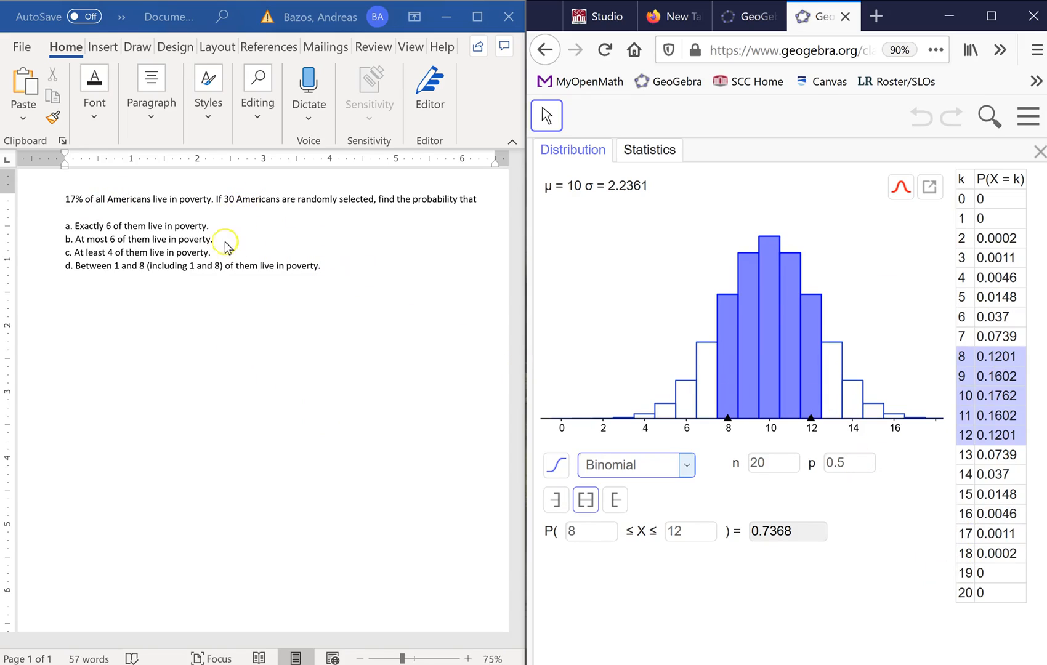
{"action": "mouse_move", "coordinate": [363, 381]}
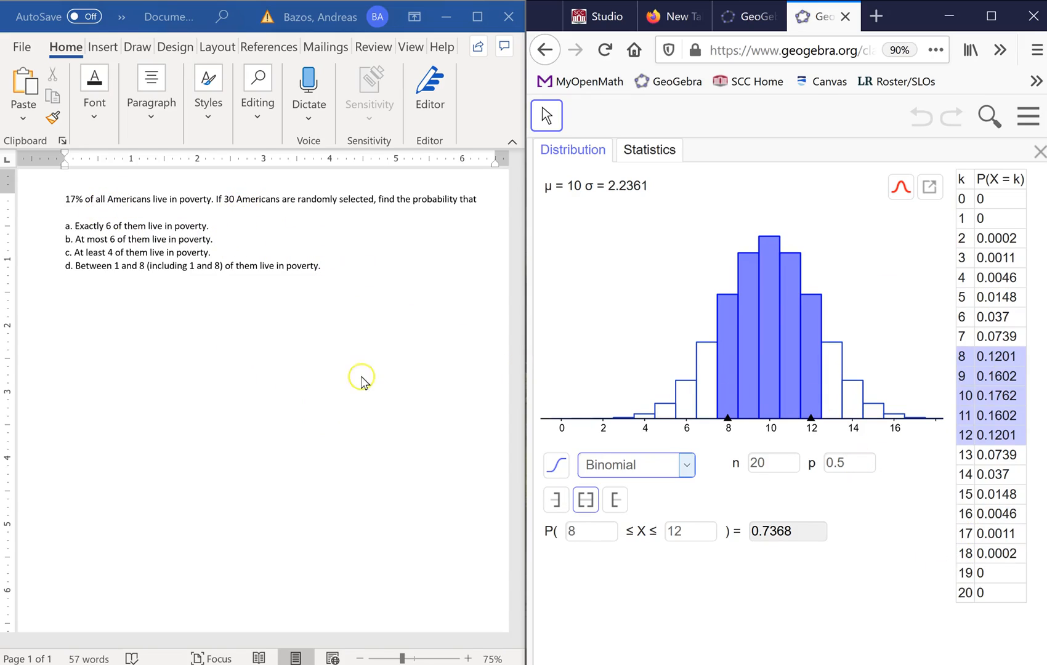
Set the binomial parameters to n = 30 and p = 0.17, giving μ = 5.1 and σ = 2.0574
{"action": "left_click", "coordinate": [772, 463]}
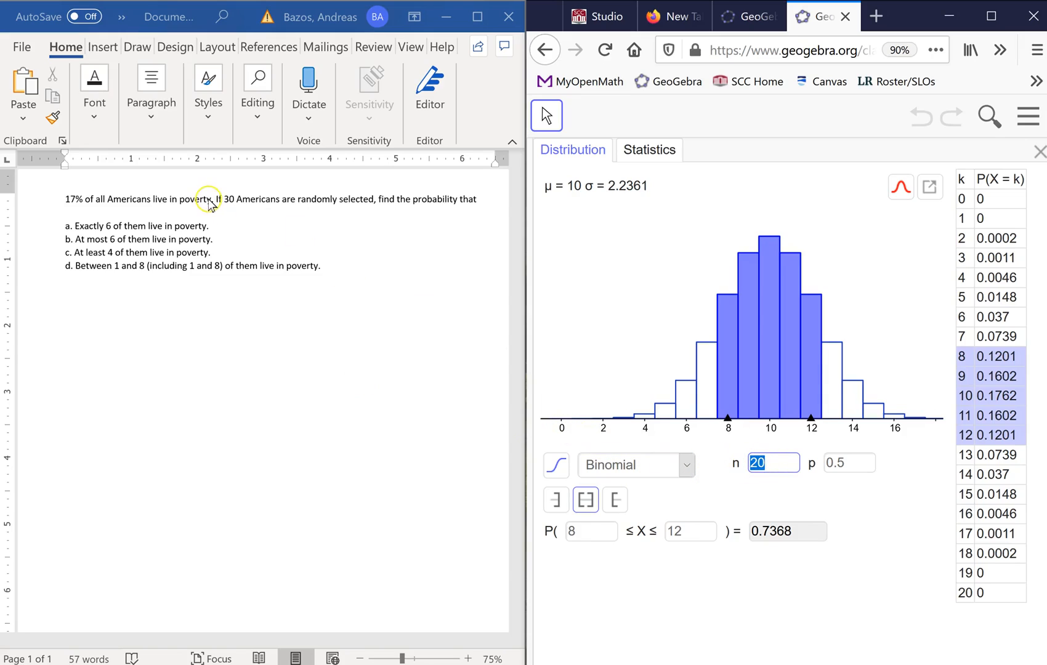
{"action": "mouse_move", "coordinate": [567, 301]}
{"action": "type", "text": "30"}
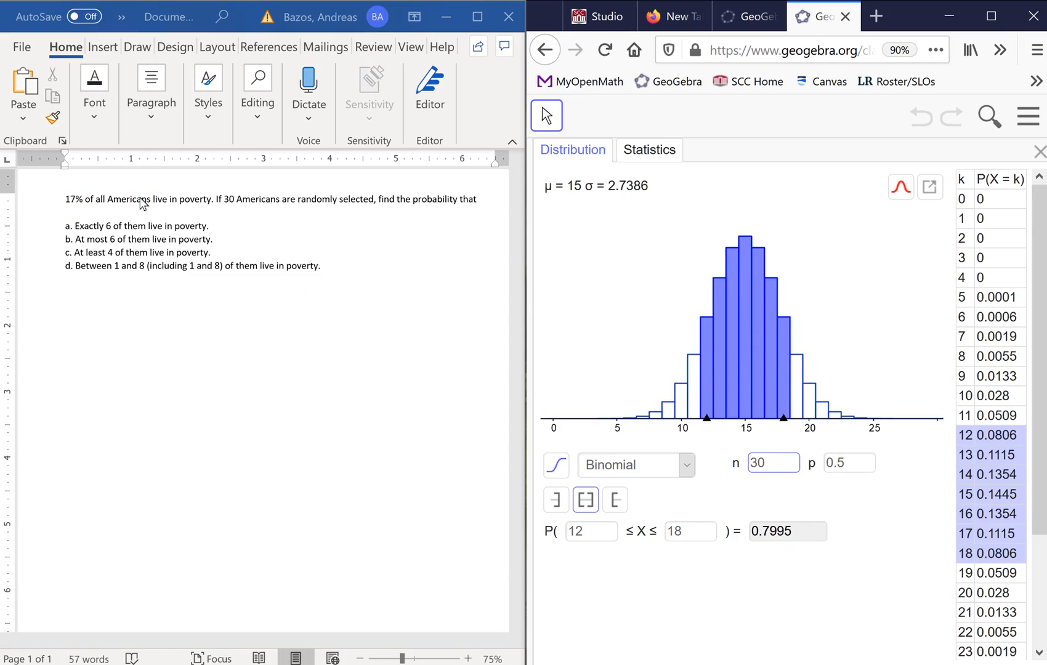
{"action": "left_click", "coordinate": [772, 463]}
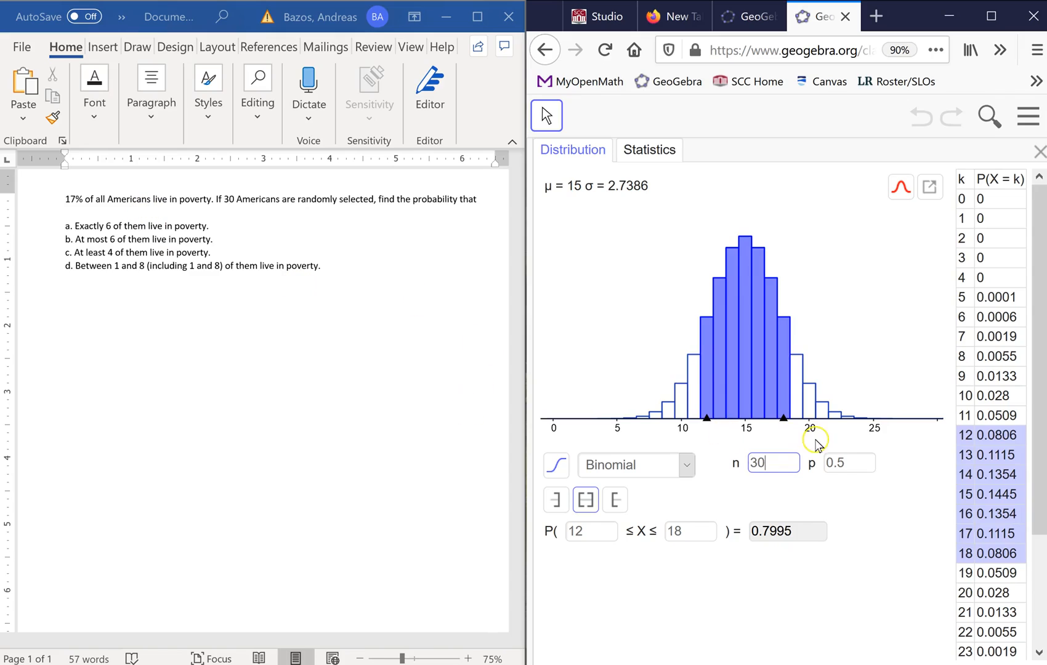
{"action": "left_click", "coordinate": [848, 463]}
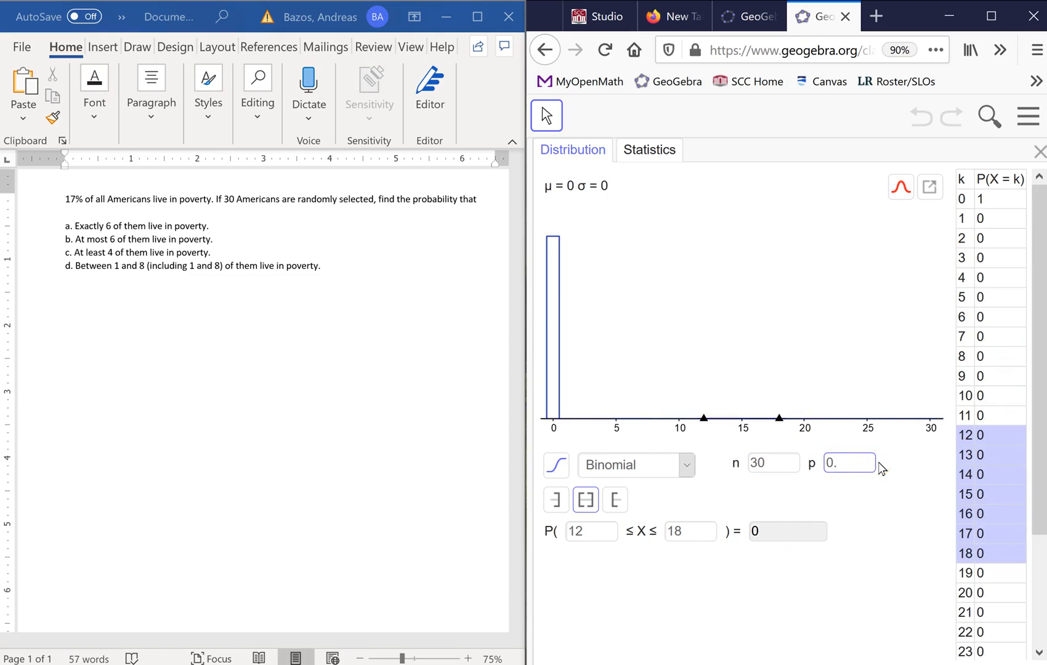
{"action": "type", "text": "0.17"}
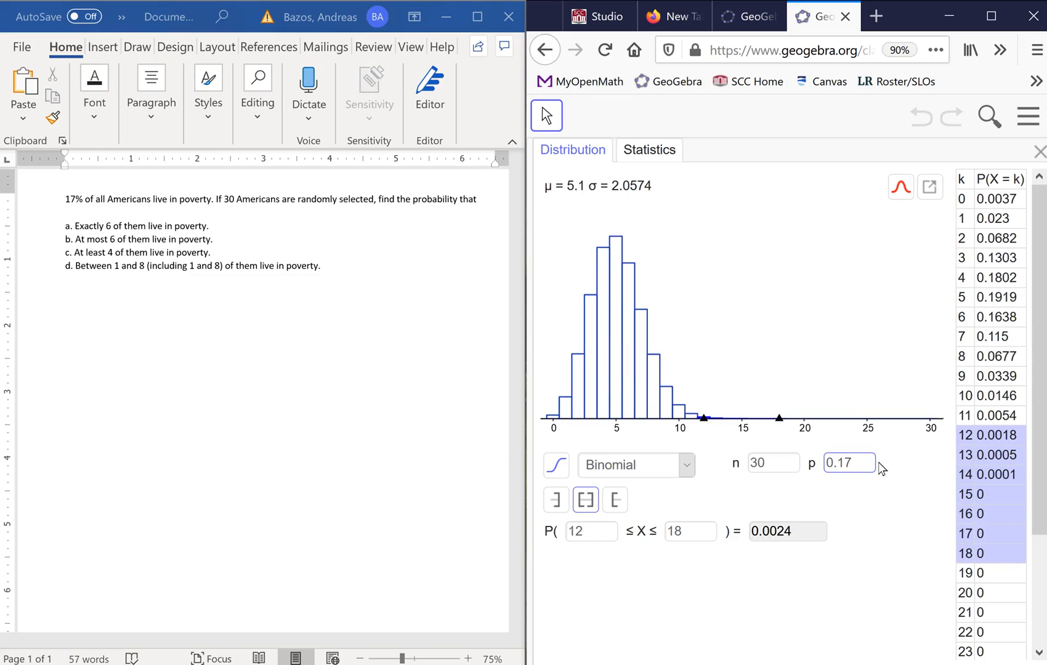
{"action": "mouse_move", "coordinate": [734, 477]}
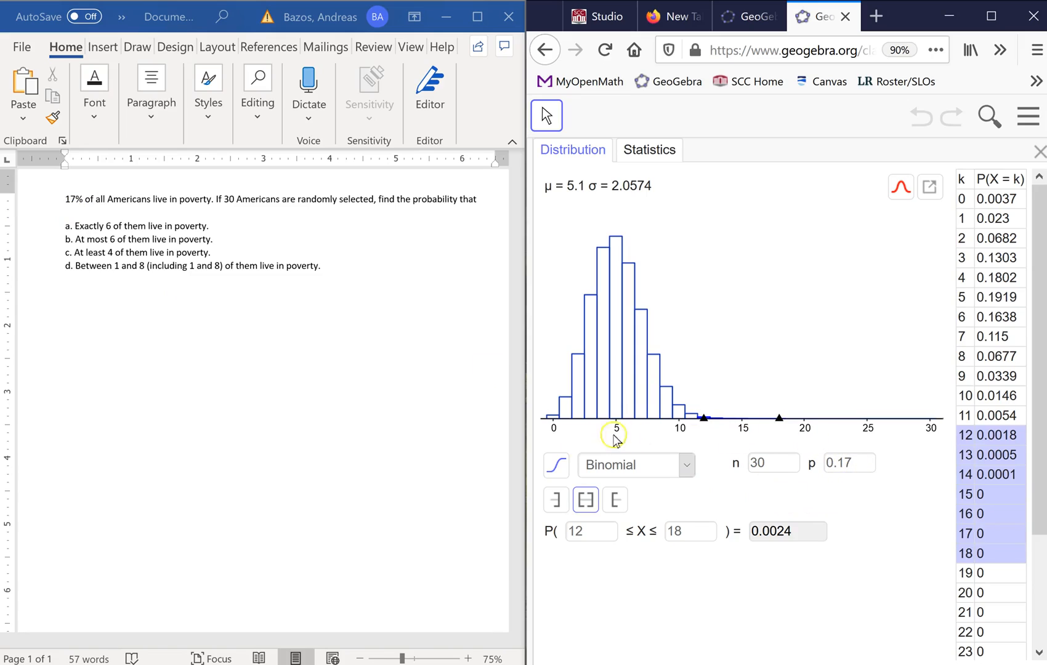
{"action": "mouse_move", "coordinate": [615, 468]}
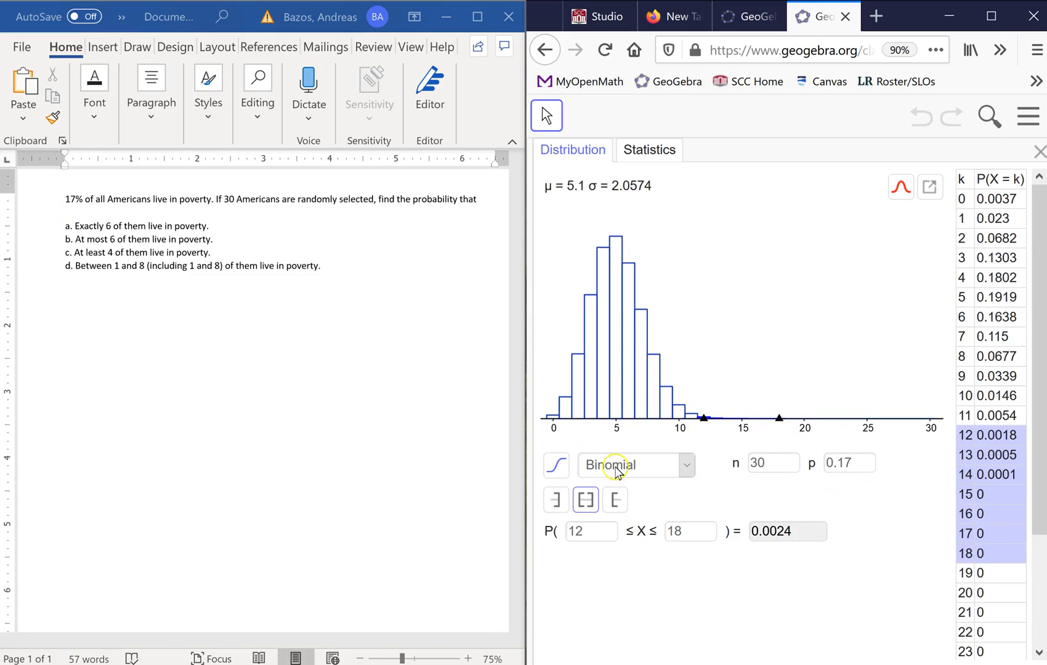
{"action": "mouse_move", "coordinate": [897, 521]}
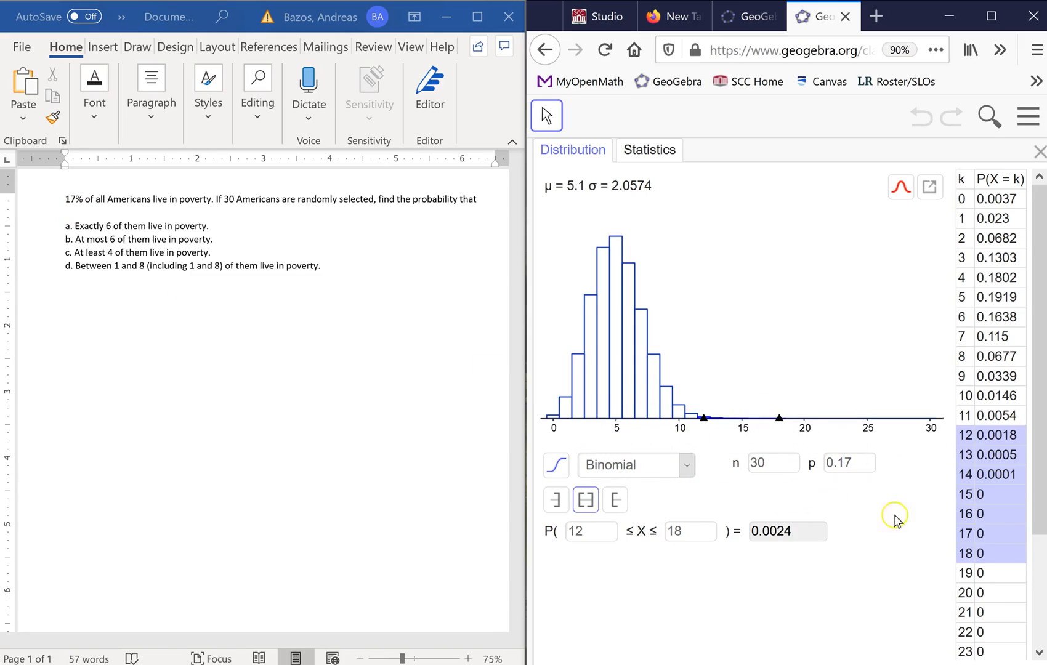
{"action": "mouse_move", "coordinate": [197, 328]}
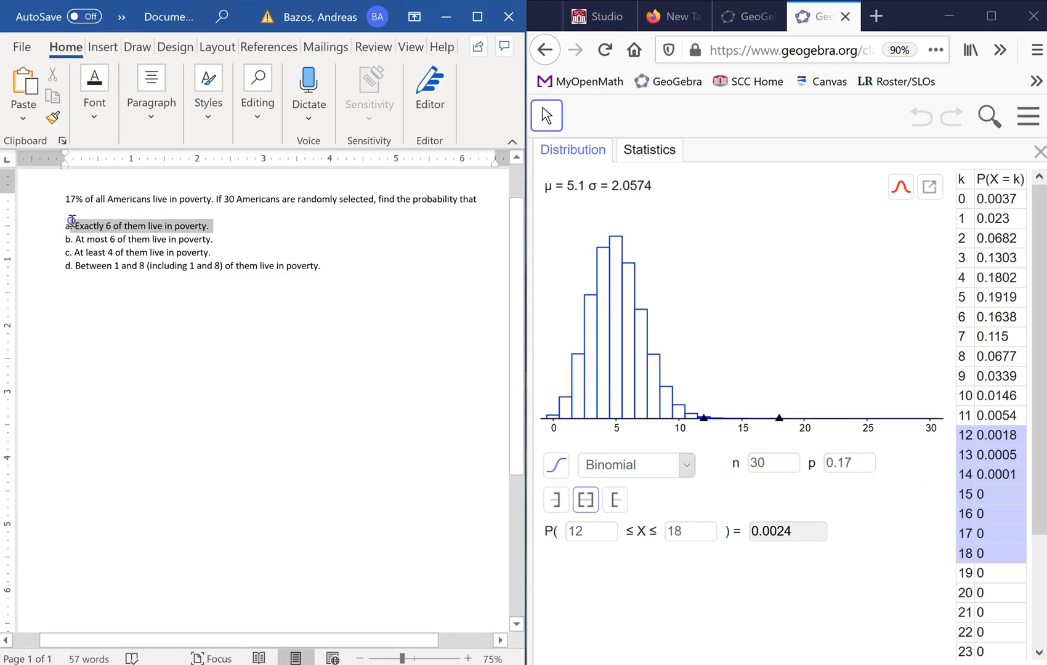
Set the interval from 6 to 6 to highlight the X = 6 bar for part a
{"action": "left_click", "coordinate": [212, 239]}
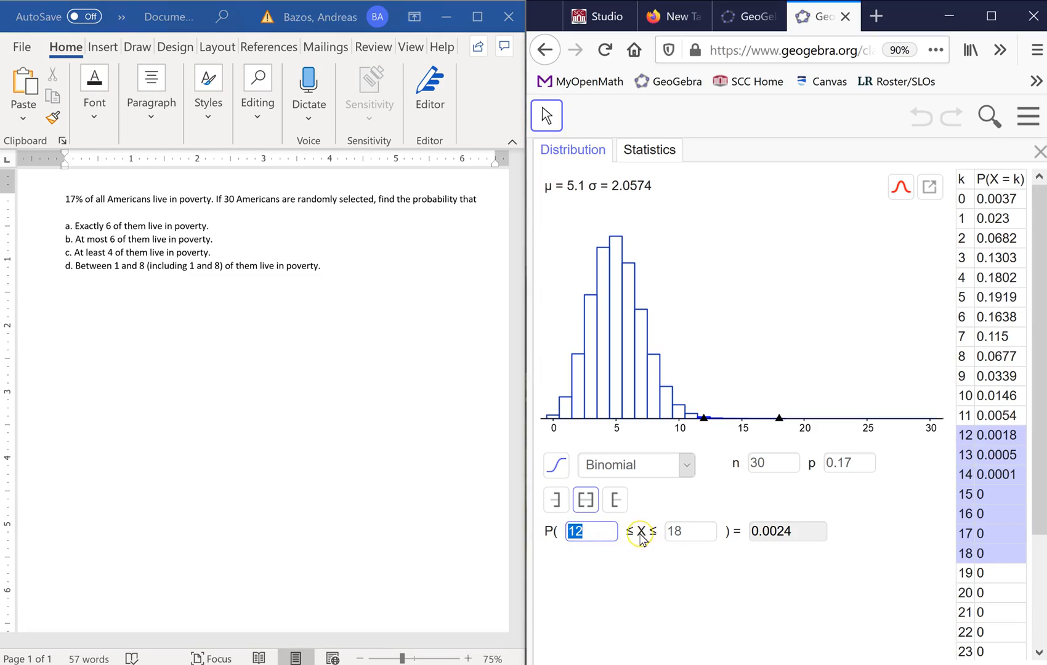
{"action": "mouse_move", "coordinate": [552, 528]}
{"action": "type", "text": "6"}
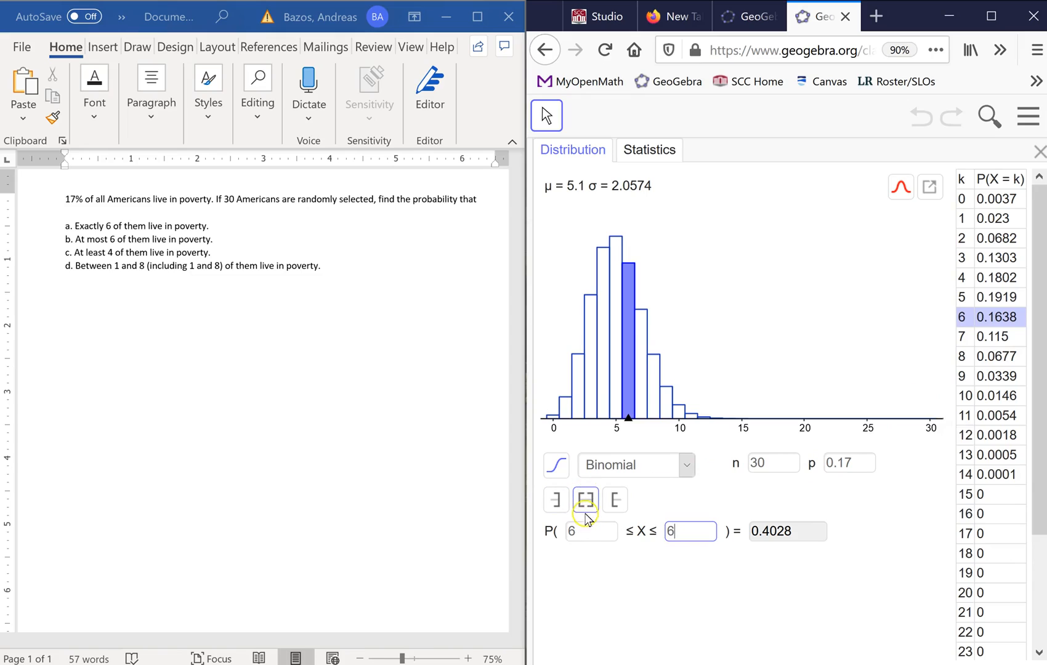
{"action": "mouse_move", "coordinate": [585, 500]}
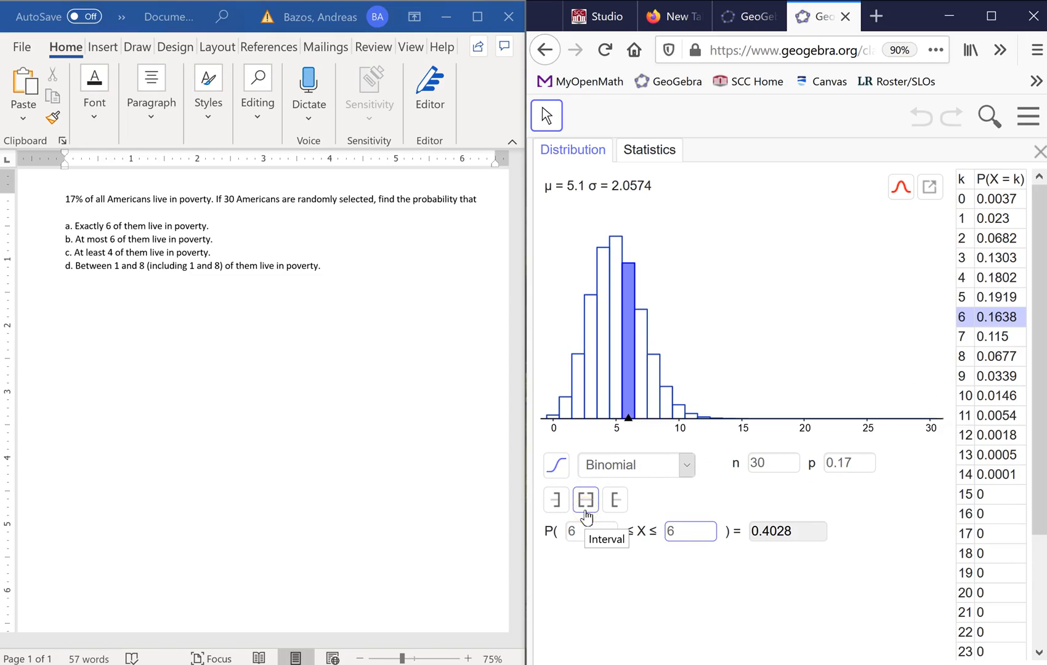
{"action": "mouse_move", "coordinate": [558, 500]}
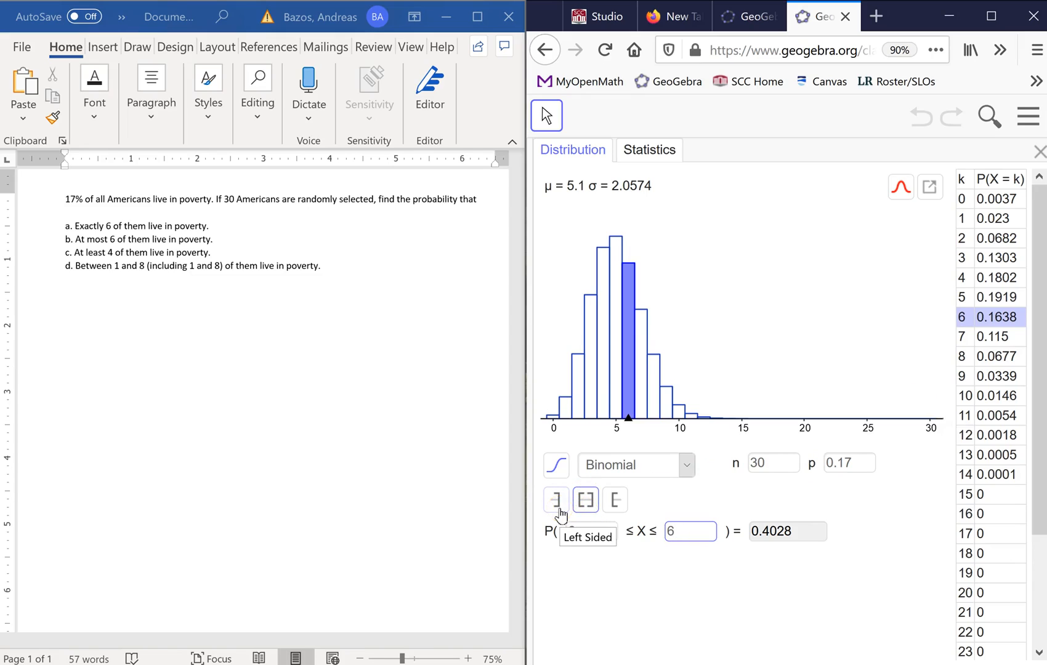
{"action": "left_click", "coordinate": [614, 500]}
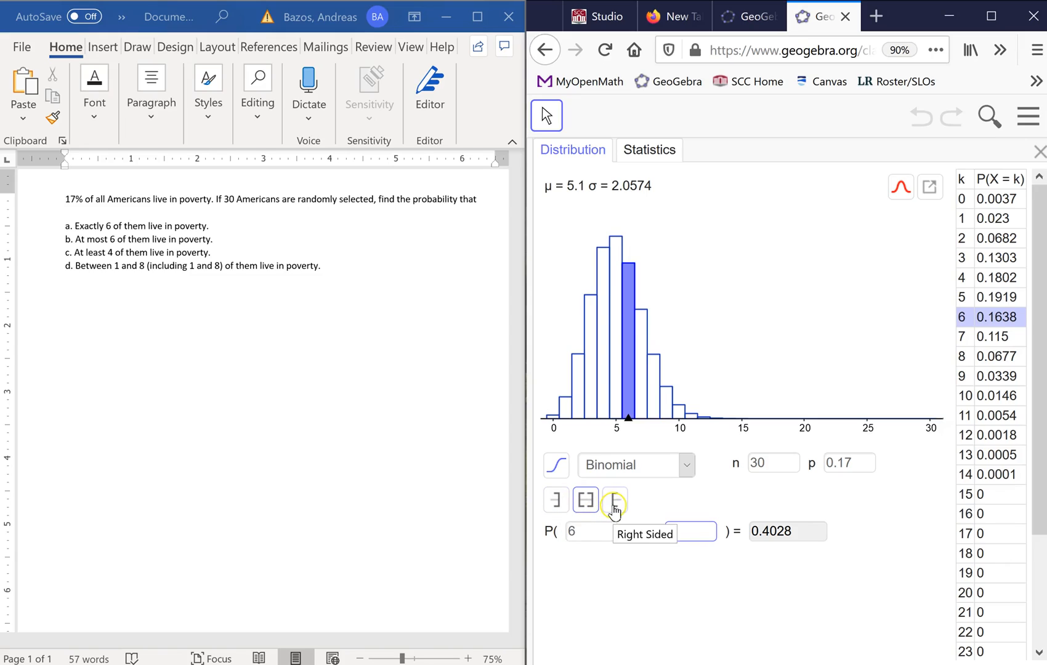
{"action": "left_click", "coordinate": [613, 500]}
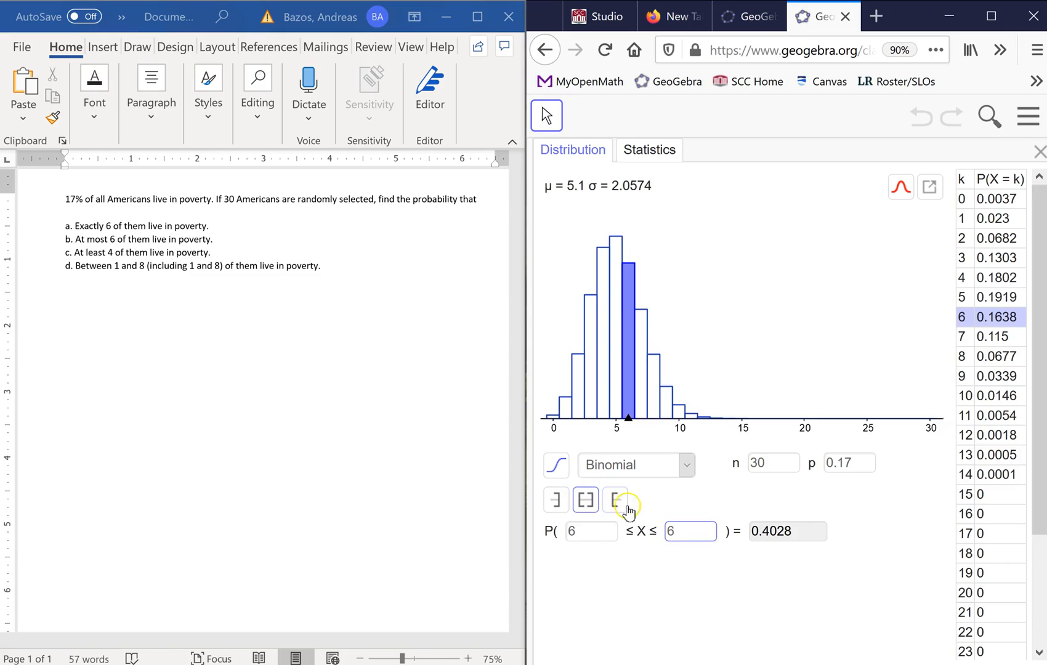
{"action": "mouse_move", "coordinate": [613, 500]}
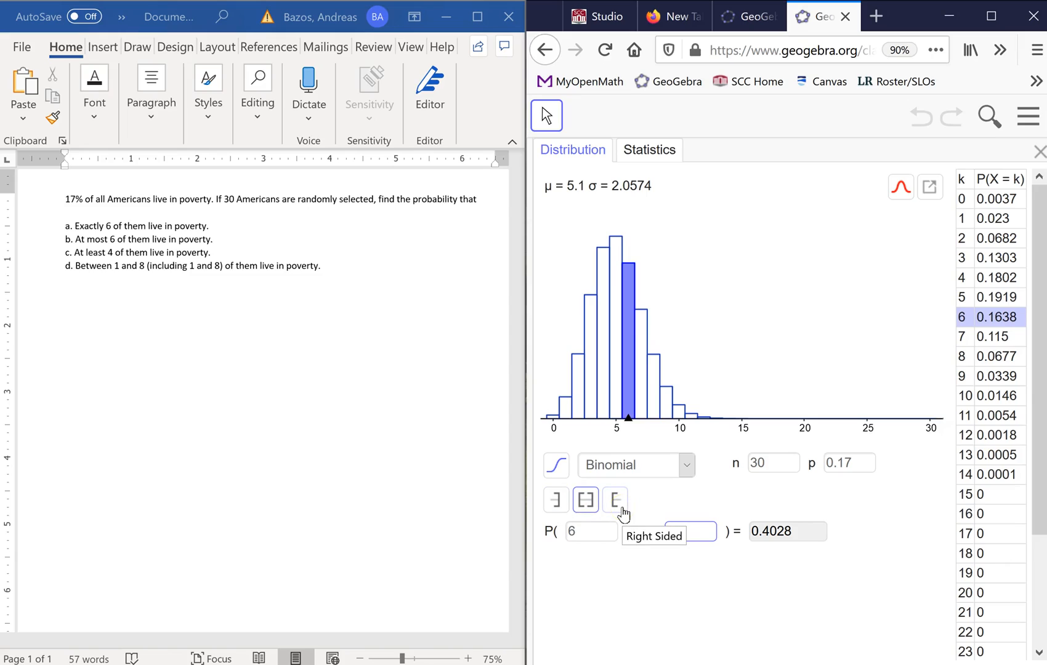
Pick value ranges from the probability table, ending with P(11 ≤ X ≤ 14) = 0.0078
{"action": "left_click", "coordinate": [584, 500]}
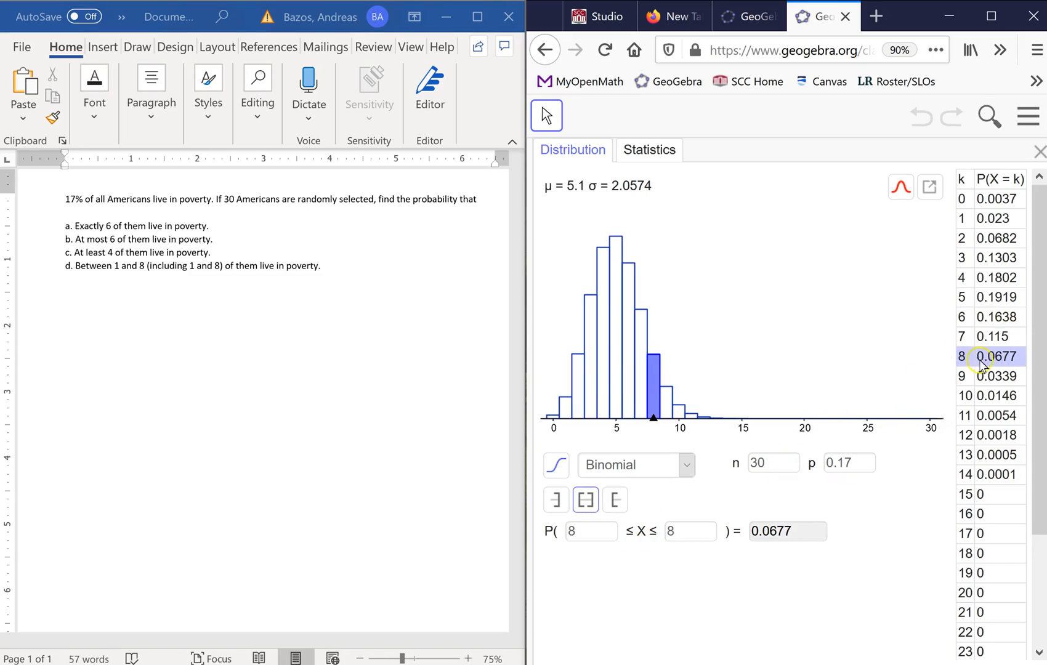
{"action": "left_click", "coordinate": [990, 336]}
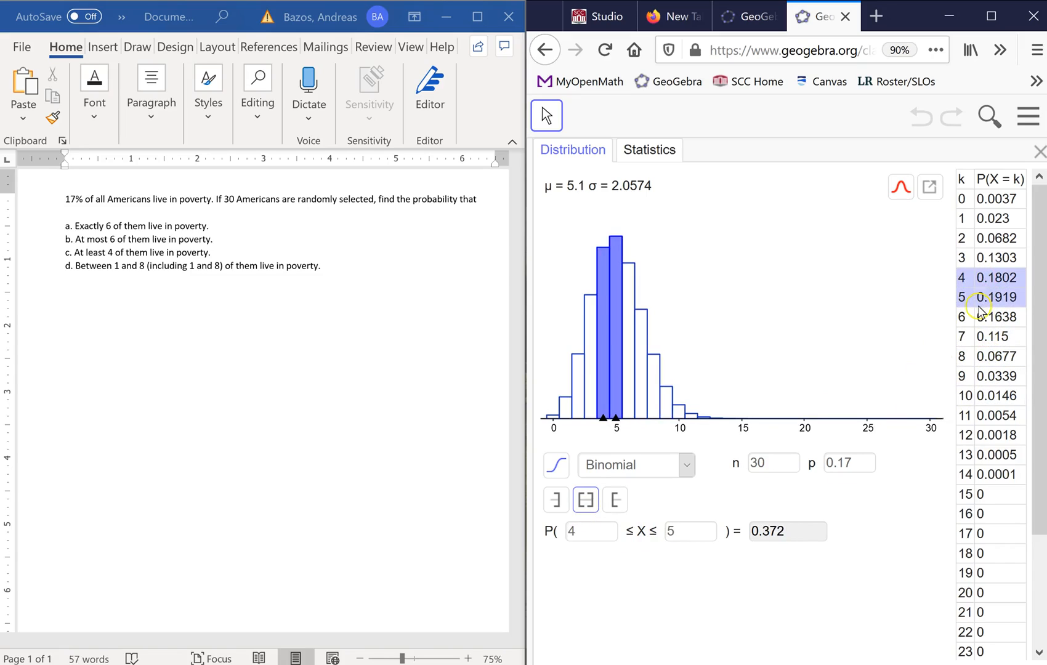
{"action": "mouse_move", "coordinate": [978, 336]}
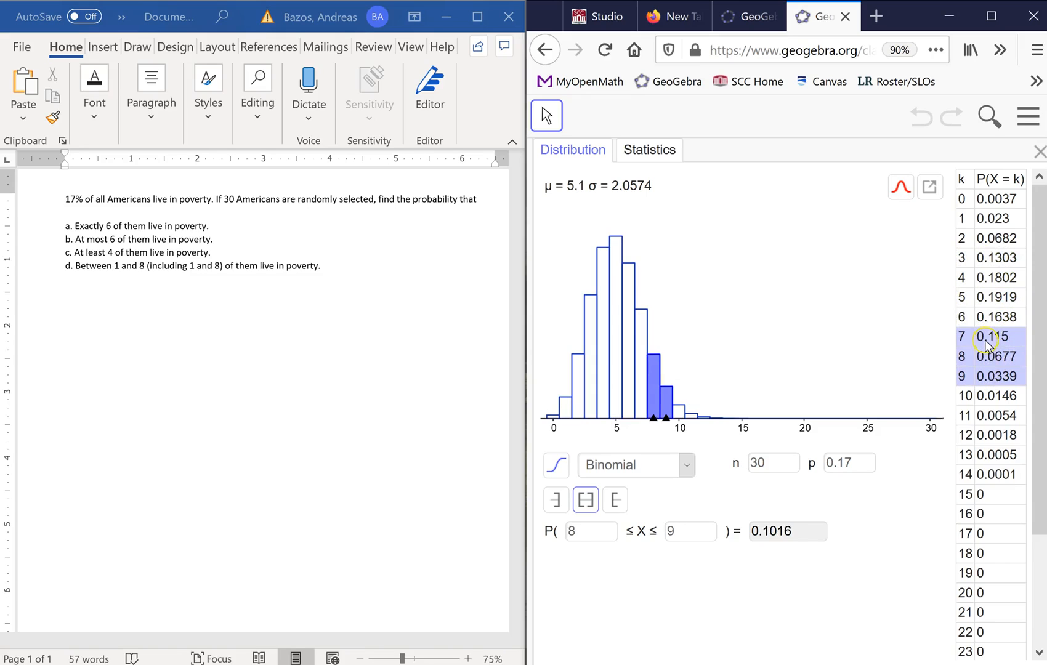
{"action": "left_click", "coordinate": [974, 238]}
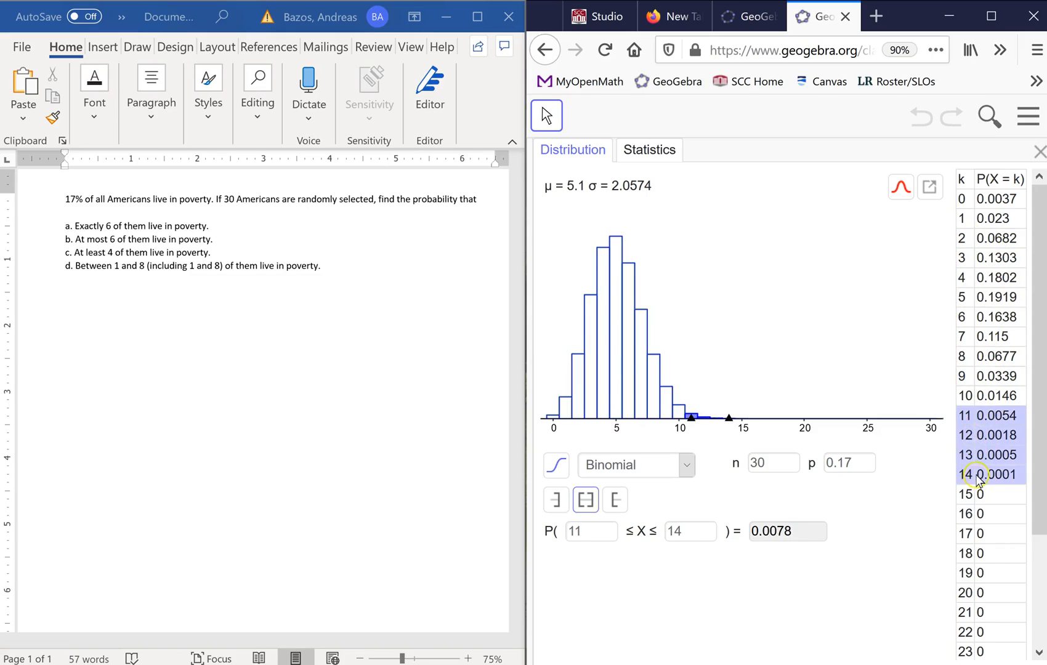
{"action": "mouse_move", "coordinate": [429, 471]}
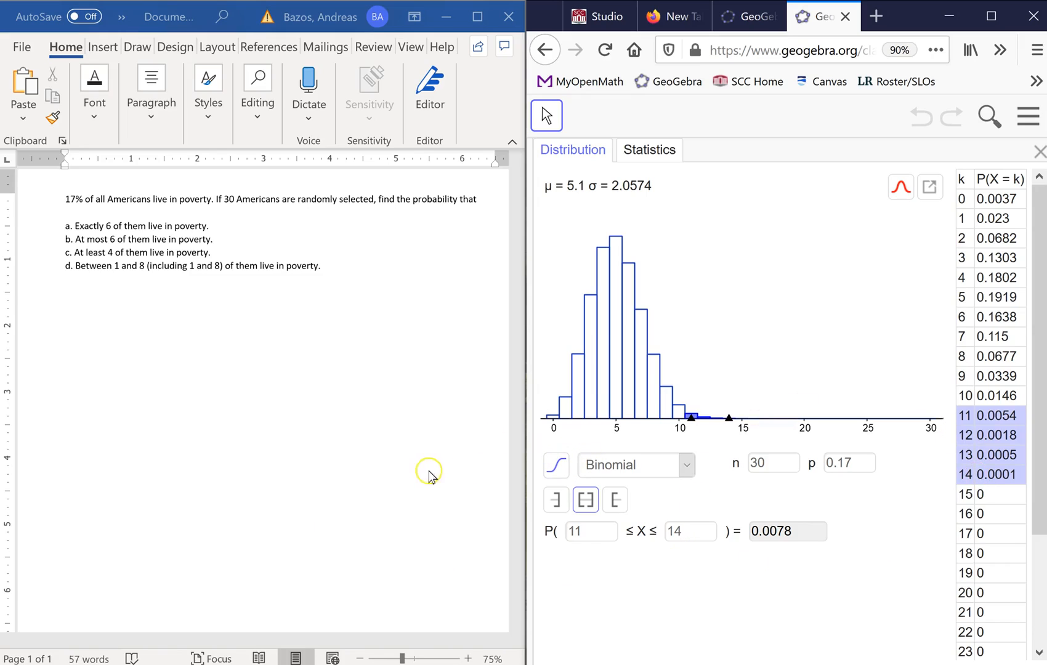
{"action": "mouse_move", "coordinate": [643, 415]}
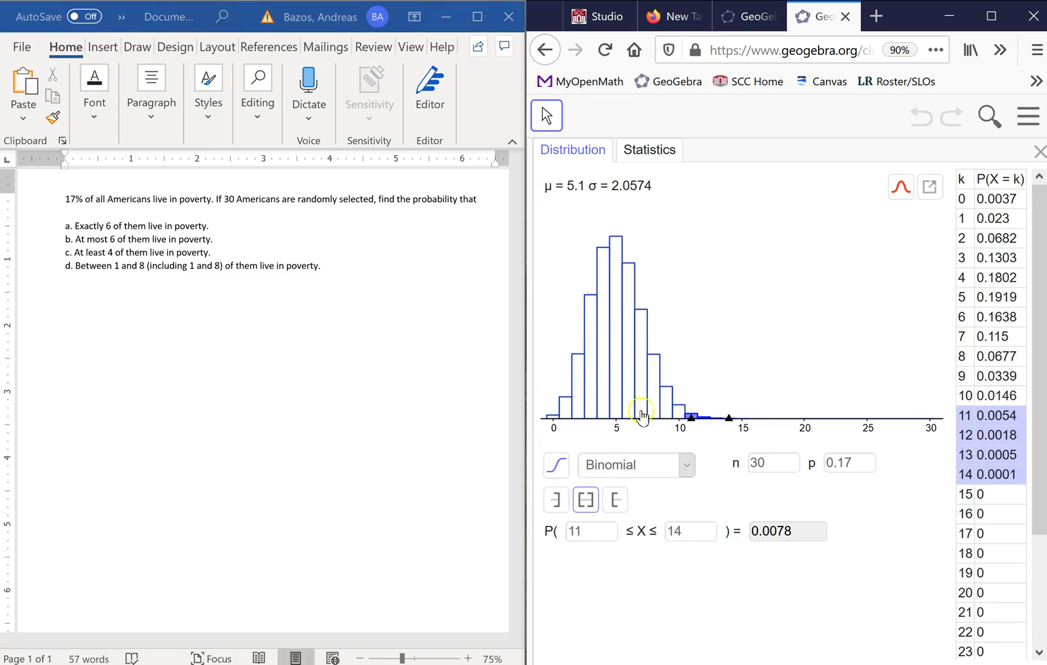
{"action": "mouse_move", "coordinate": [594, 260]}
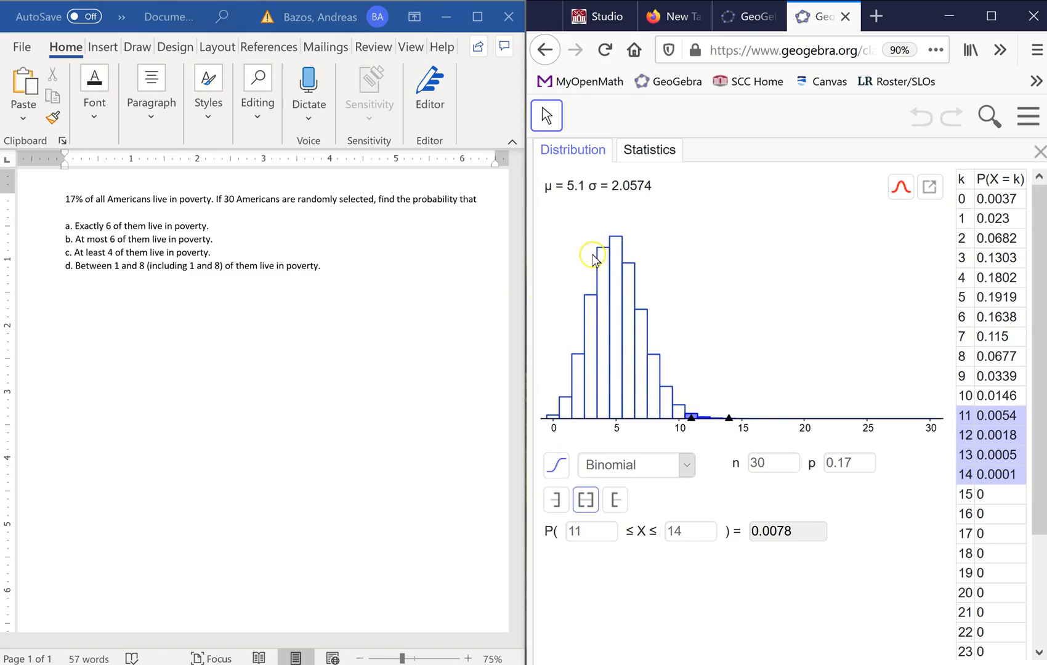
{"action": "mouse_move", "coordinate": [581, 445]}
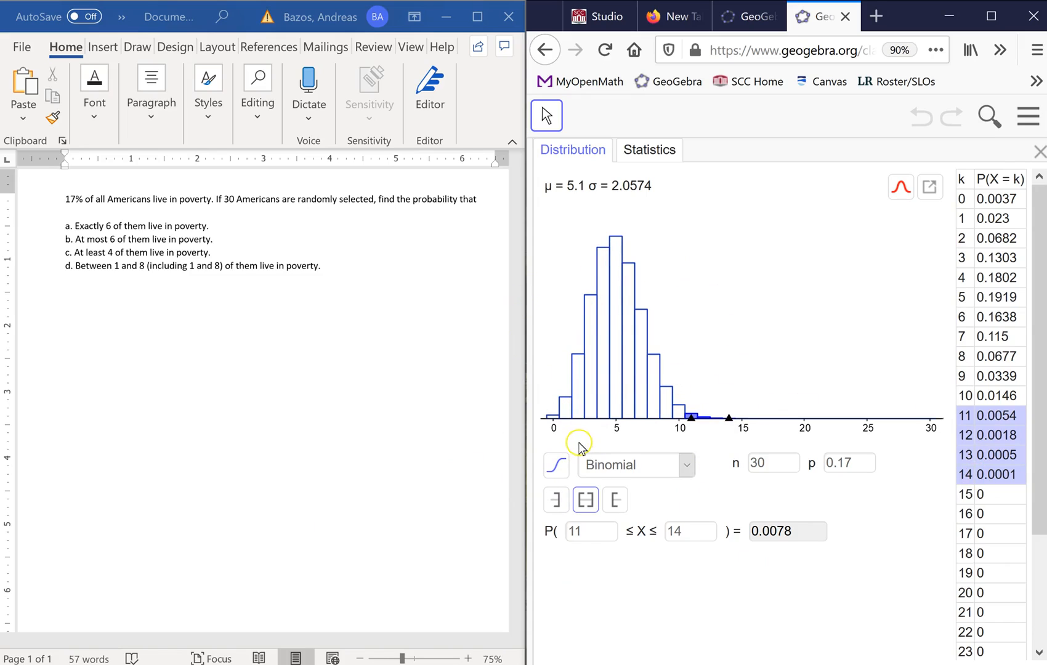
{"action": "mouse_move", "coordinate": [624, 474]}
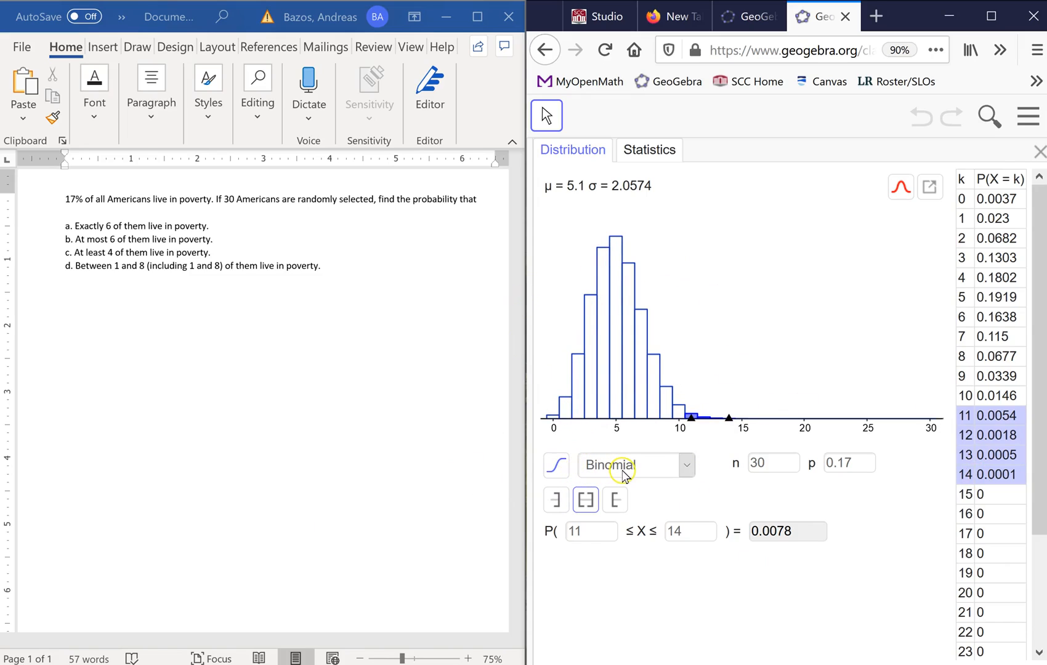
{"action": "mouse_move", "coordinate": [615, 500]}
{"action": "type", "text": "6"}
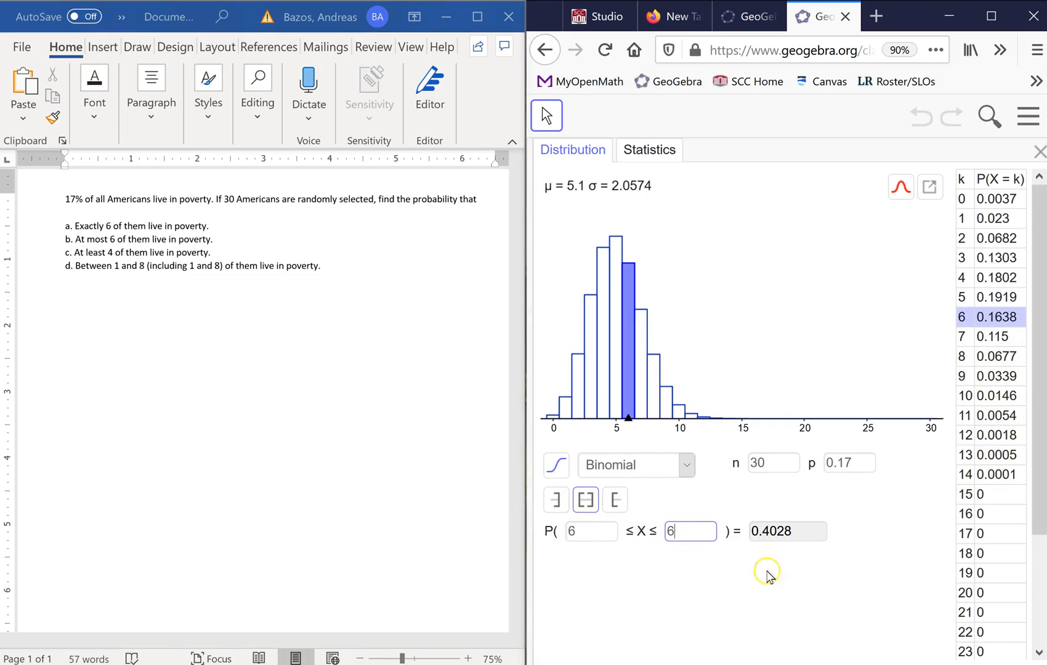
{"action": "mouse_move", "coordinate": [639, 525]}
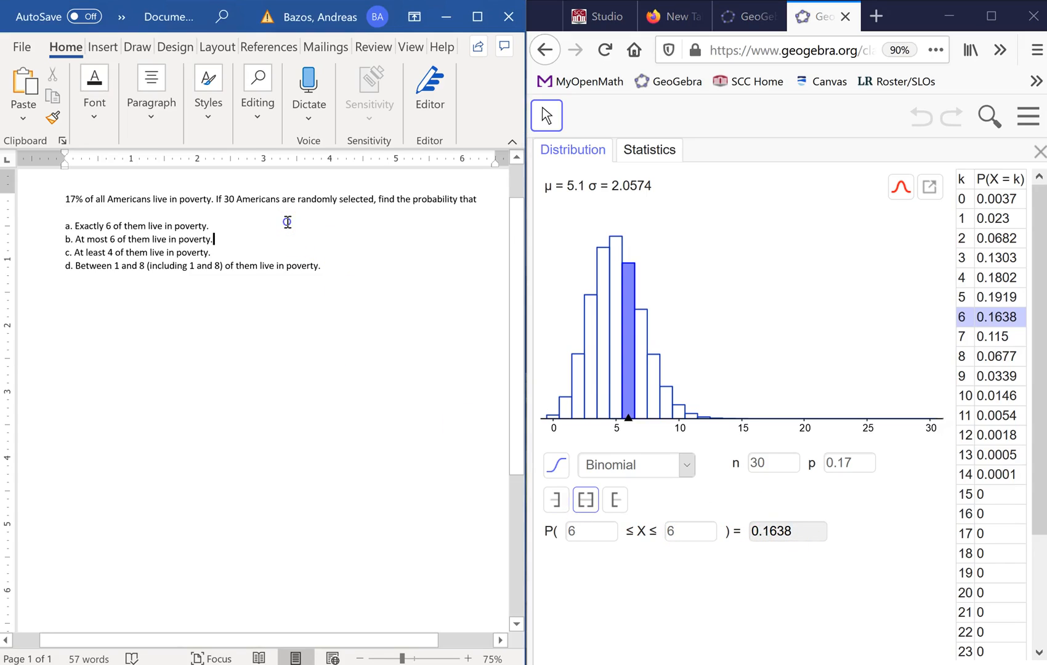
Write part a's answer in Word as P(X=6) = 0.1638 = 16.38%
{"action": "type", "text": "P"}
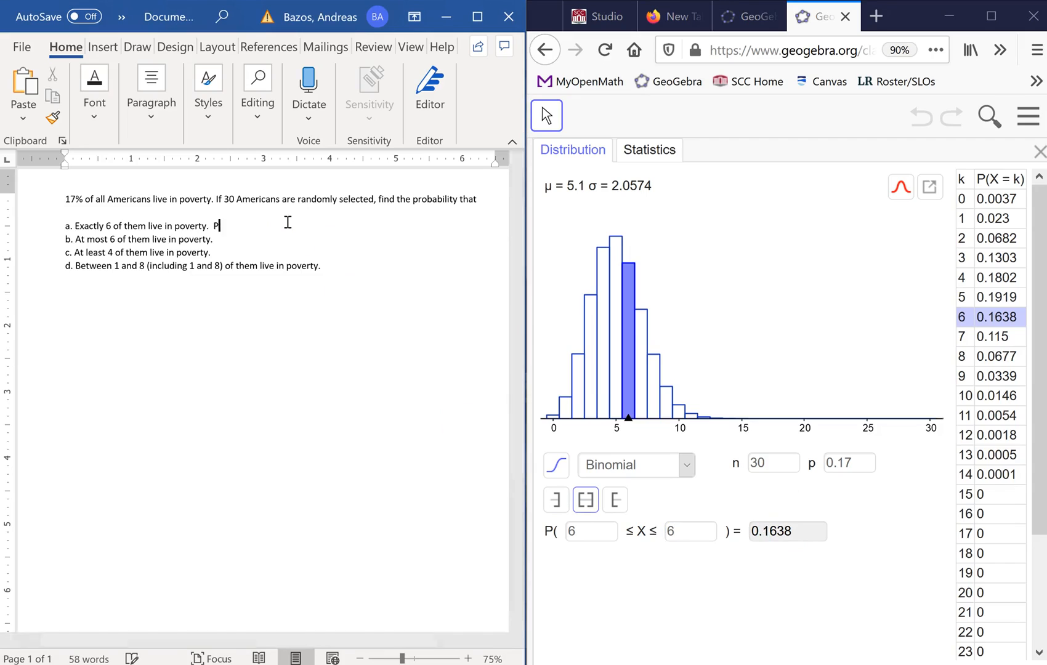
{"action": "type", "text": "("}
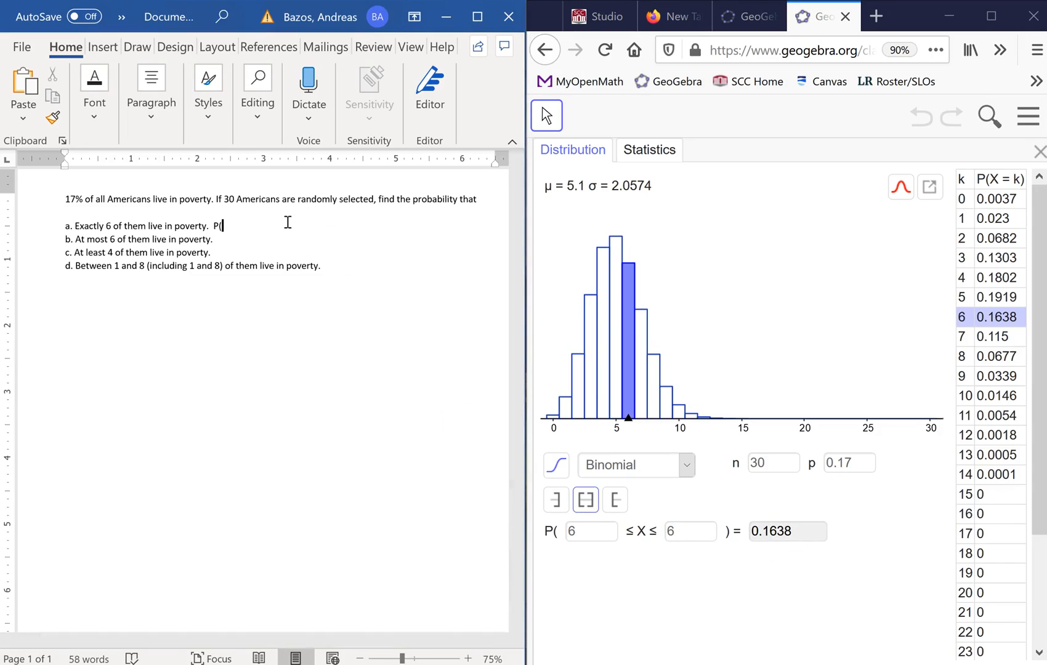
{"action": "type", "text": "X="}
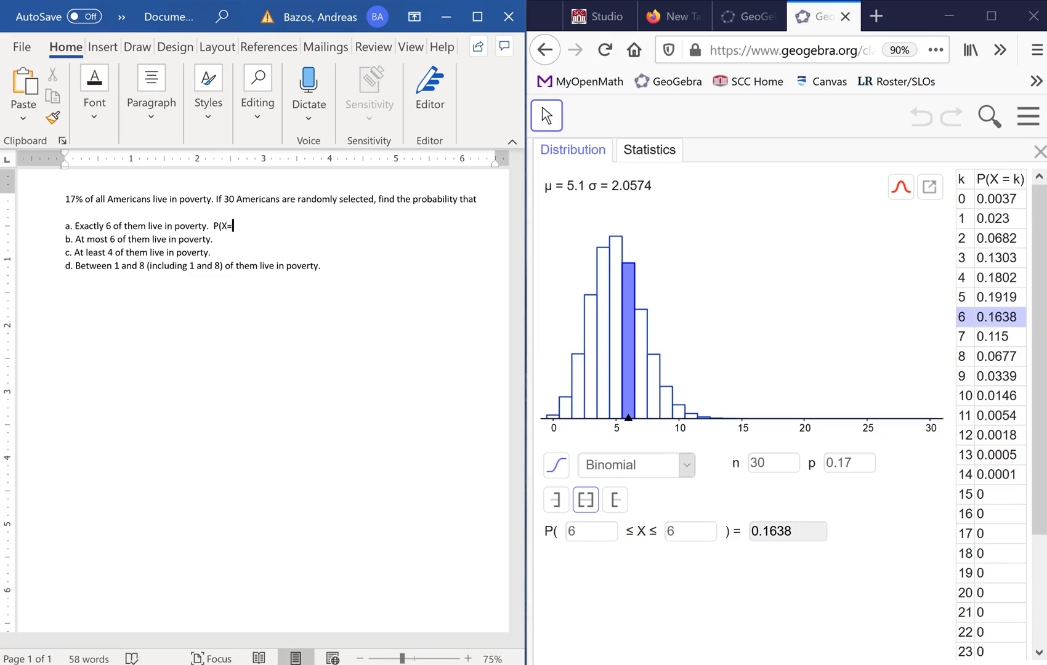
{"action": "type", "text": "6)"}
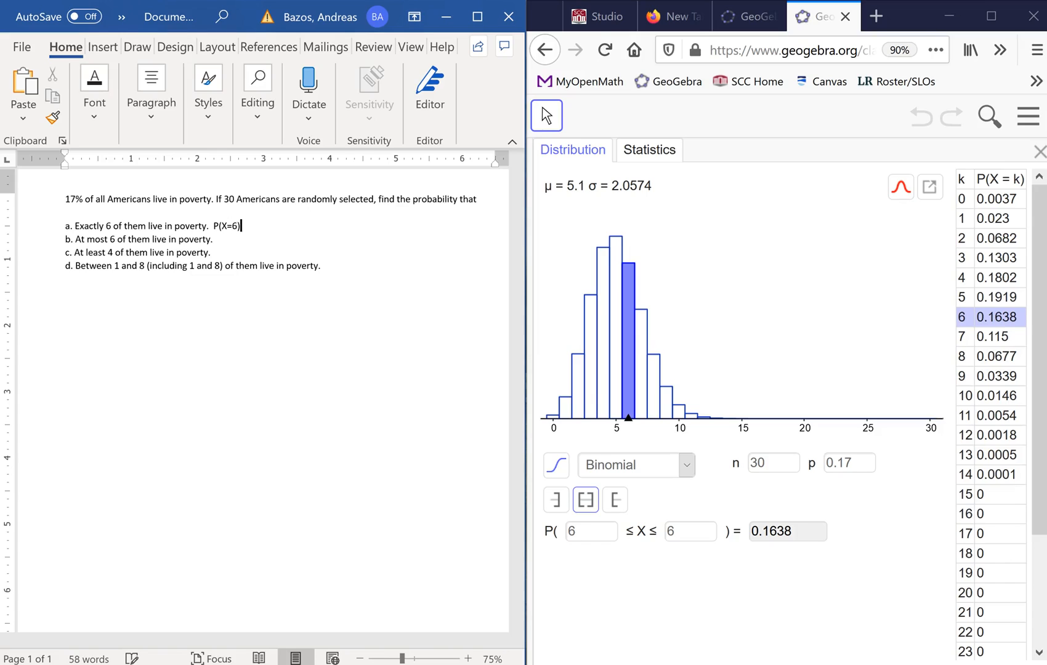
{"action": "mouse_move", "coordinate": [287, 223]}
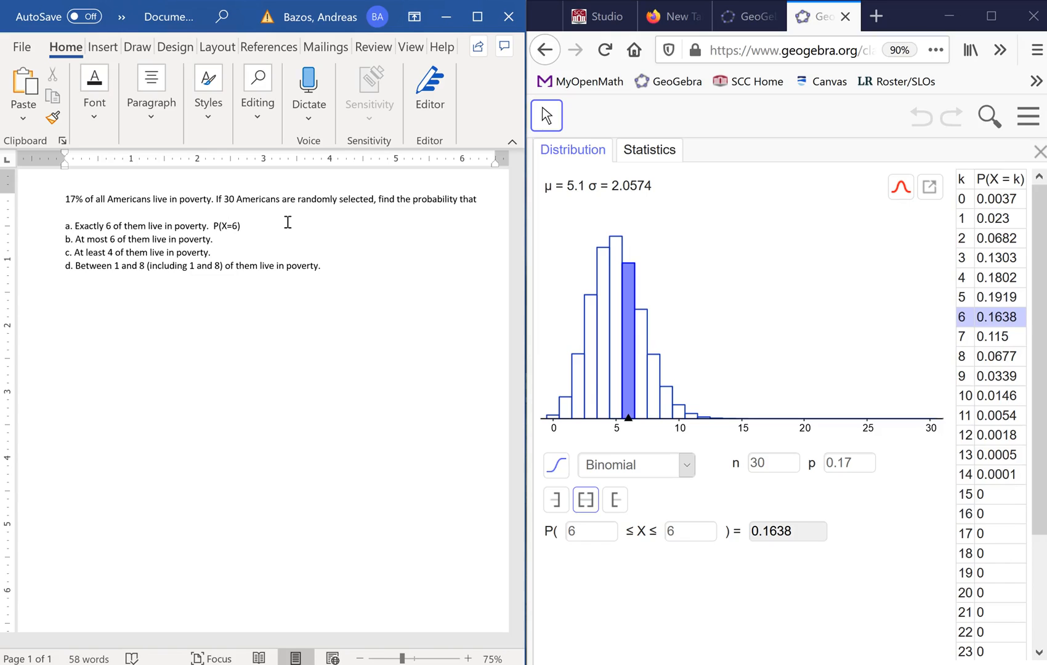
{"action": "type", "text": "="}
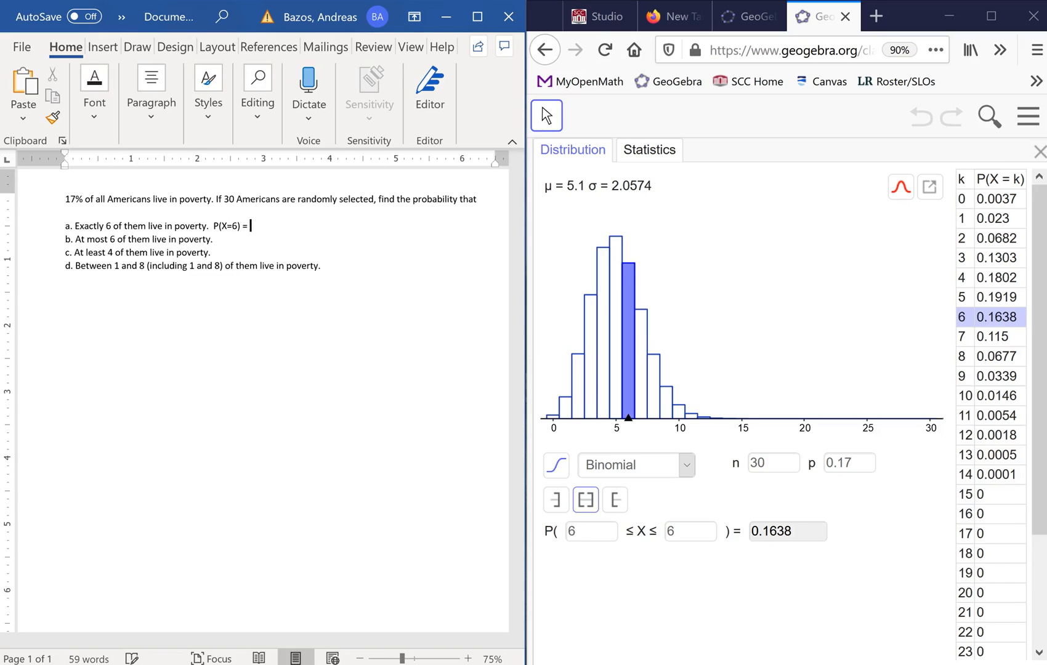
{"action": "type", "text": "0"}
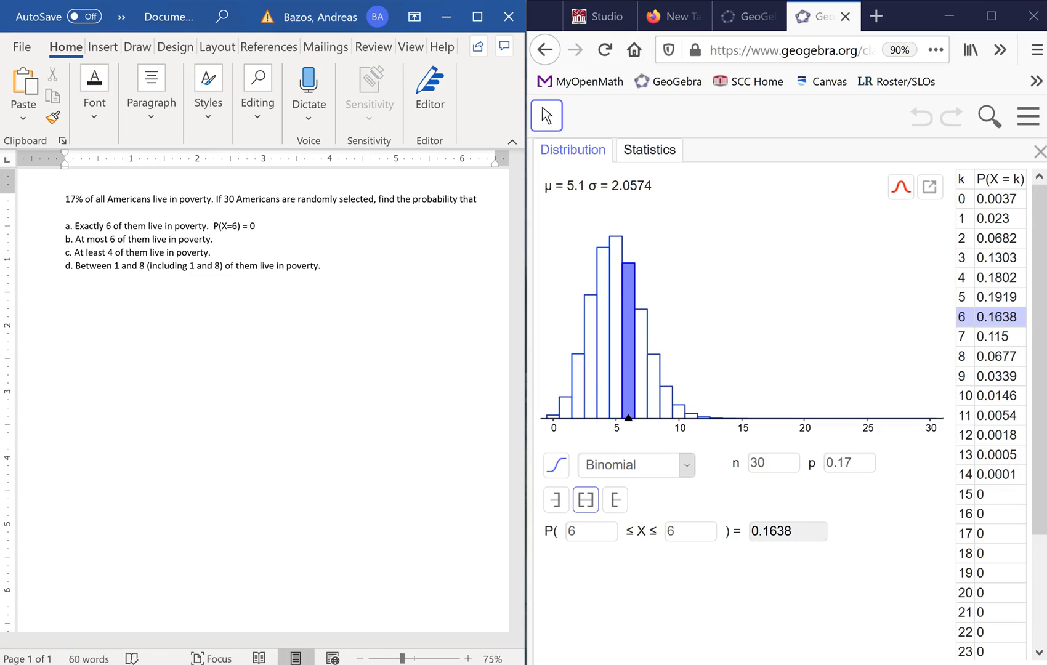
{"action": "type", "text": "0.1638"}
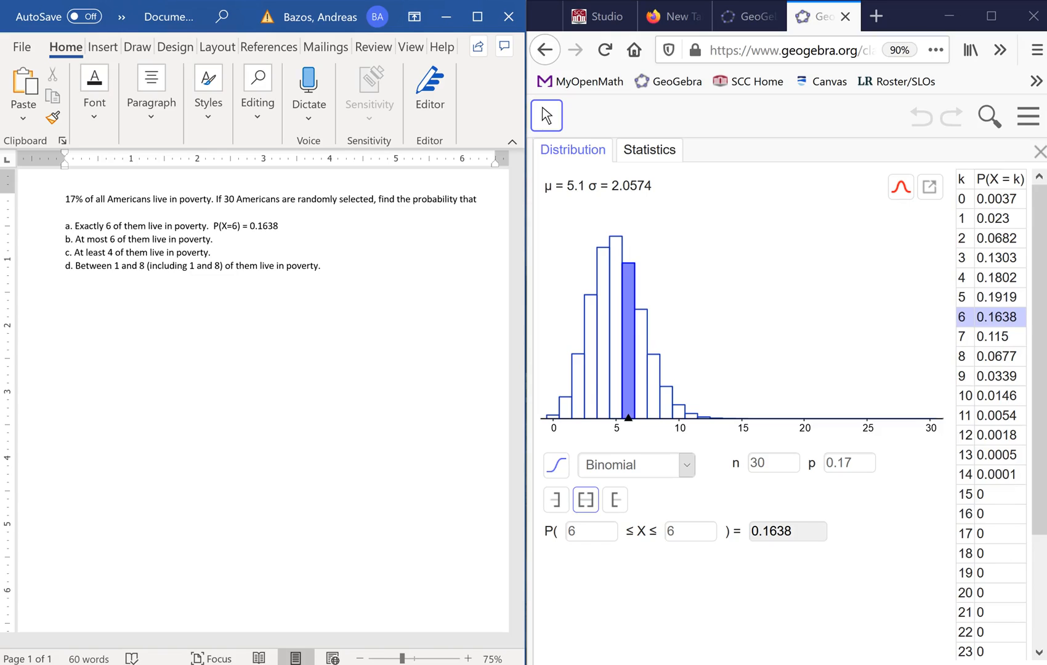
{"action": "left_click", "coordinate": [280, 225]}
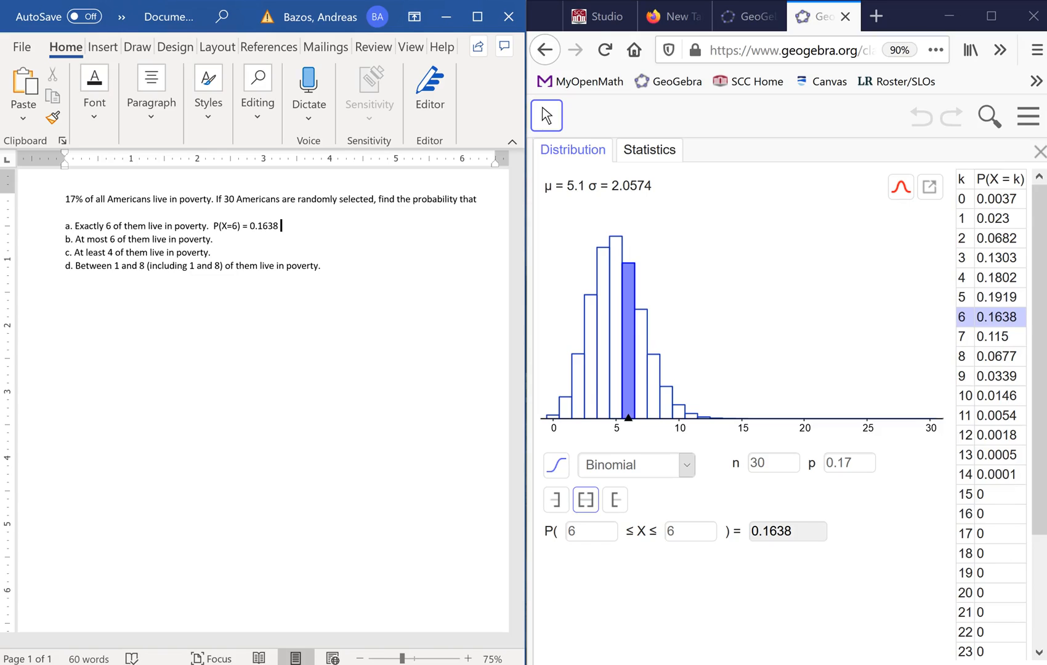
{"action": "type", "text": "="}
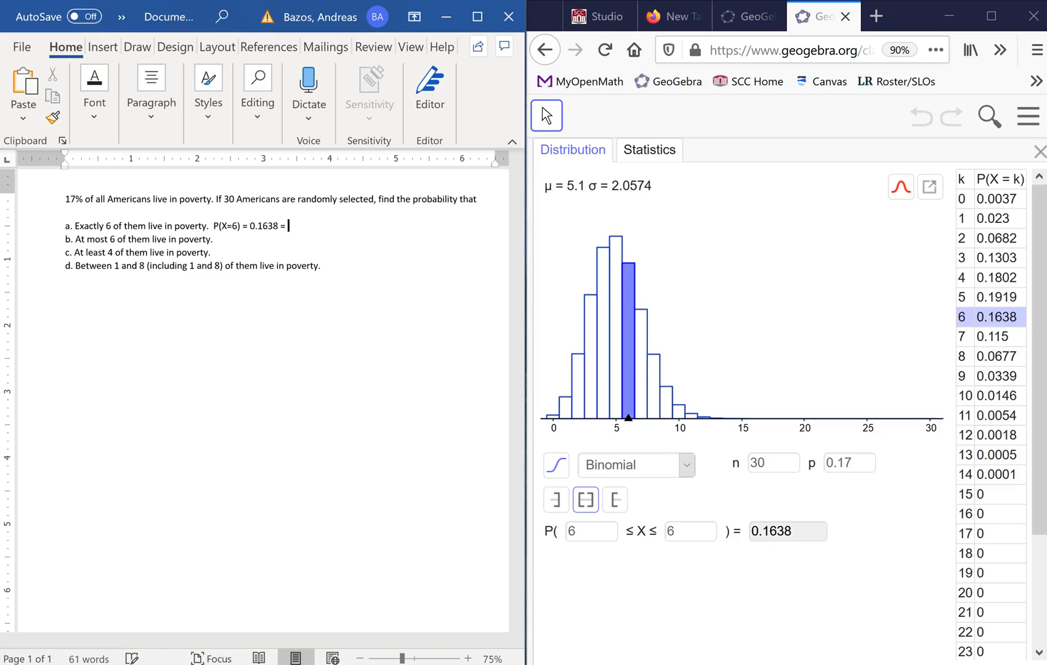
{"action": "type", "text": "16.38%"}
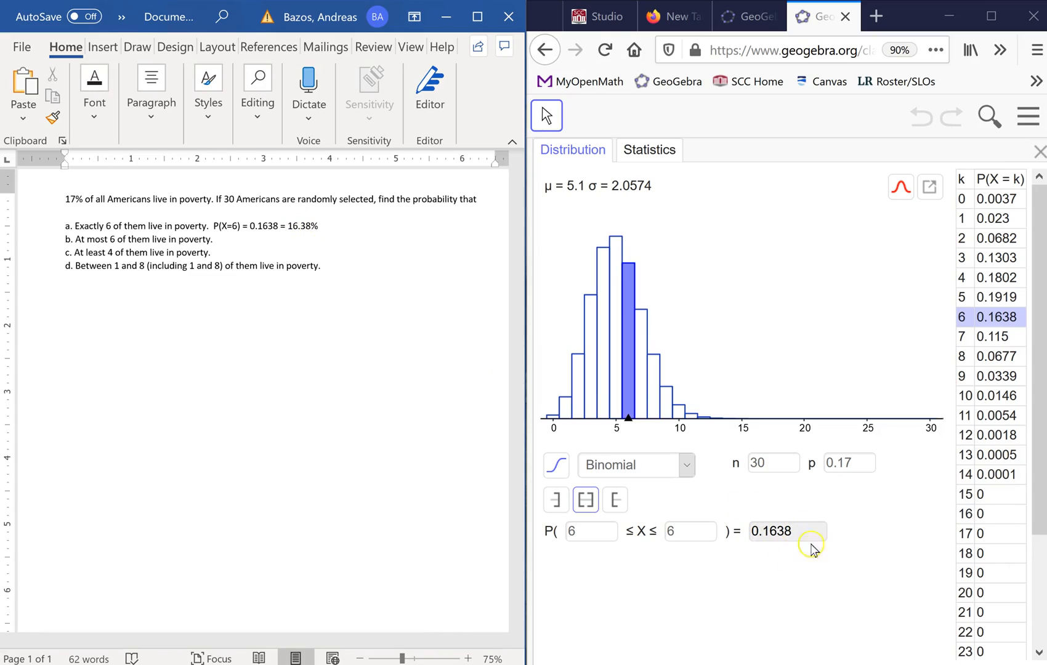
{"action": "mouse_move", "coordinate": [768, 540]}
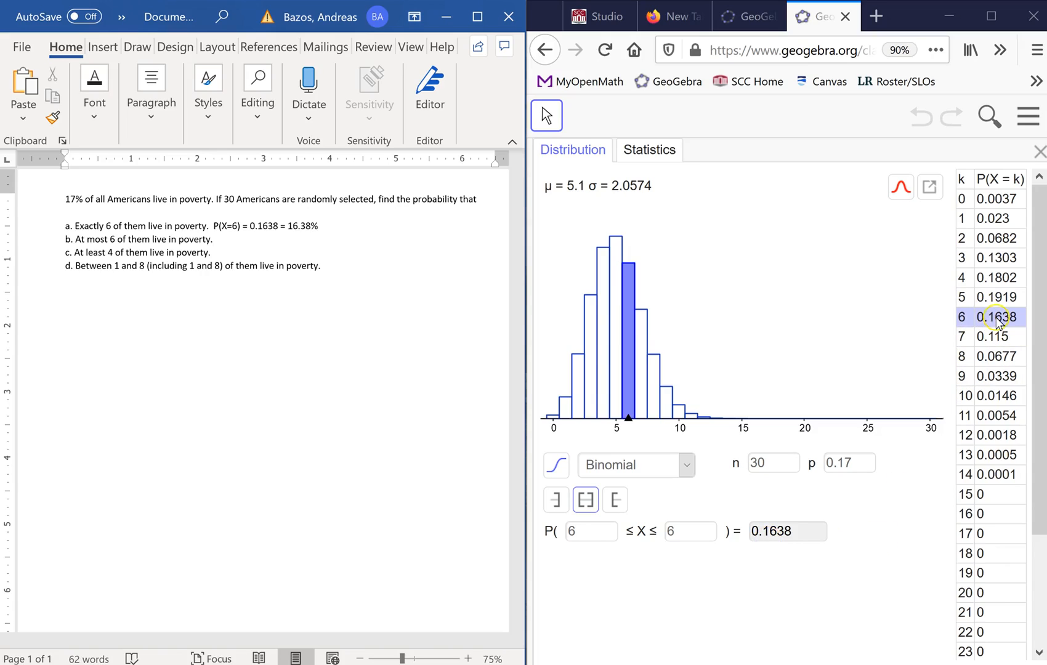
{"action": "mouse_move", "coordinate": [823, 327]}
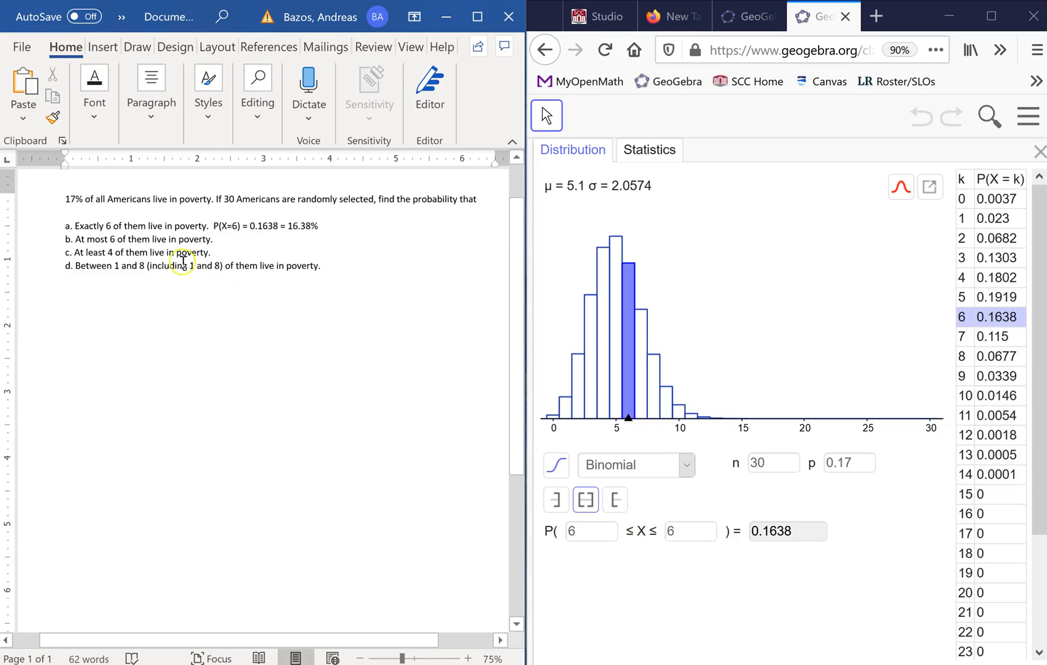
{"action": "left_click", "coordinate": [217, 238]}
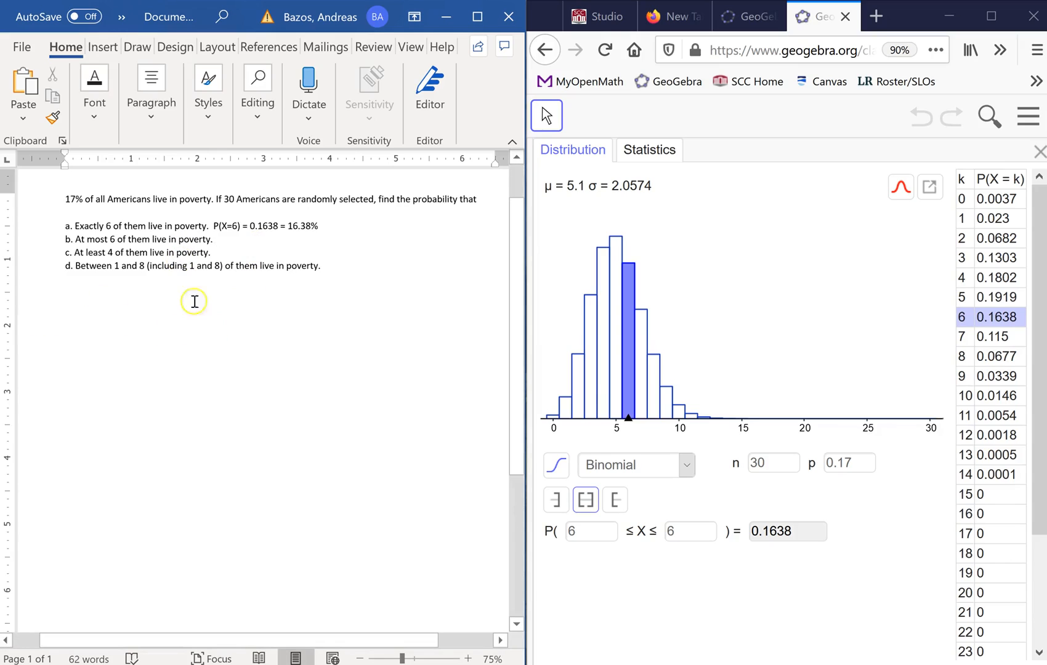
{"action": "mouse_move", "coordinate": [137, 258]}
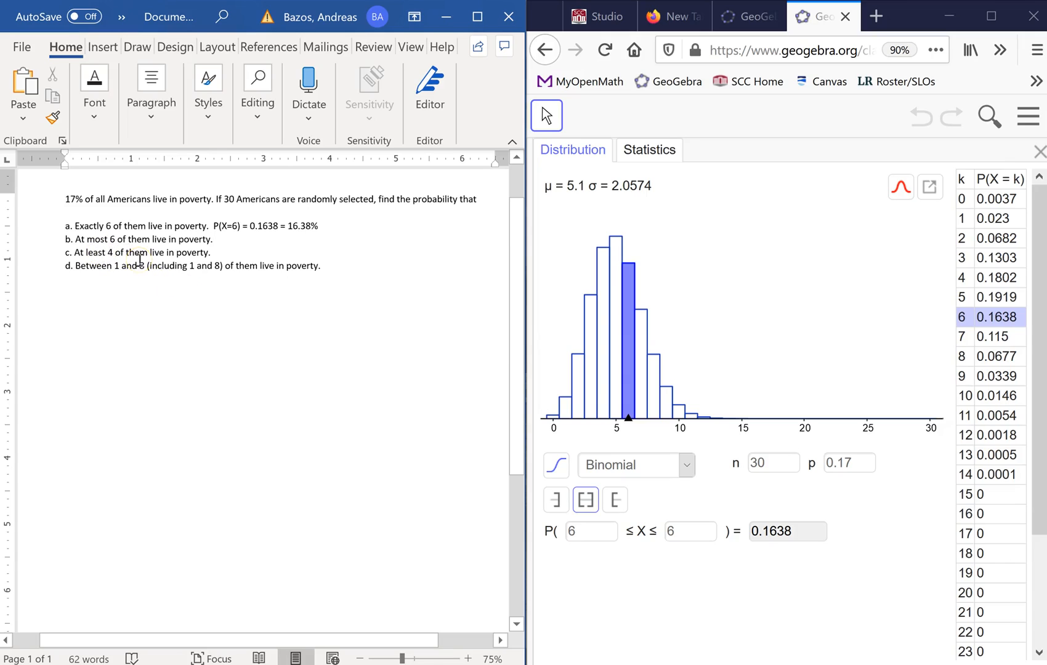
{"action": "left_click", "coordinate": [217, 239]}
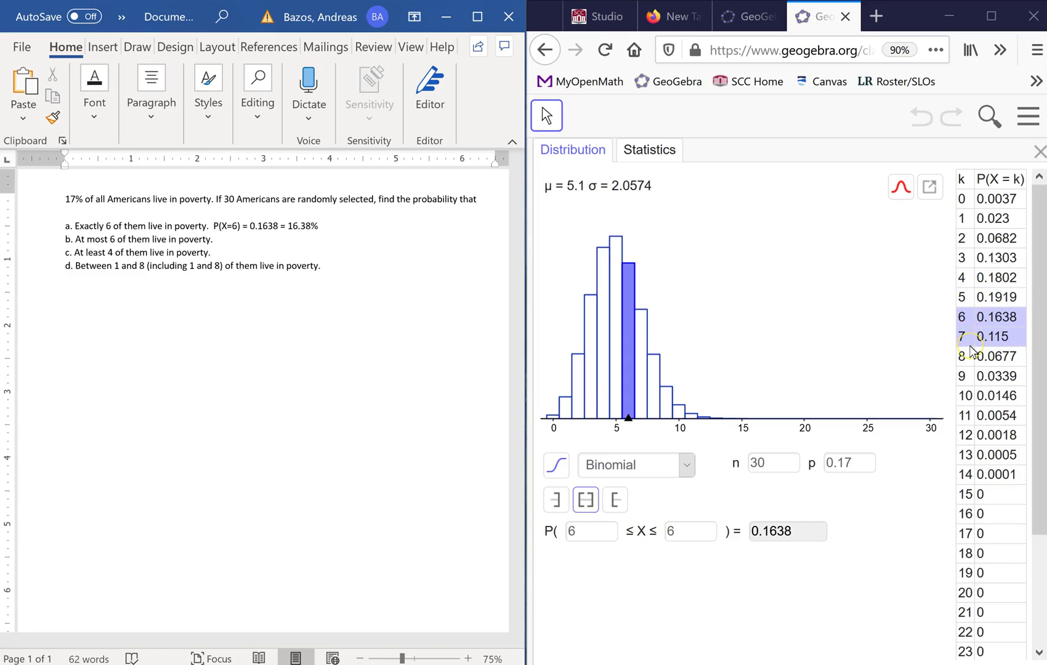
{"action": "mouse_move", "coordinate": [967, 316]}
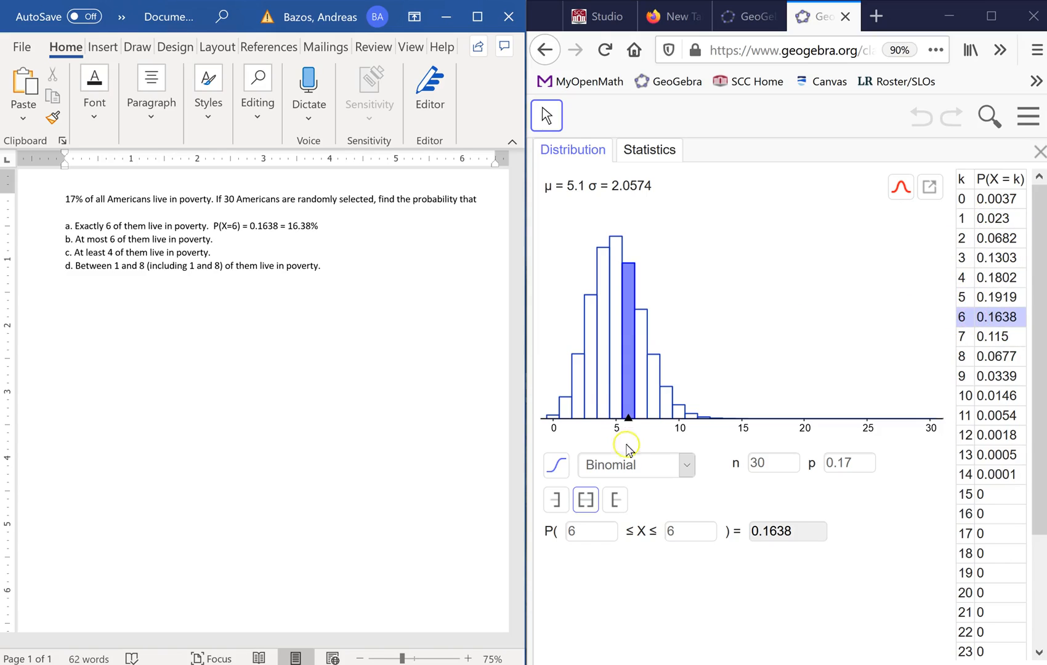
{"action": "mouse_move", "coordinate": [555, 500]}
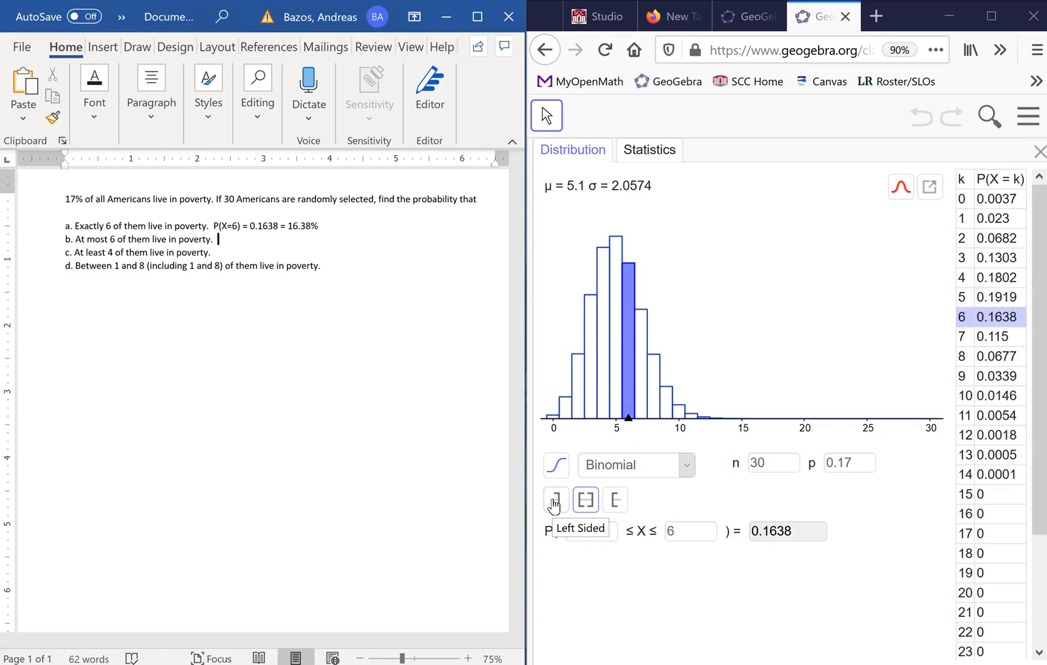
Compute the left-sided probability P(0 ≤ X ≤ 6) = 0.761 for part b
{"action": "left_click", "coordinate": [556, 500]}
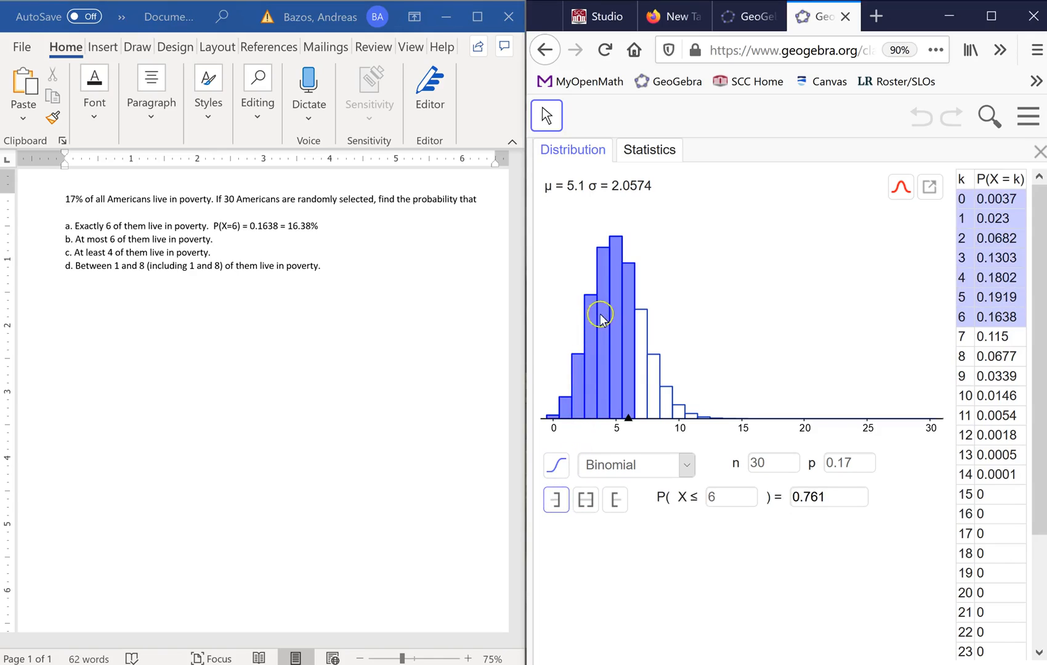
{"action": "mouse_move", "coordinate": [691, 447]}
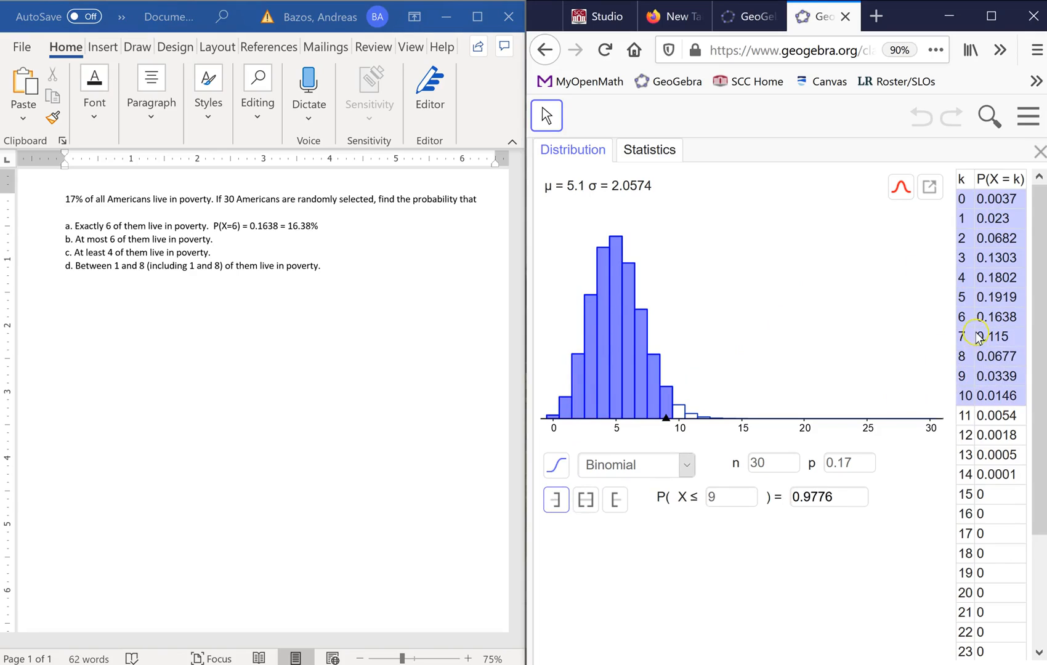
{"action": "left_click", "coordinate": [584, 500]}
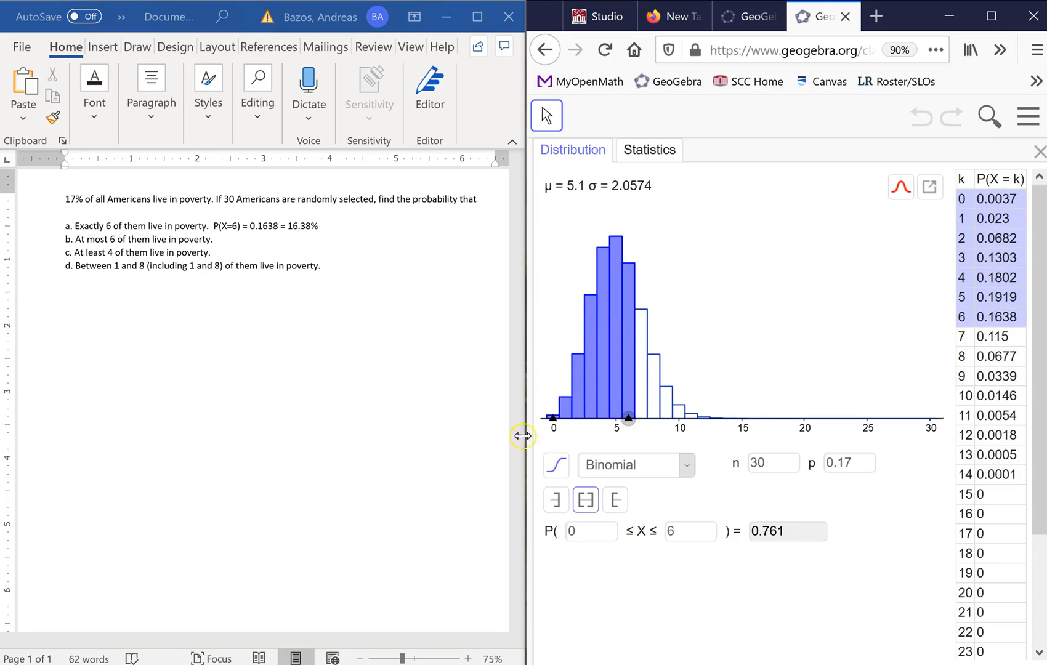
{"action": "mouse_move", "coordinate": [794, 532]}
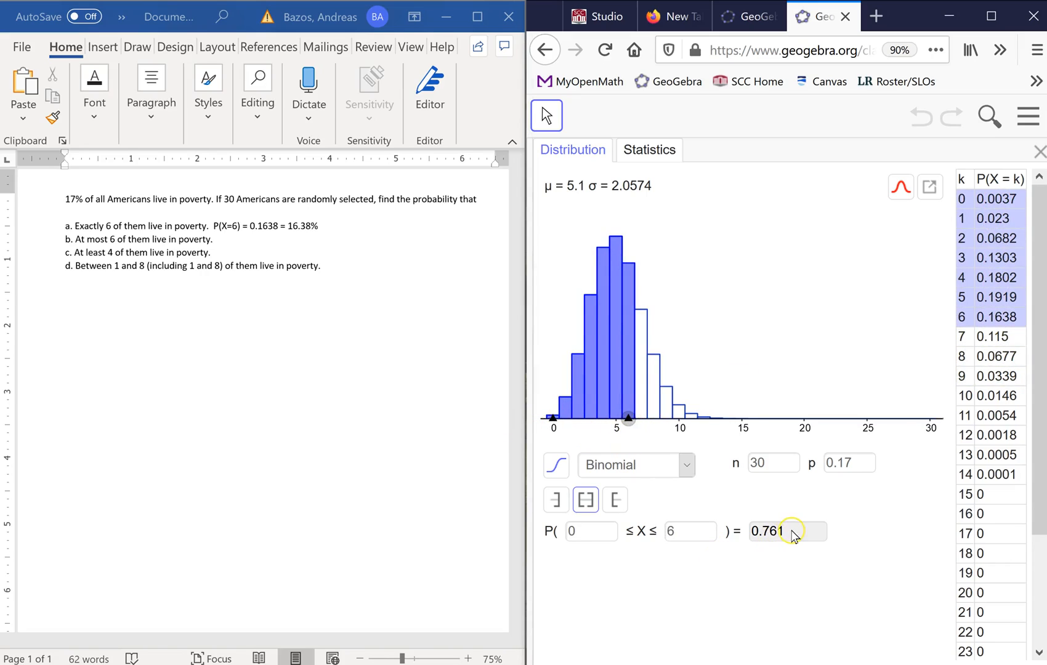
{"action": "mouse_move", "coordinate": [712, 556]}
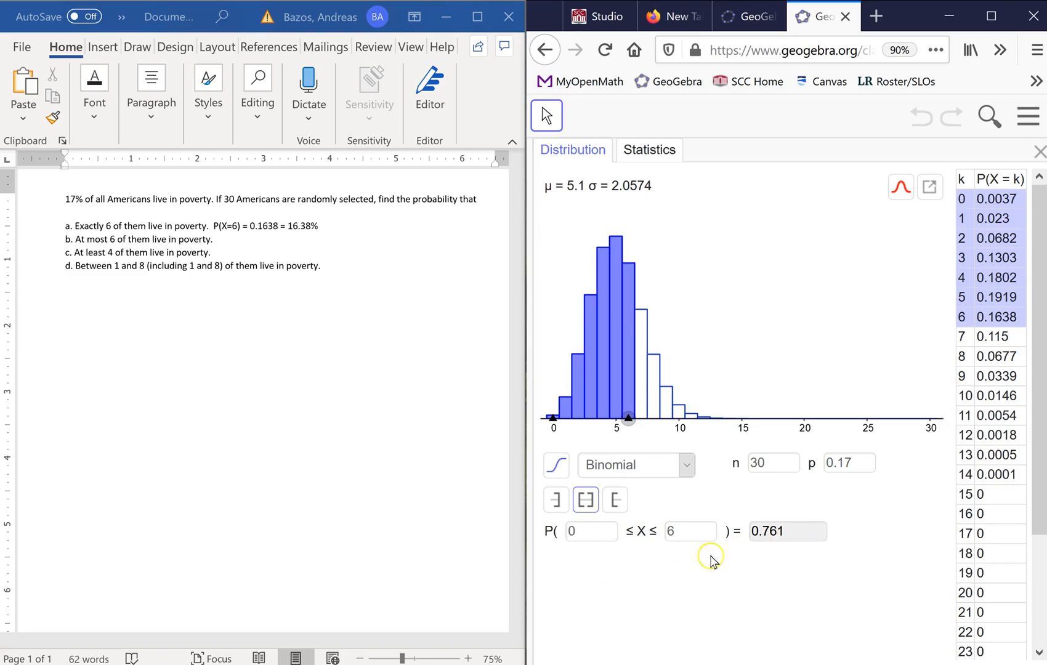
Write part b's answer in Word as P(X<=6) = 0.761 = 76.1%
{"action": "left_click", "coordinate": [217, 239]}
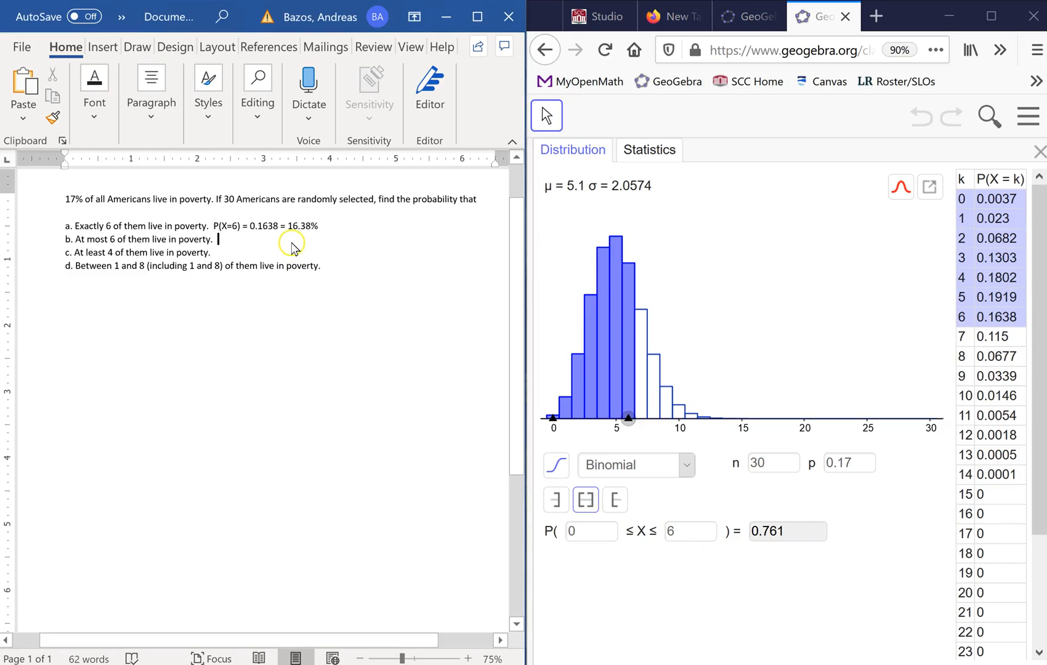
{"action": "mouse_move", "coordinate": [292, 244]}
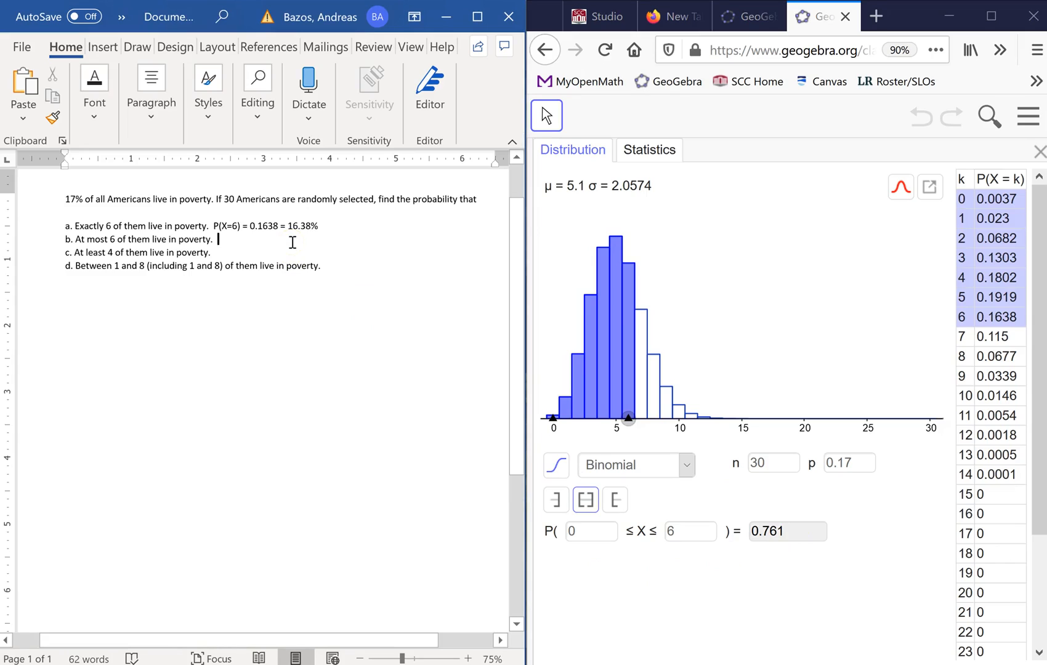
{"action": "type", "text": "P"}
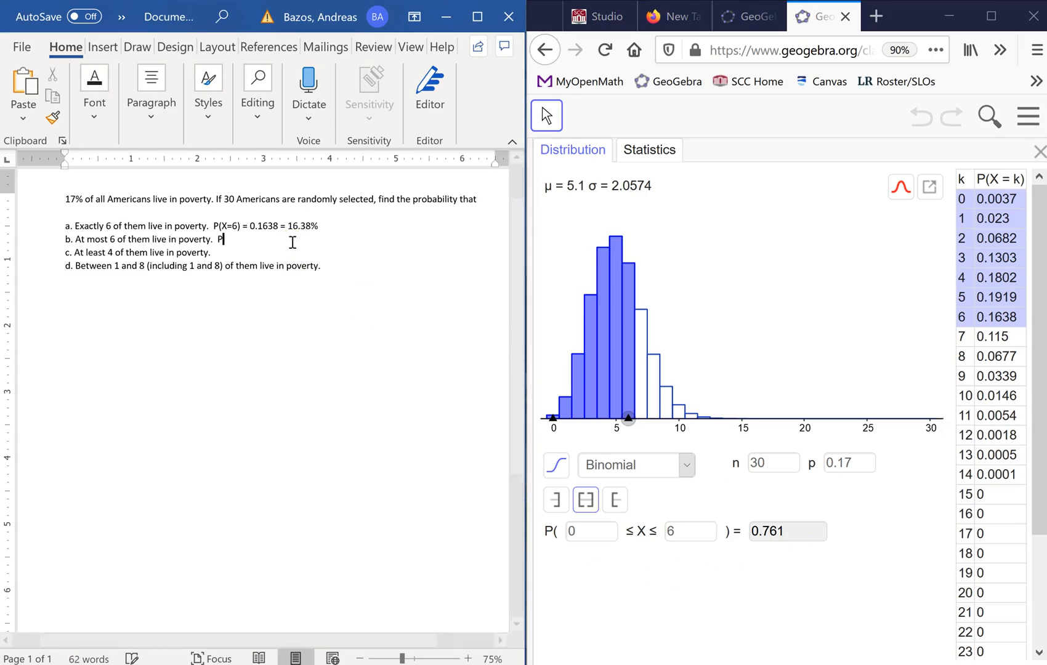
{"action": "type", "text": "("}
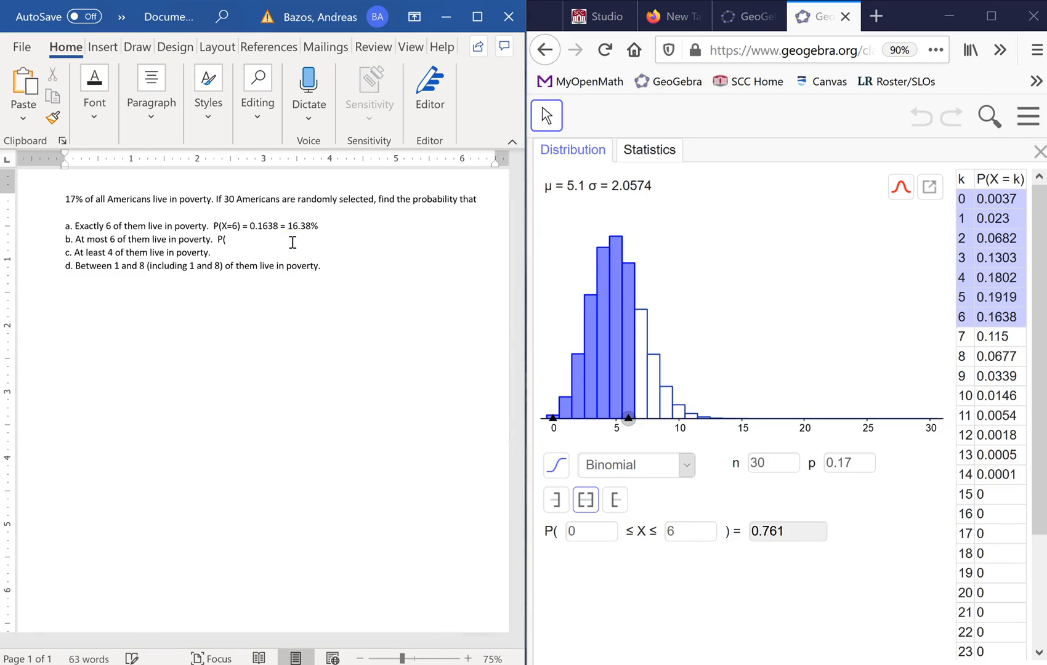
{"action": "type", "text": "X"}
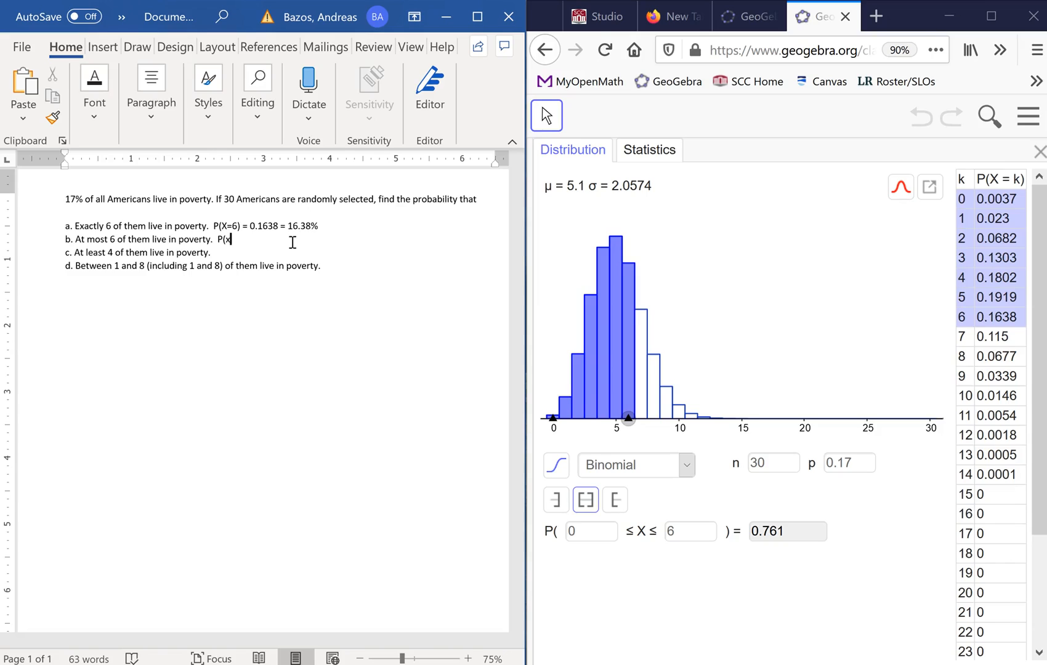
{"action": "type", "text": "<"}
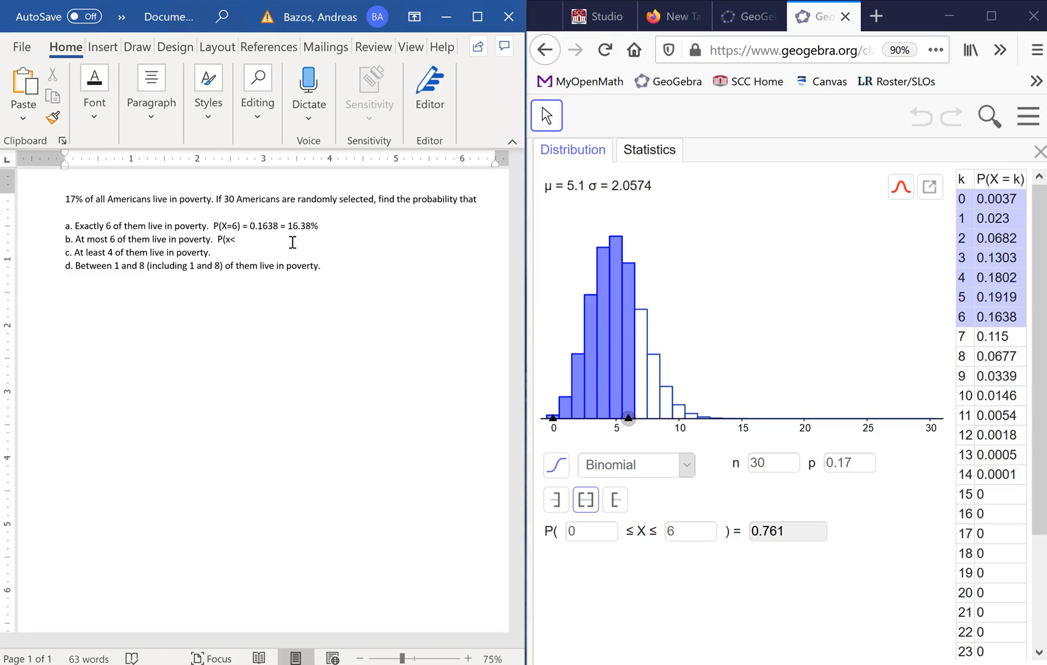
{"action": "type", "text": "="}
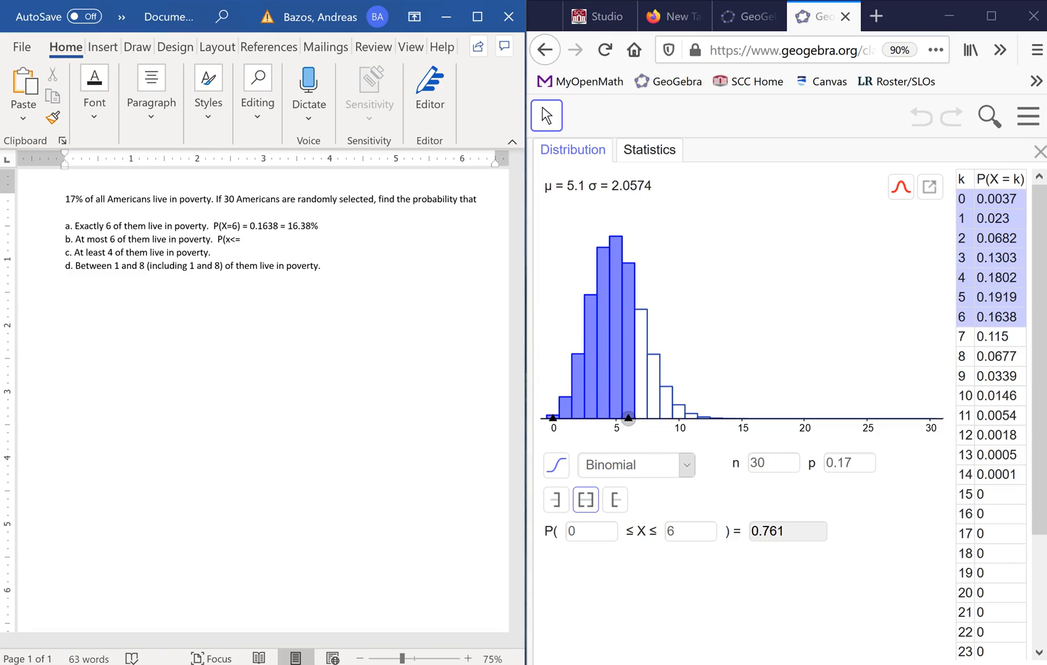
{"action": "left_click", "coordinate": [239, 239]}
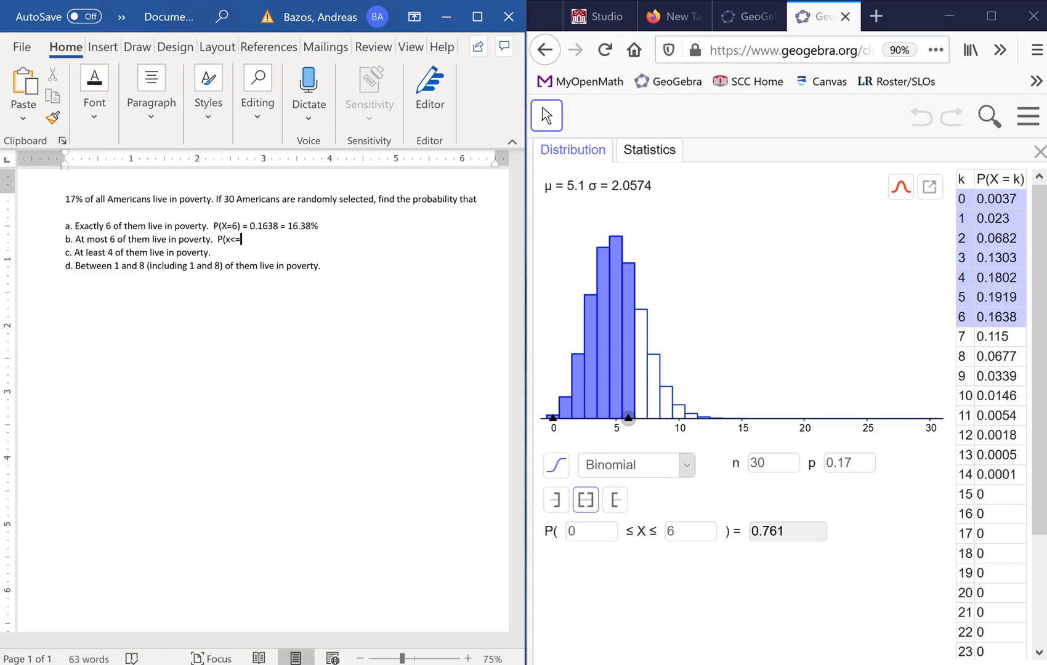
{"action": "type", "text": "6)"}
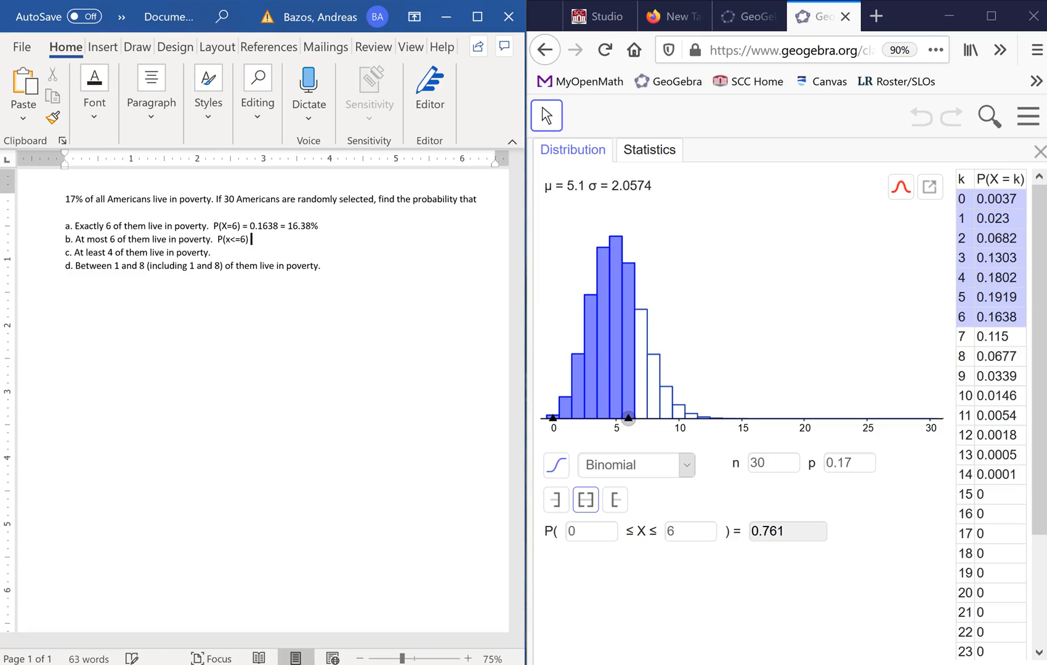
{"action": "type", "text": "= 0.761"}
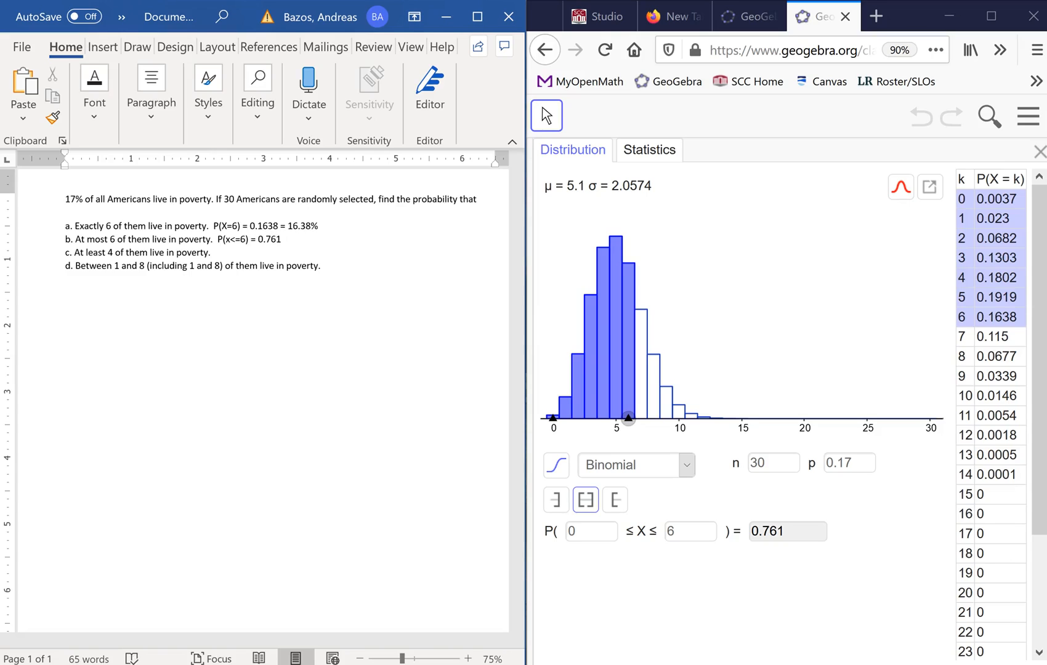
{"action": "type", "text": "="}
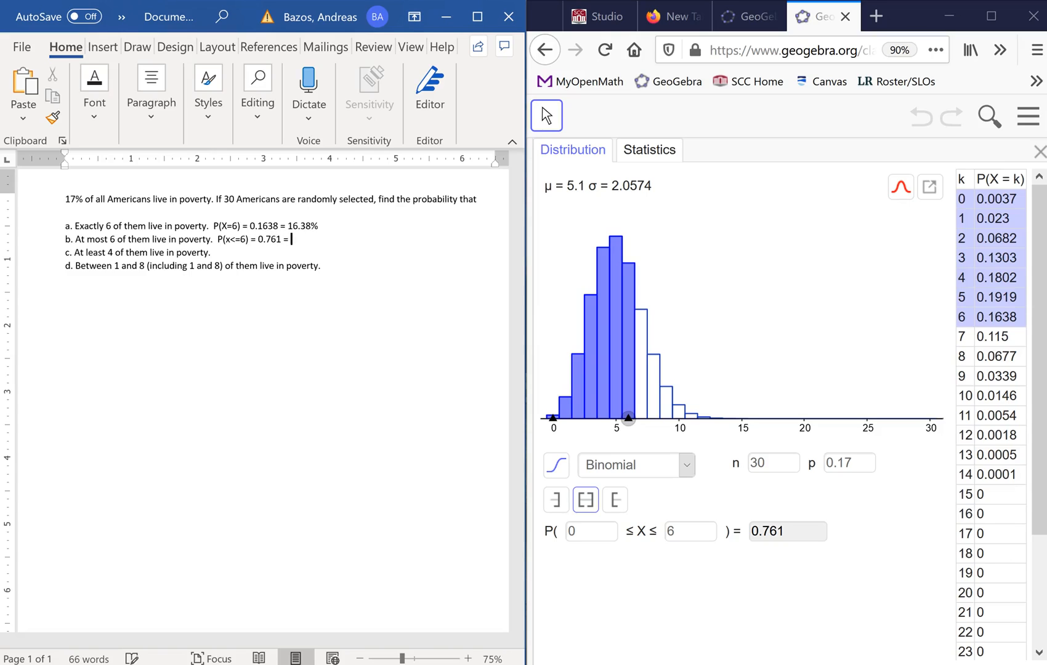
{"action": "type", "text": "7"}
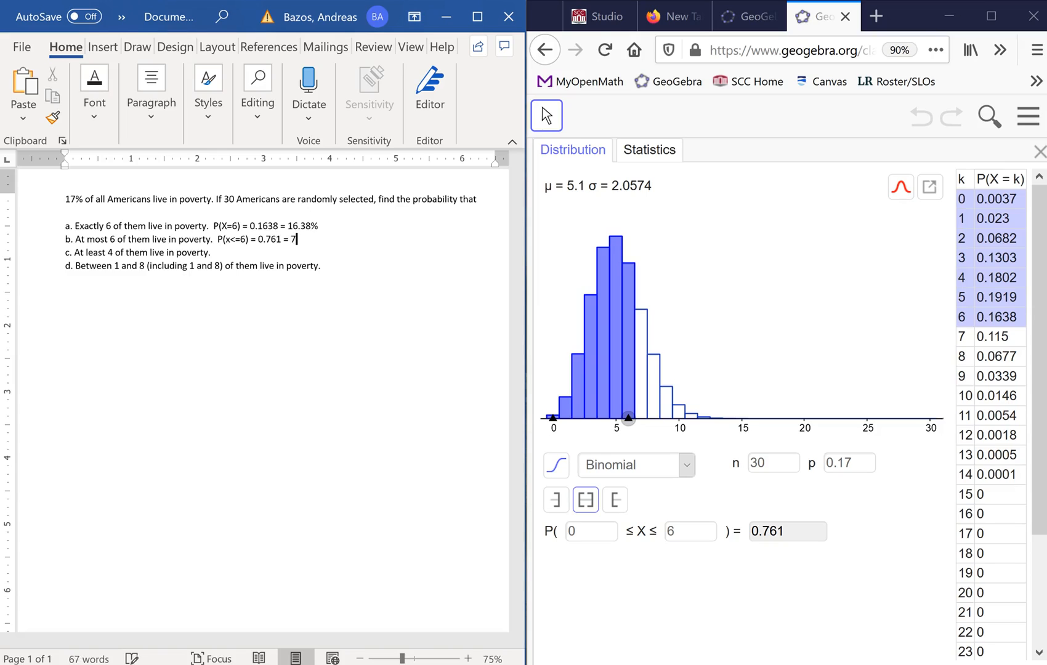
{"action": "type", "text": "6.1%"}
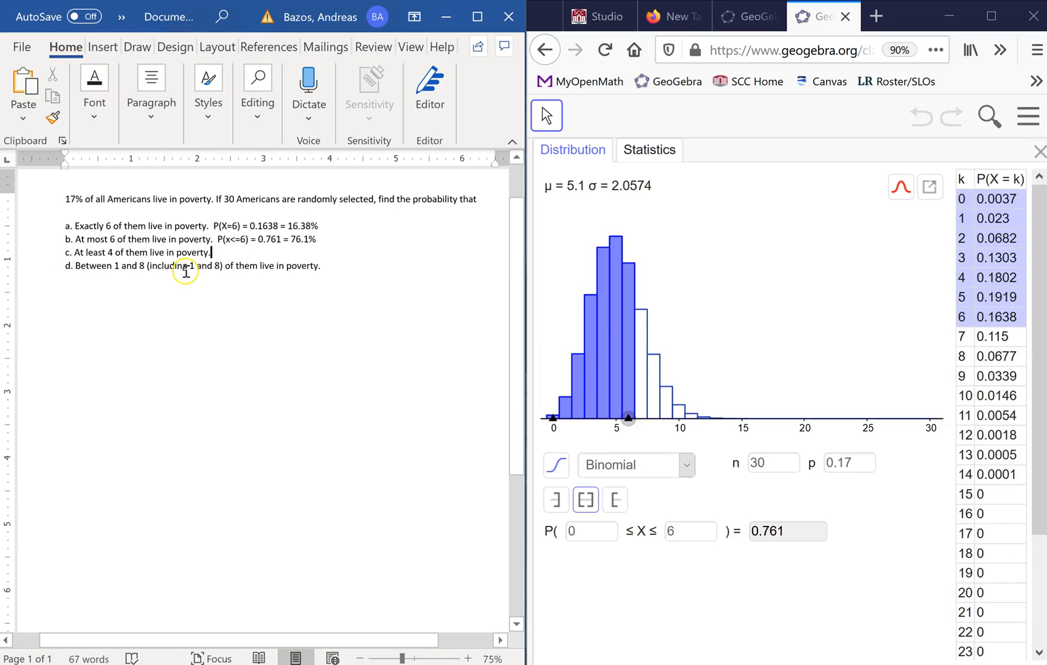
{"action": "mouse_move", "coordinate": [189, 259]}
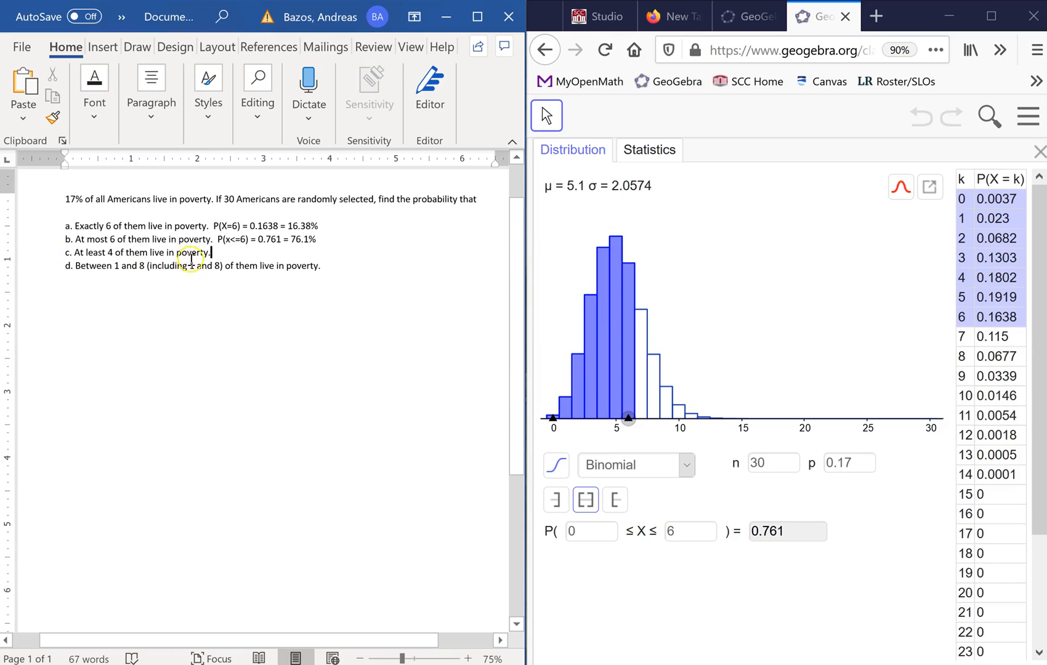
{"action": "mouse_move", "coordinate": [193, 267]}
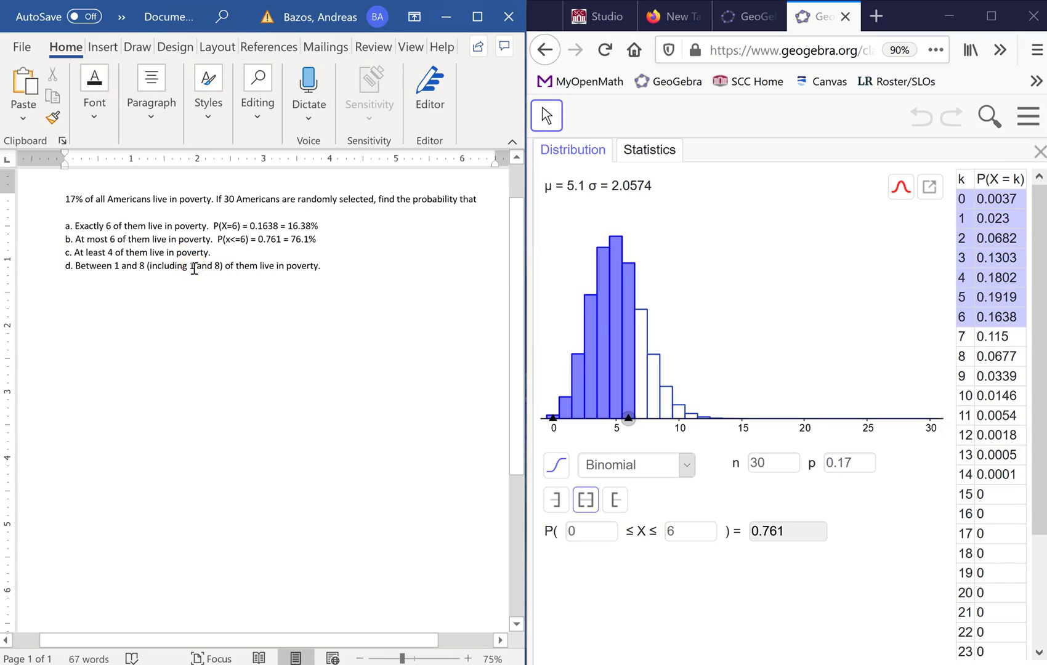
{"action": "left_click", "coordinate": [210, 256]}
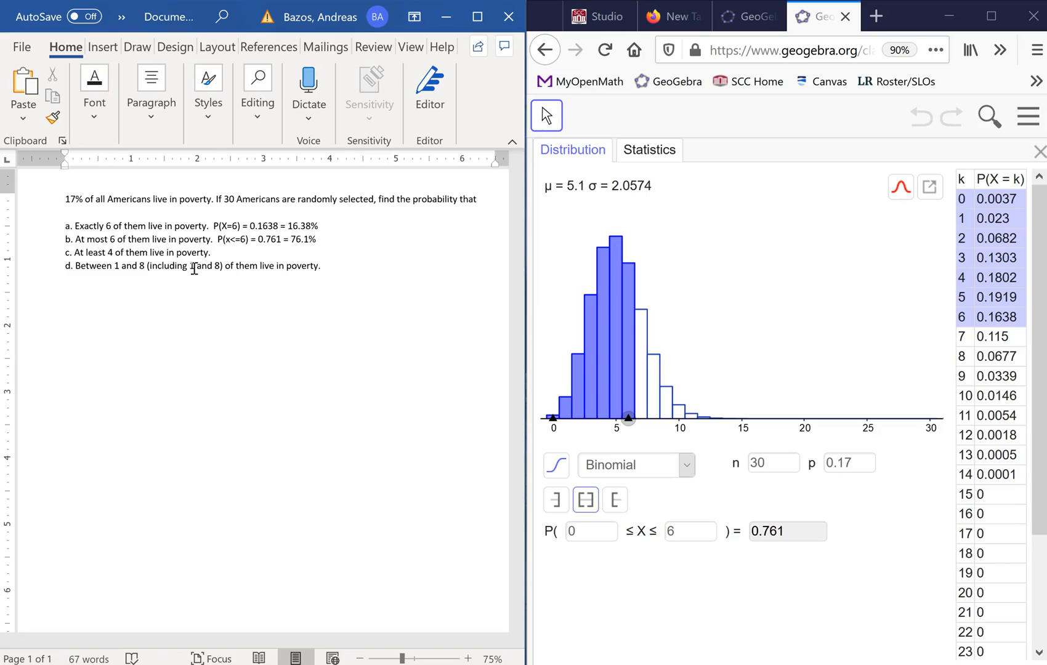
{"action": "mouse_move", "coordinate": [484, 226]}
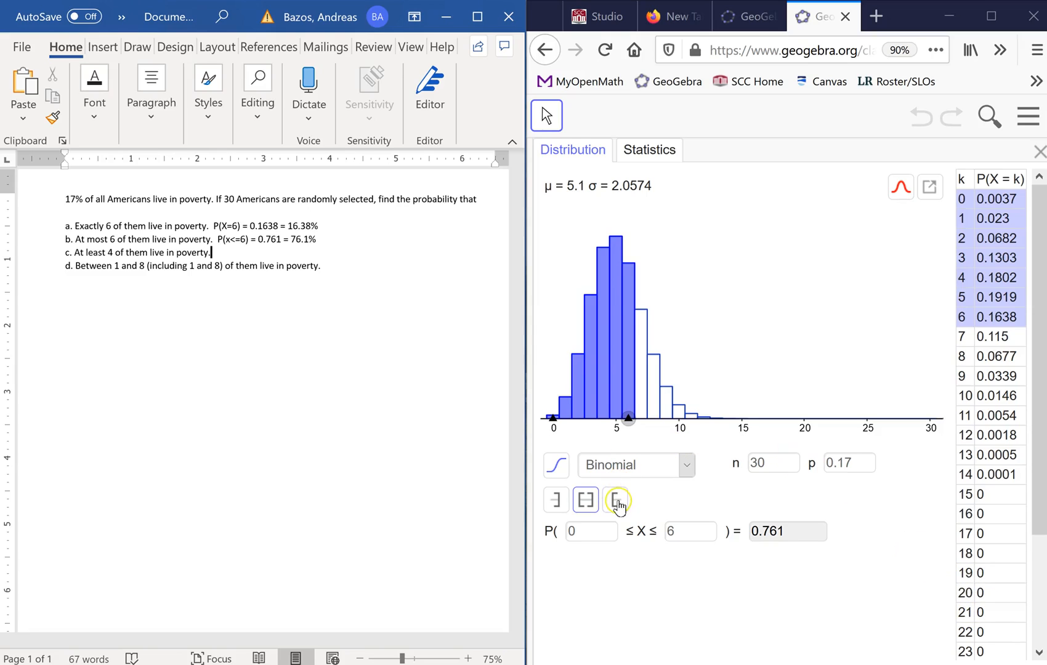
Compute the right-sided probability P(4 ≤ X) = 0.7748 and begin part c's answer with 'P('
{"action": "left_click", "coordinate": [614, 500]}
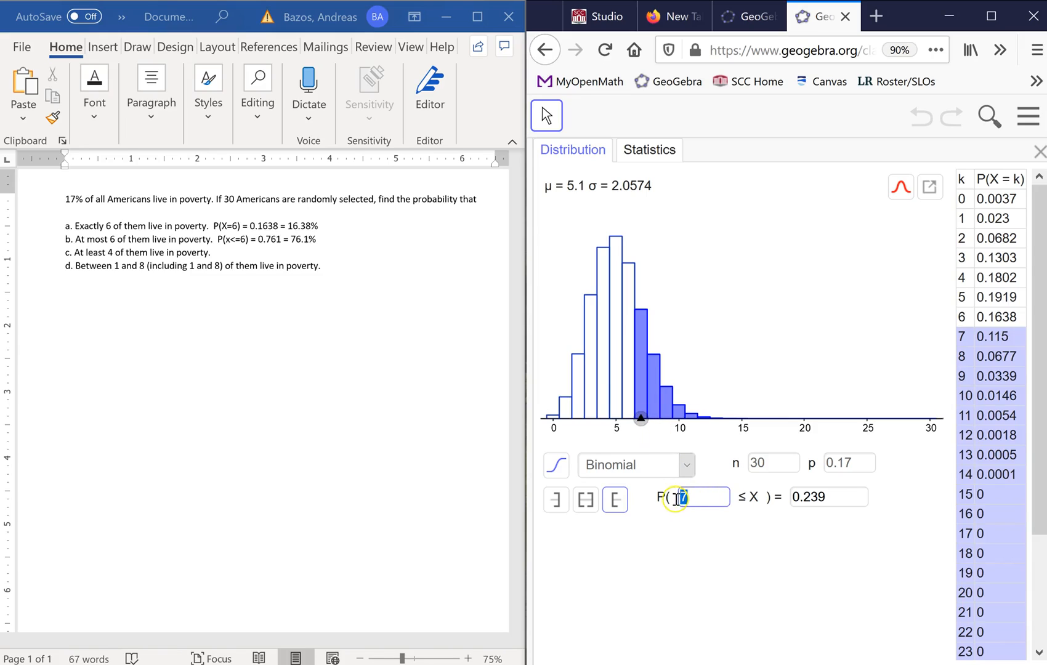
{"action": "type", "text": "6"}
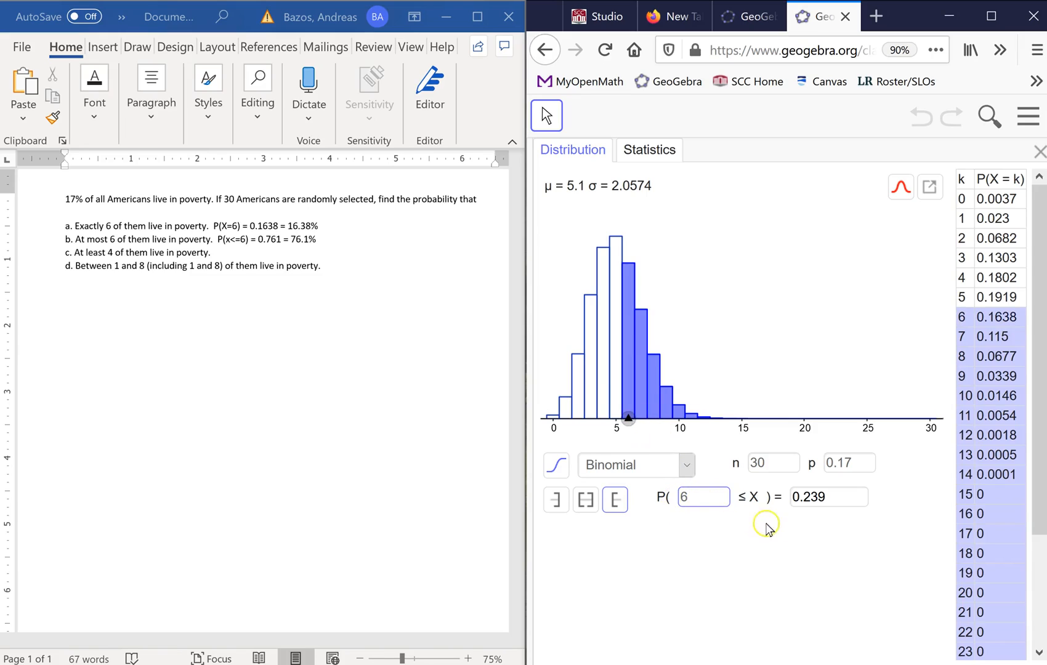
{"action": "mouse_move", "coordinate": [773, 512]}
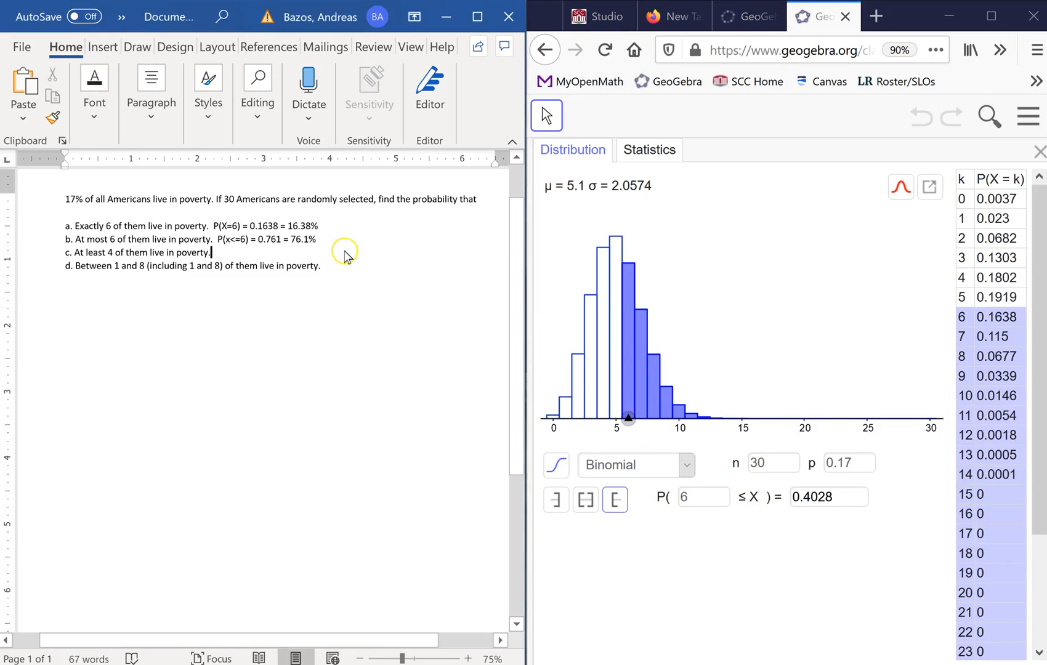
{"action": "type", "text": "P"}
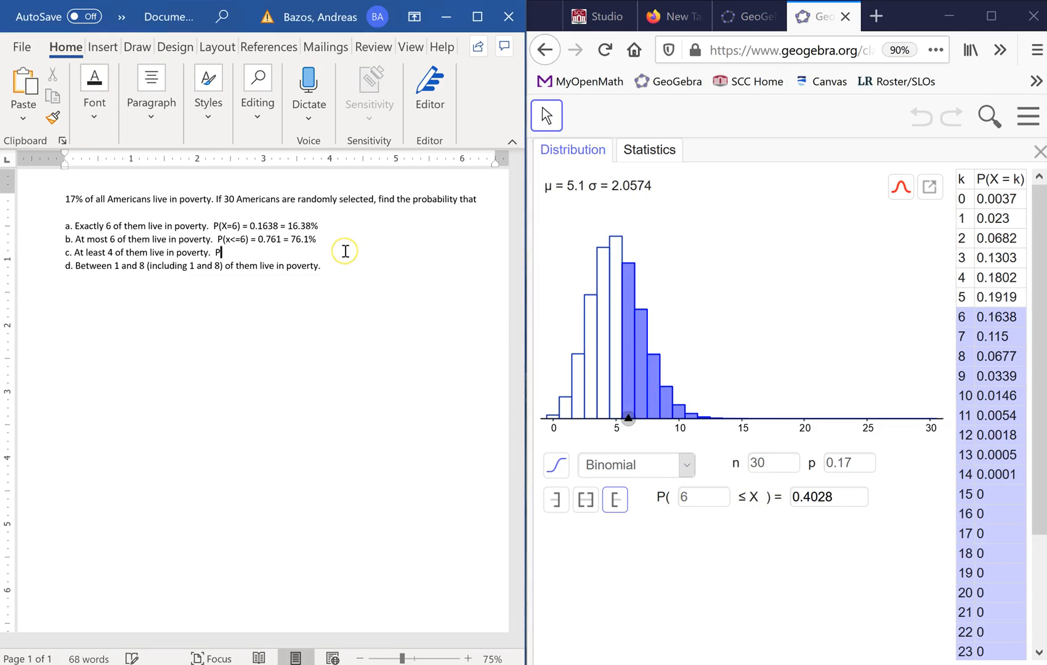
{"action": "type", "text": "("}
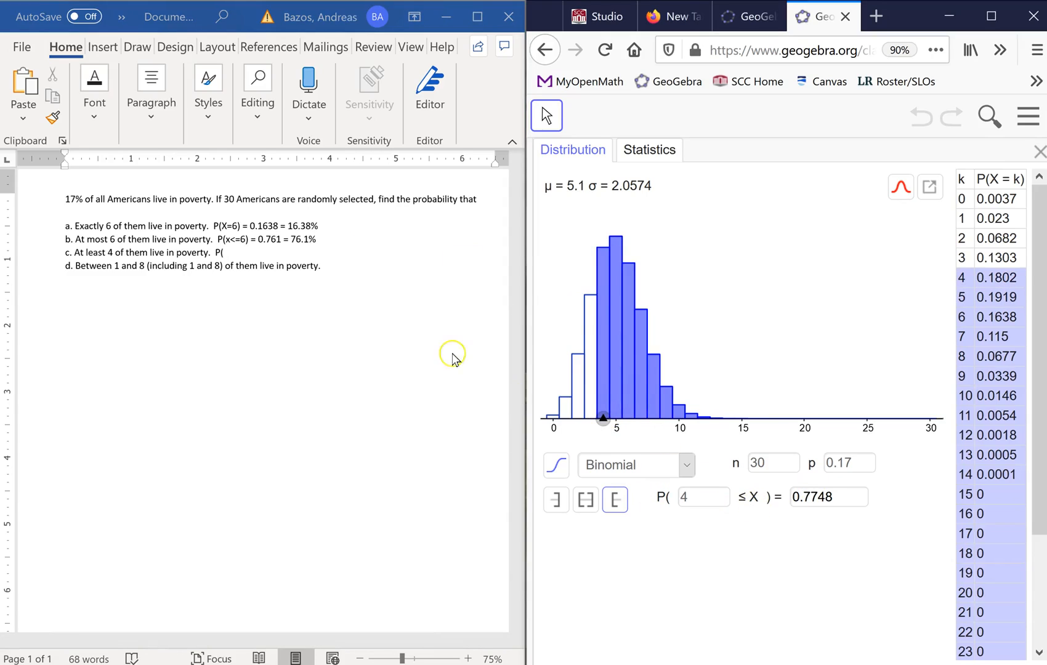
{"action": "mouse_move", "coordinate": [1001, 239]}
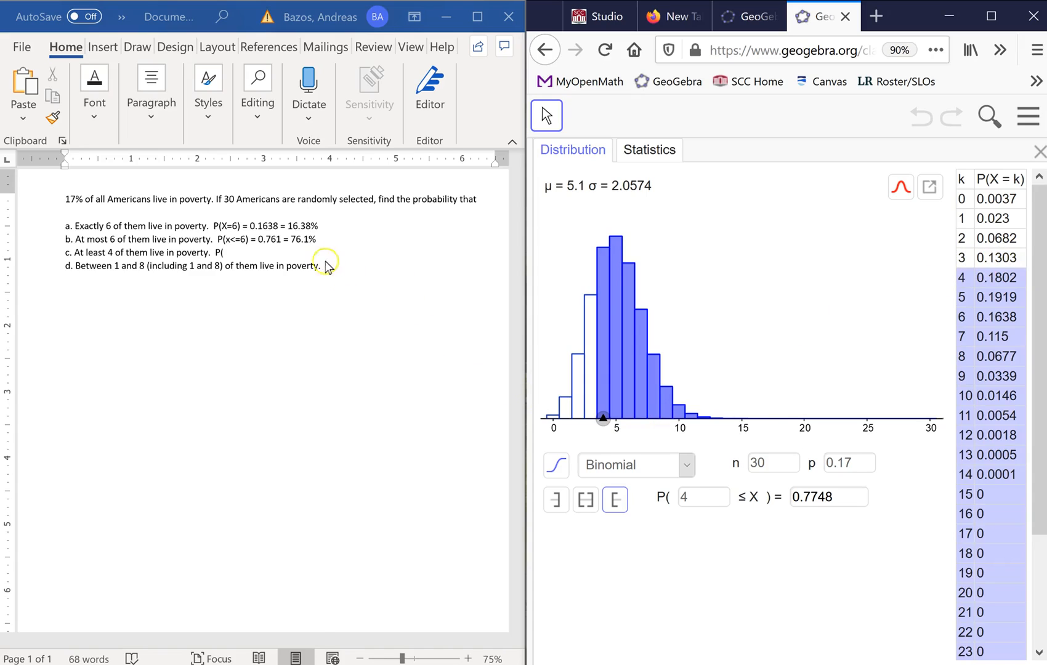
{"action": "left_click", "coordinate": [225, 253]}
{"action": "type", "text": "X"}
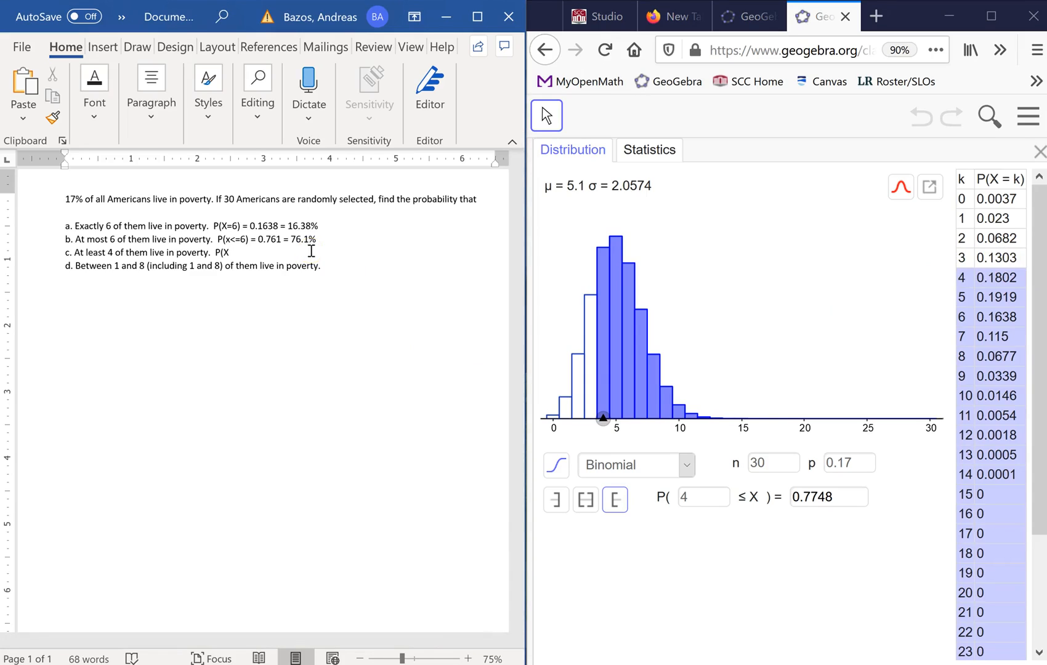
Complete part c in Word as P(X>= 4) = 0.7748 = 77.48%
{"action": "type", "text": ">= 4) ="}
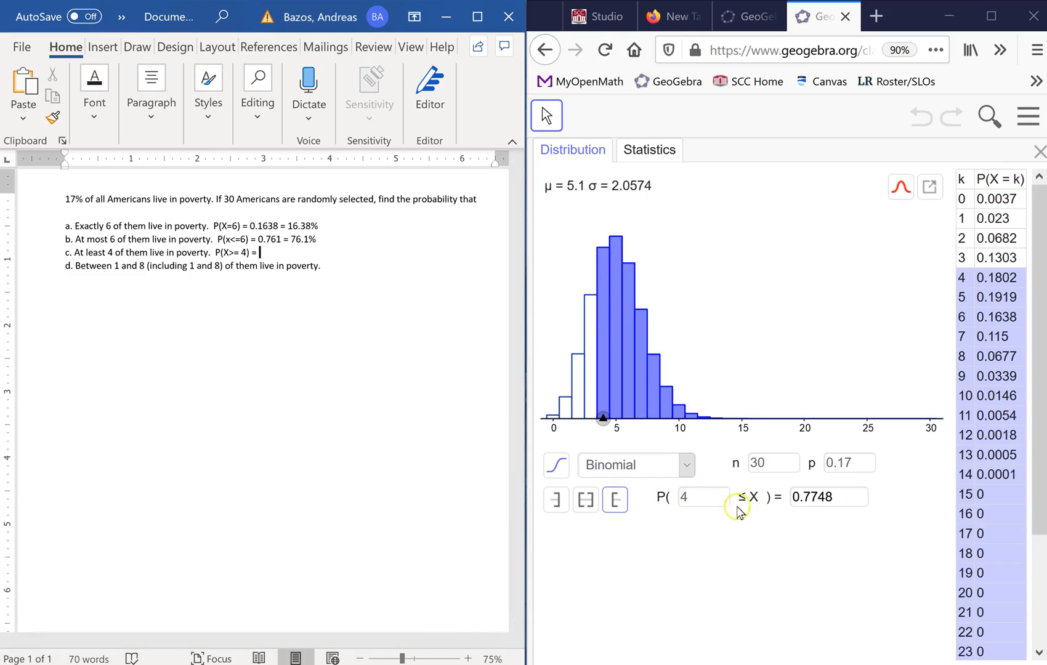
{"action": "mouse_move", "coordinate": [369, 276]}
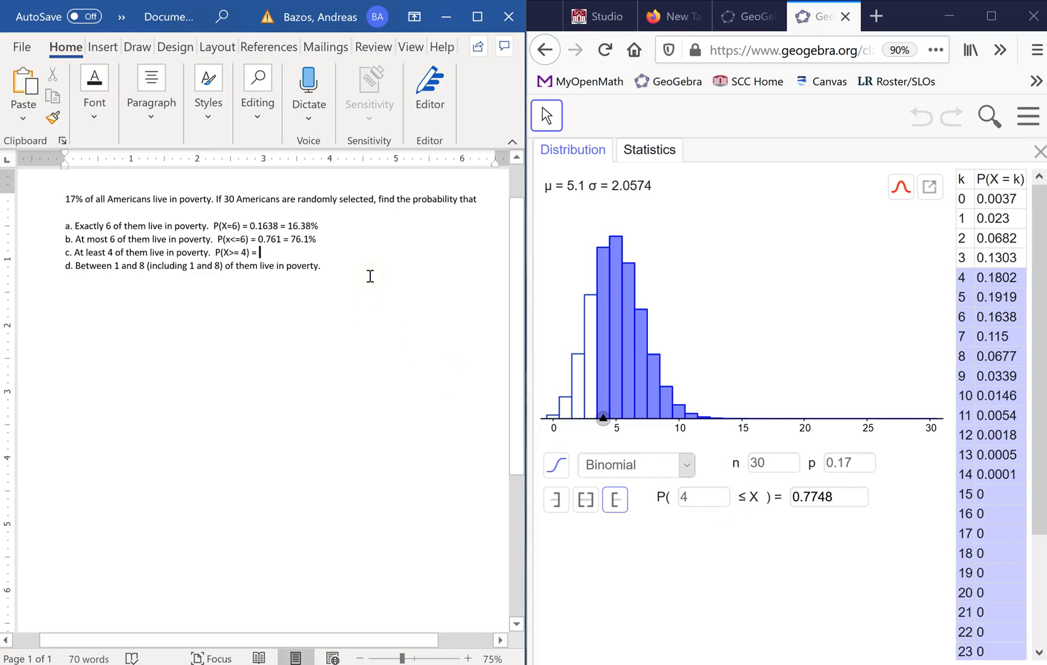
{"action": "type", "text": "0"}
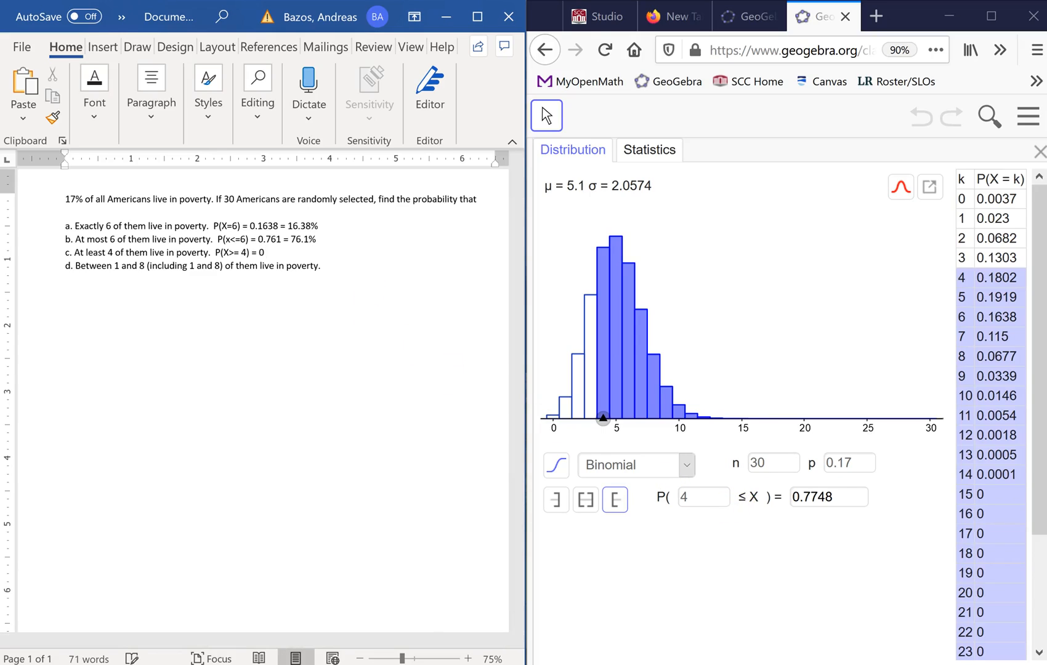
{"action": "left_click", "coordinate": [266, 253]}
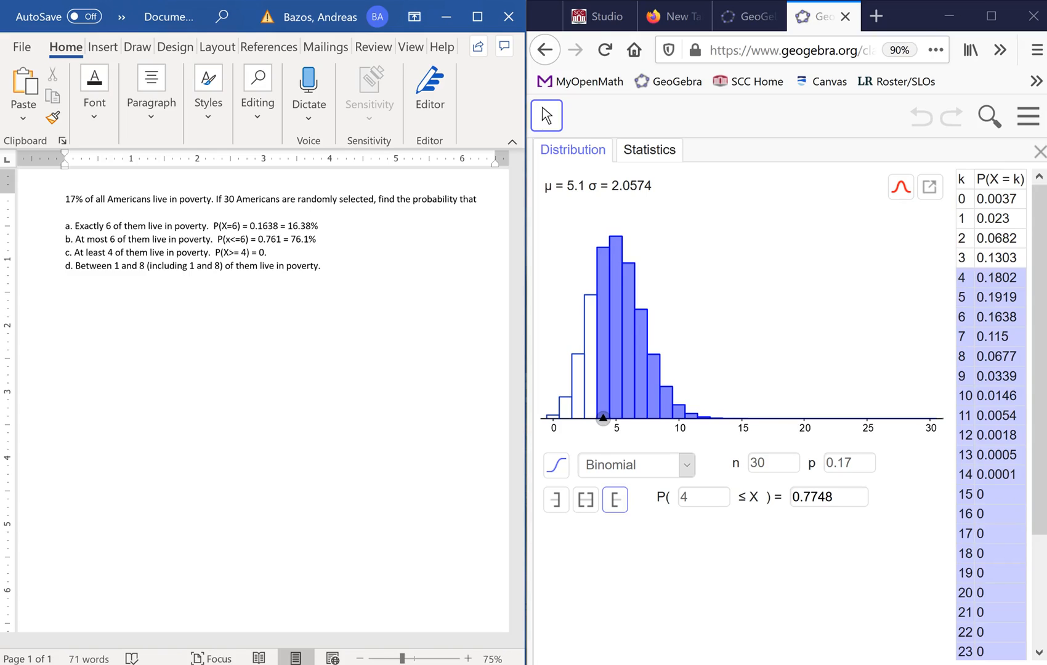
{"action": "type", "text": "7"}
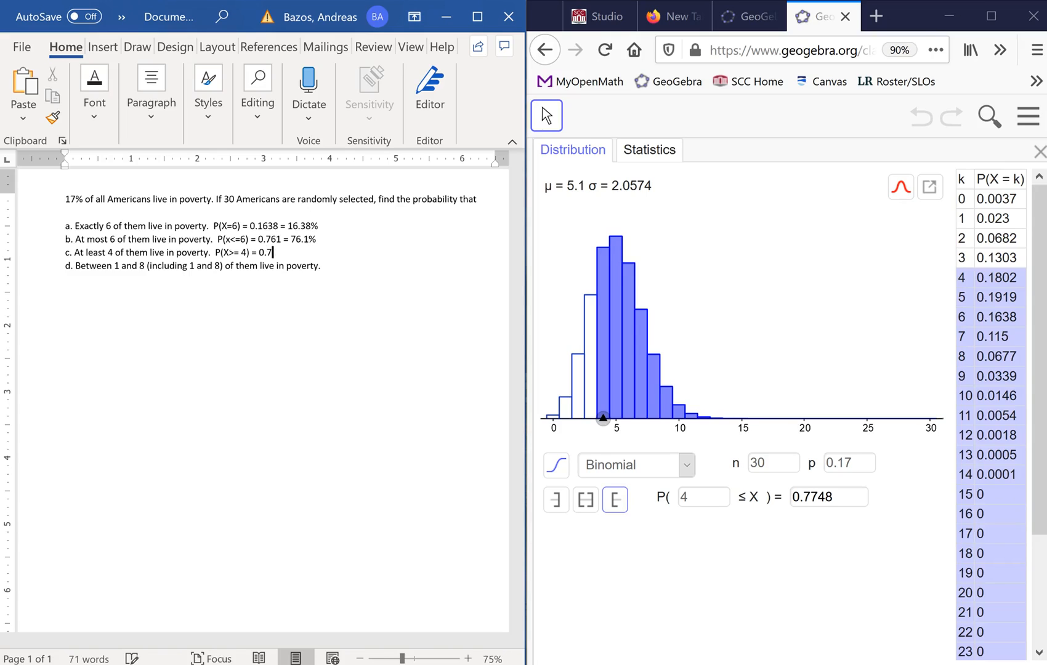
{"action": "type", "text": "7"}
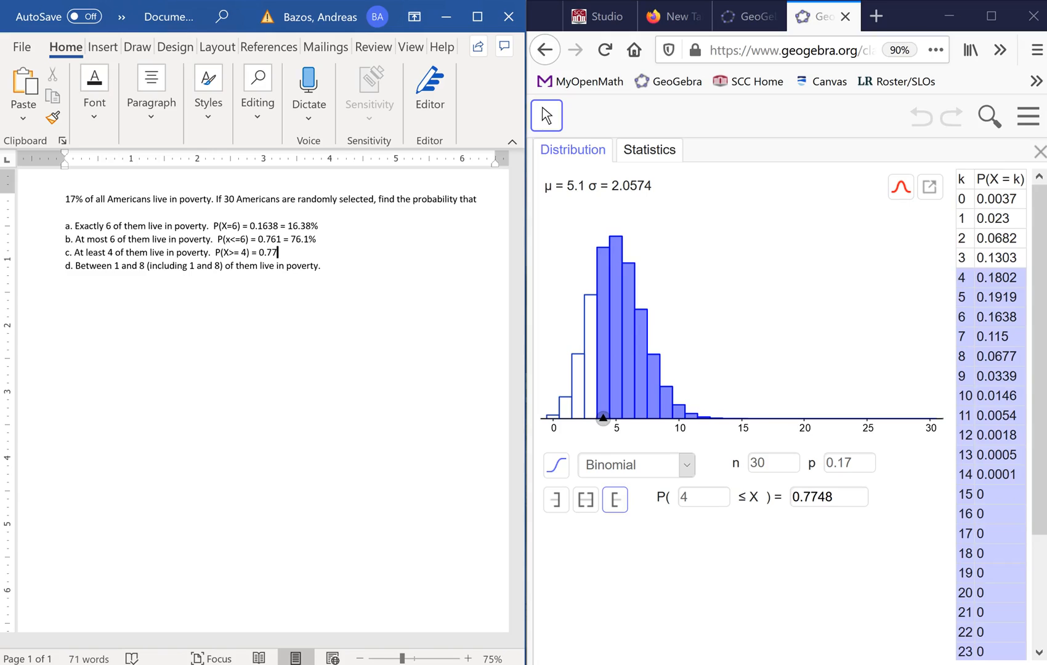
{"action": "type", "text": "48 ="}
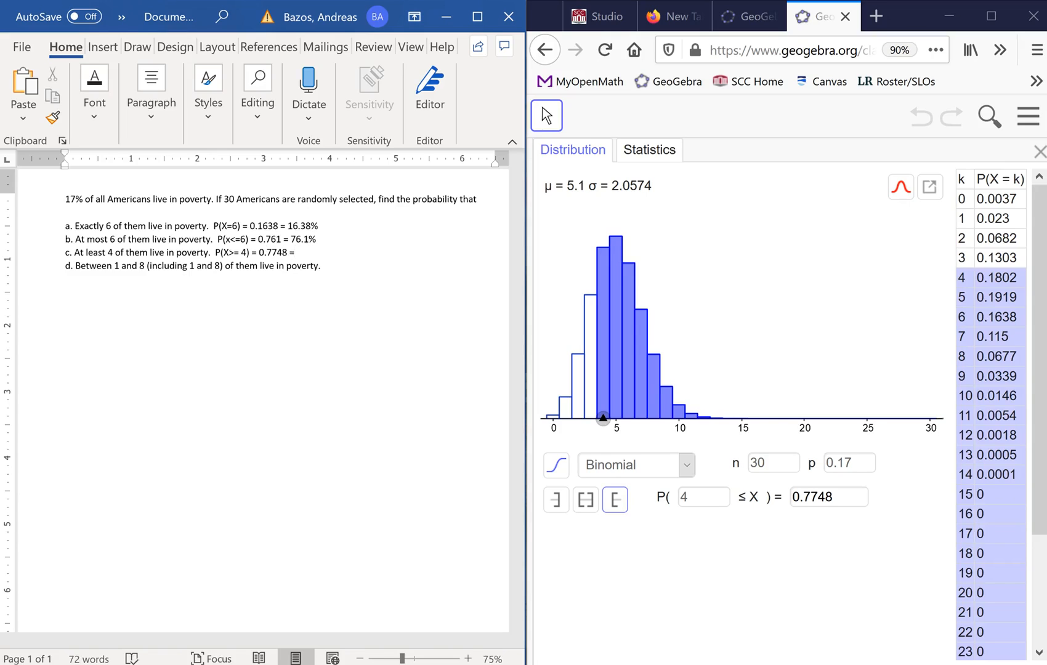
{"action": "type", "text": "77."}
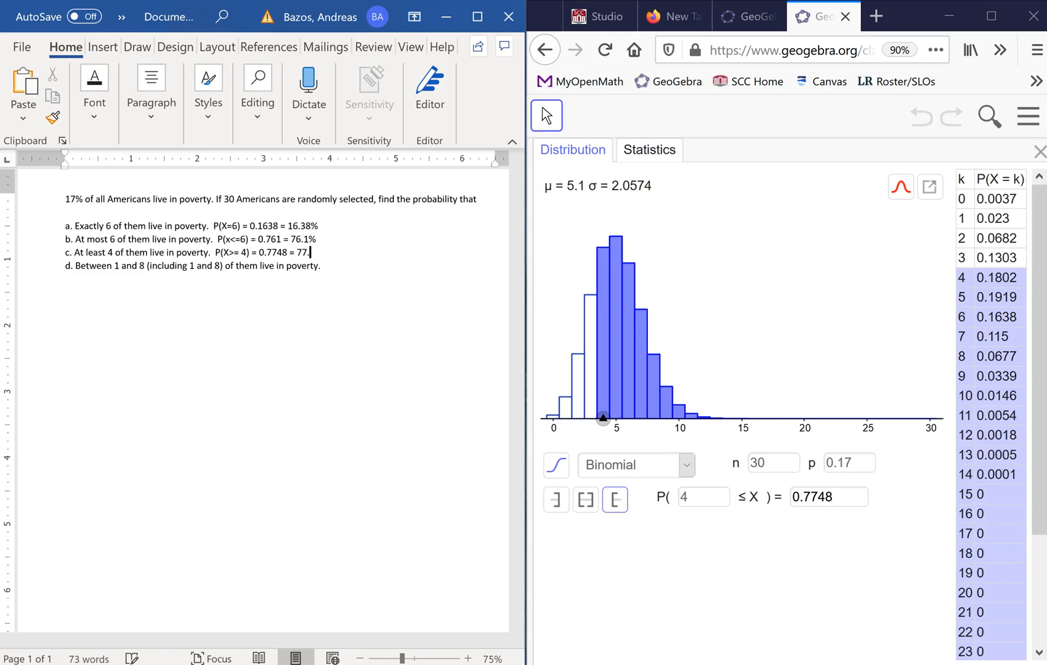
{"action": "type", "text": "48%"}
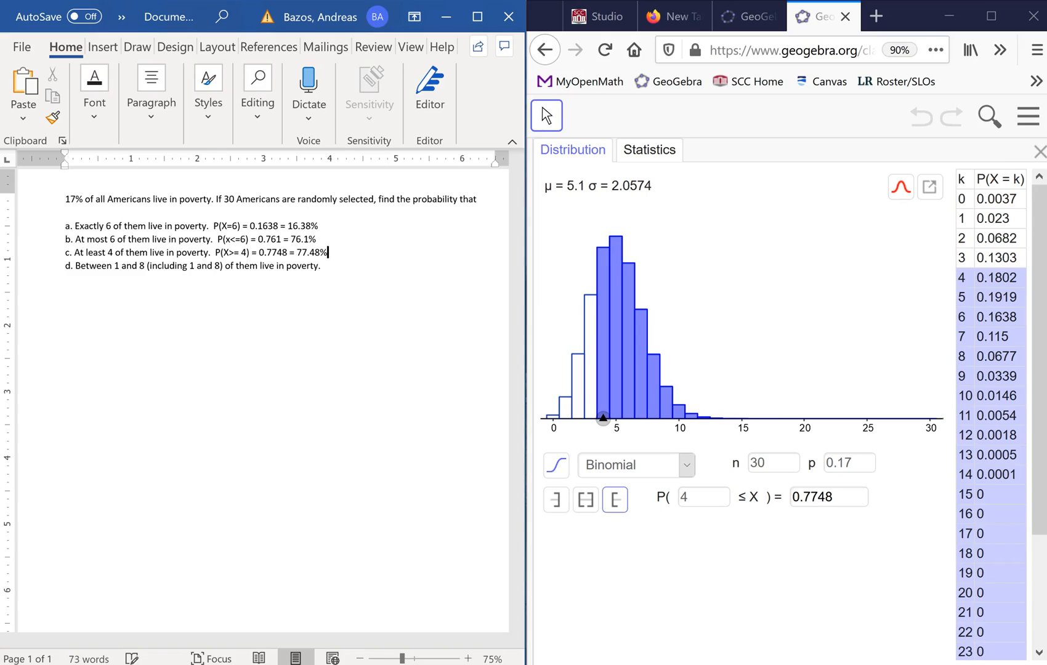
{"action": "mouse_move", "coordinate": [366, 261]}
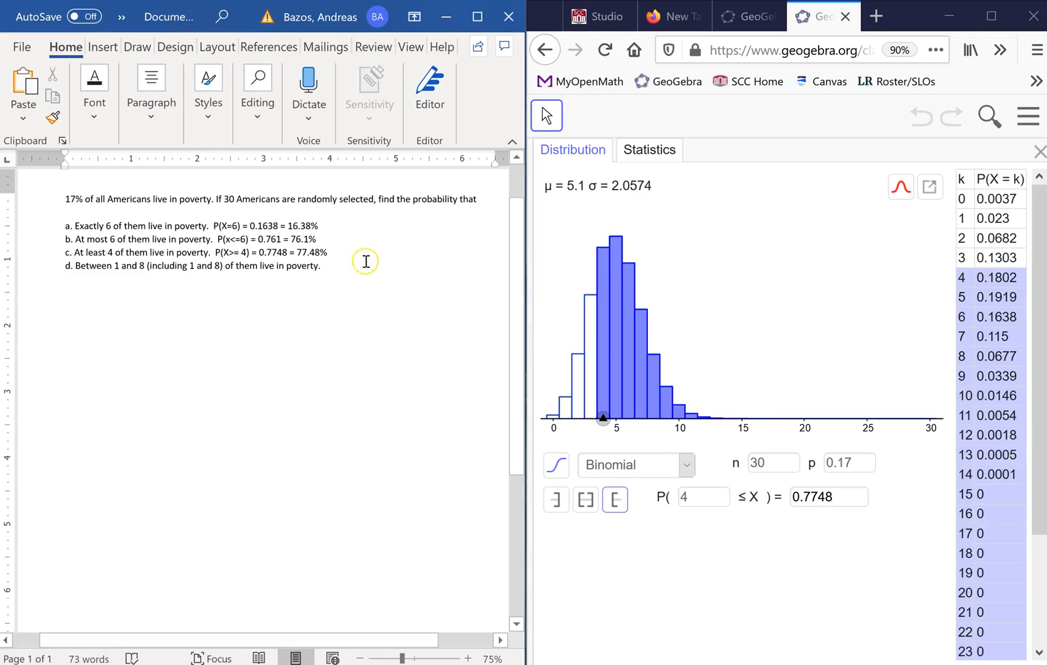
{"action": "mouse_move", "coordinate": [468, 423]}
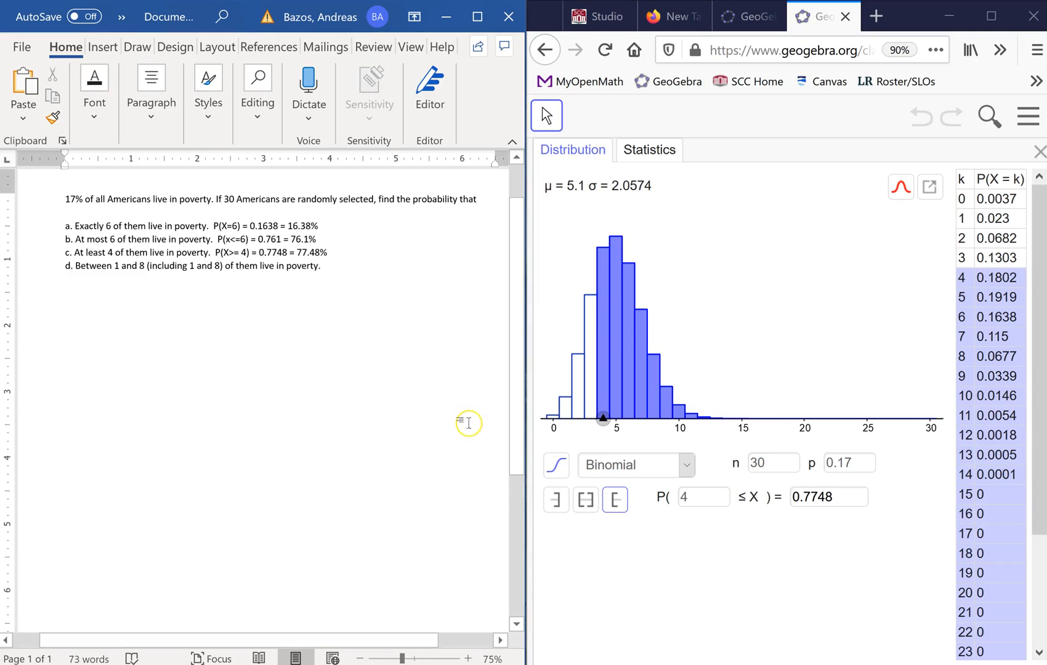
{"action": "mouse_move", "coordinate": [225, 268]}
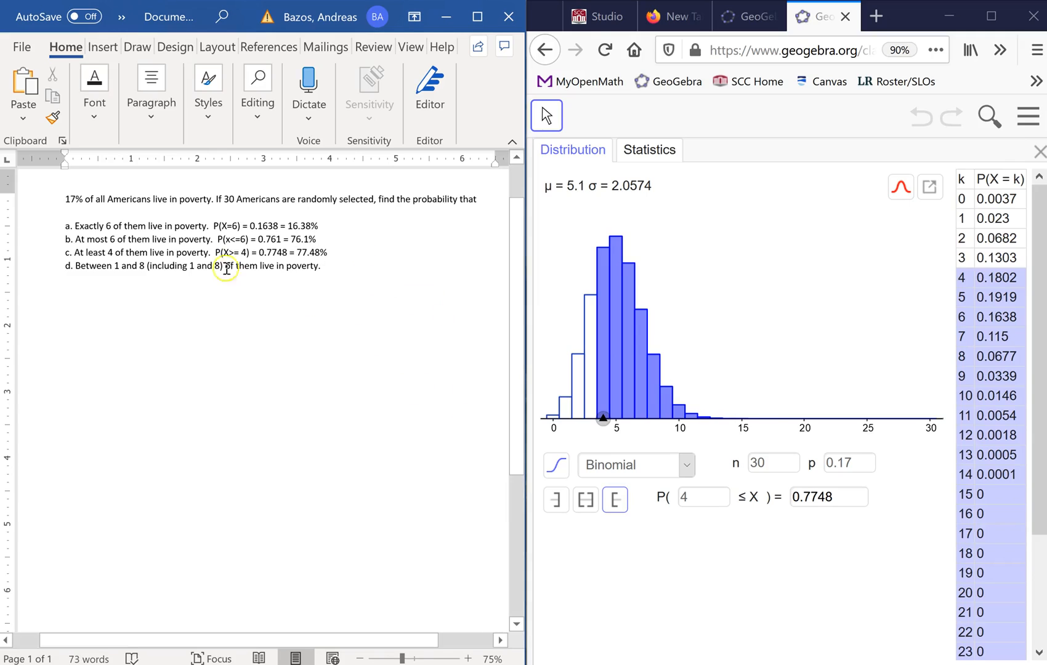
{"action": "mouse_move", "coordinate": [371, 305]}
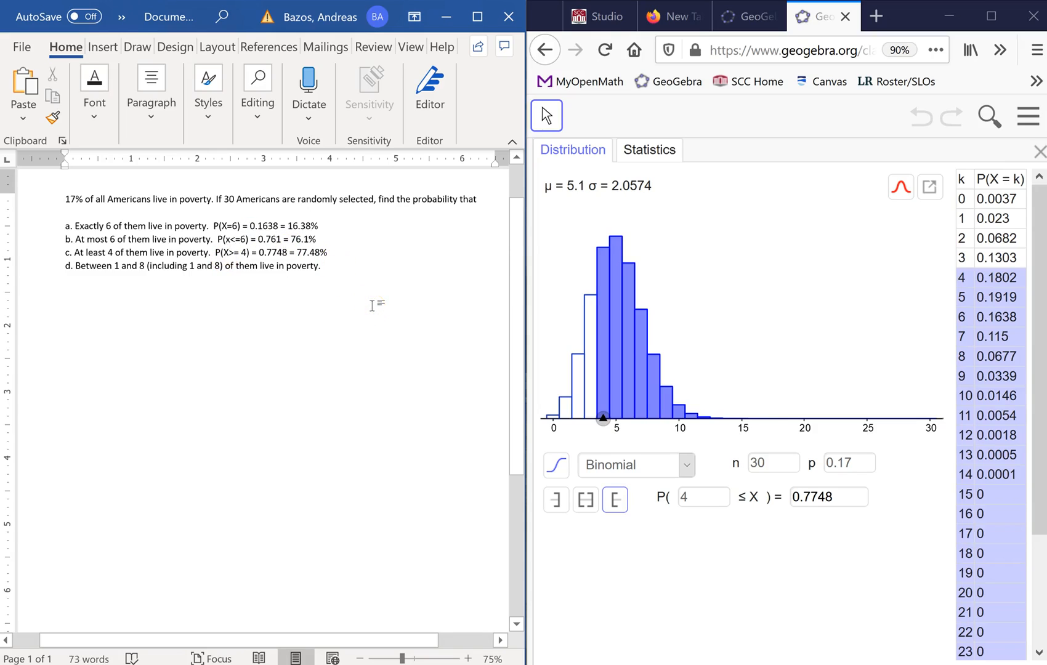
Switch to the two-sided interval and set bounds 1 and 8 for P(1 ≤ X ≤ 8)
{"action": "left_click", "coordinate": [324, 266]}
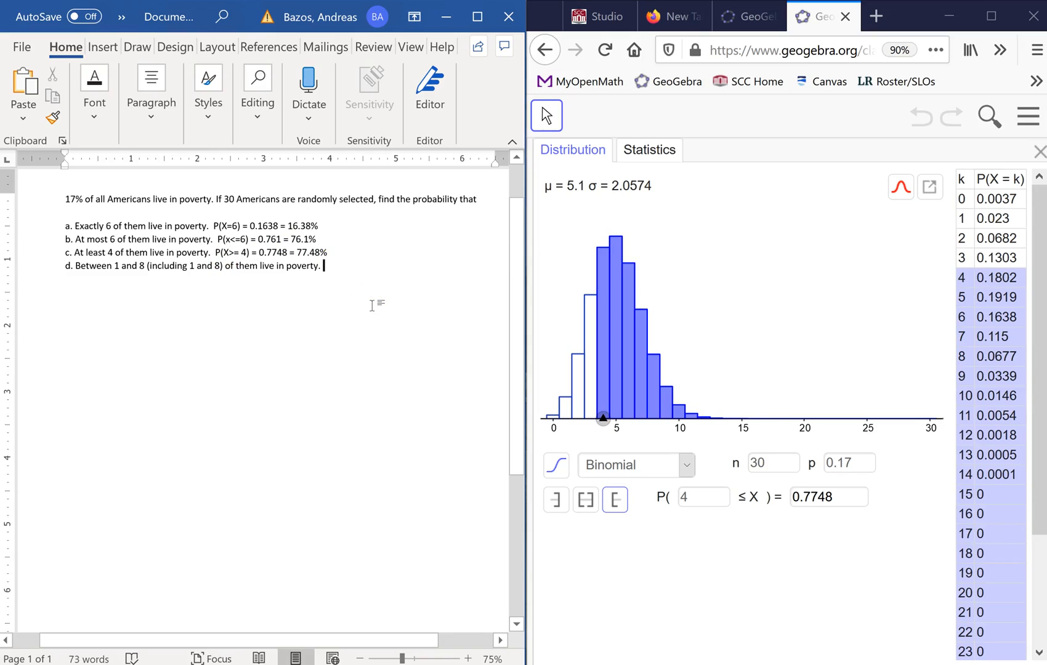
{"action": "left_click", "coordinate": [585, 500]}
{"action": "type", "text": "1"}
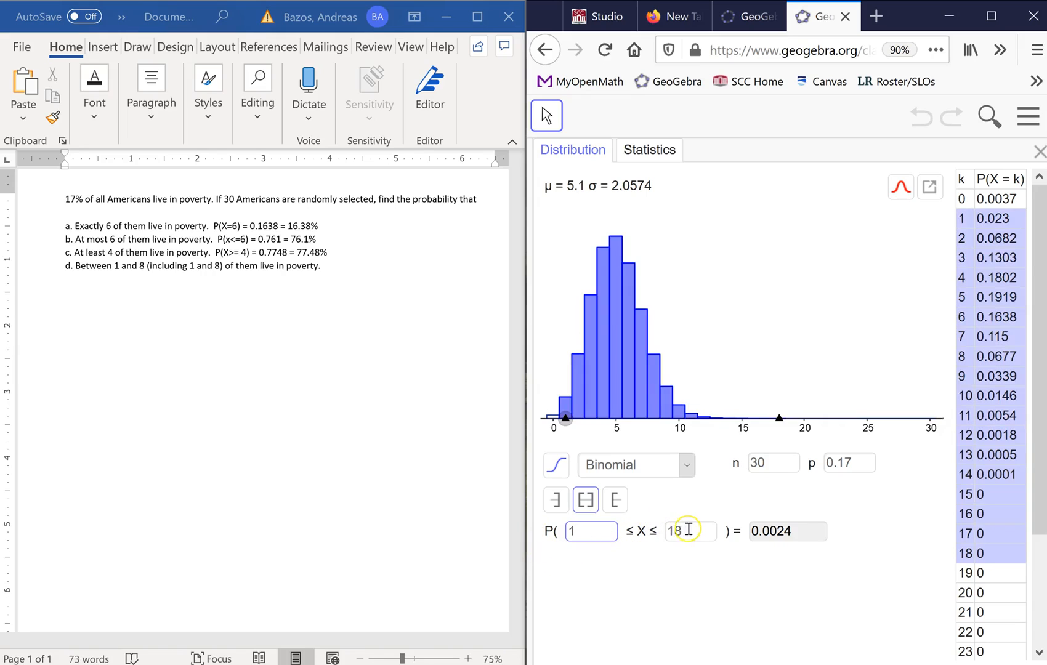
{"action": "triple_click", "coordinate": [691, 531]}
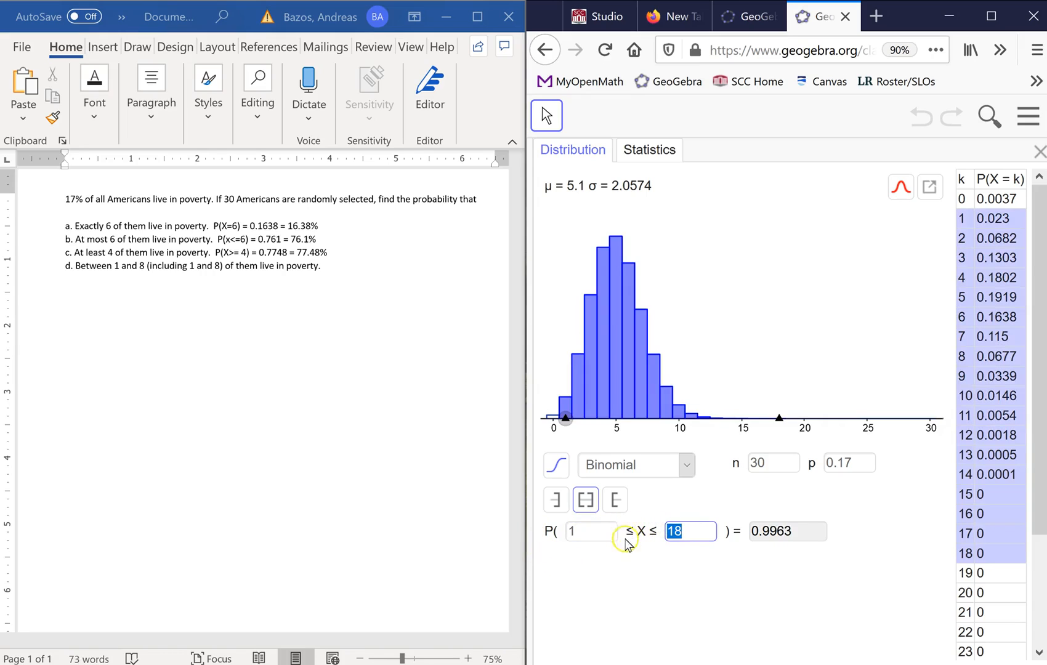
{"action": "type", "text": "8"}
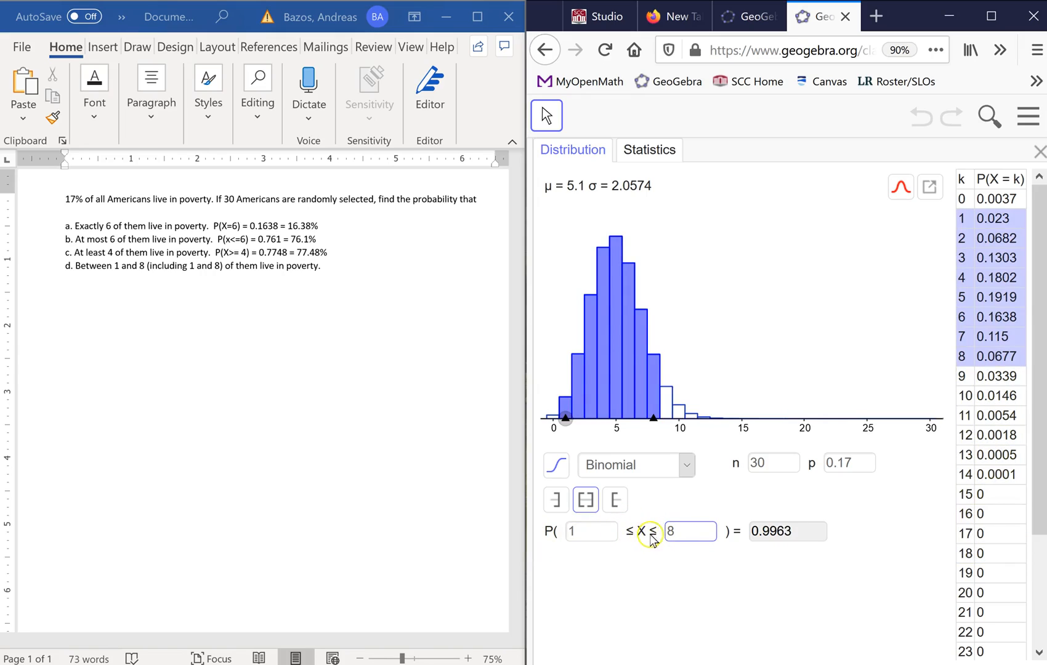
{"action": "mouse_move", "coordinate": [657, 544]}
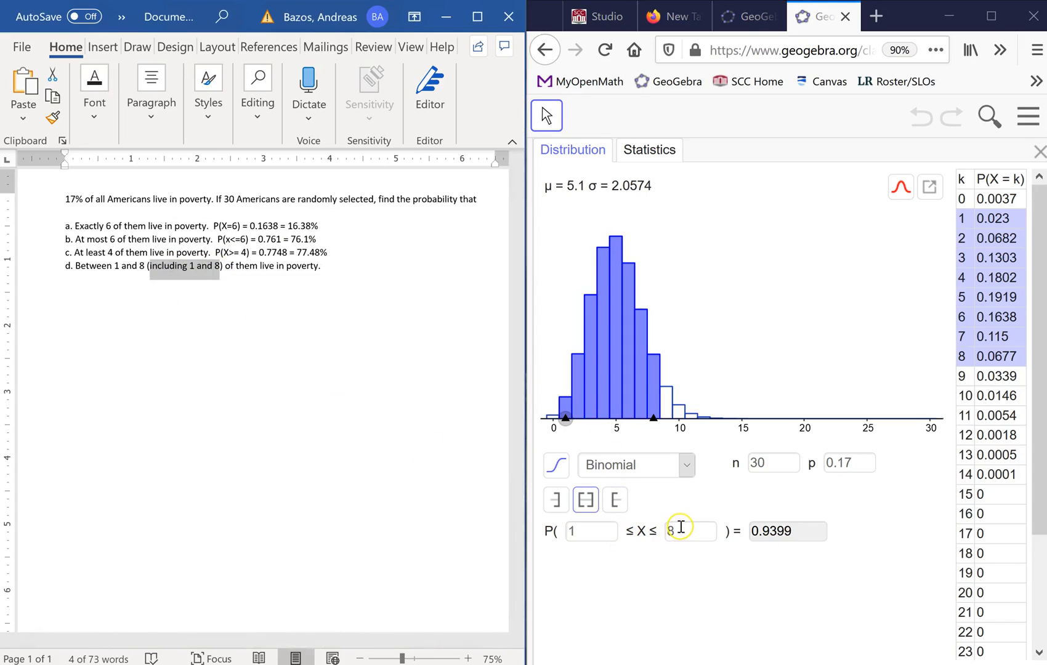
{"action": "type", "text": "9"}
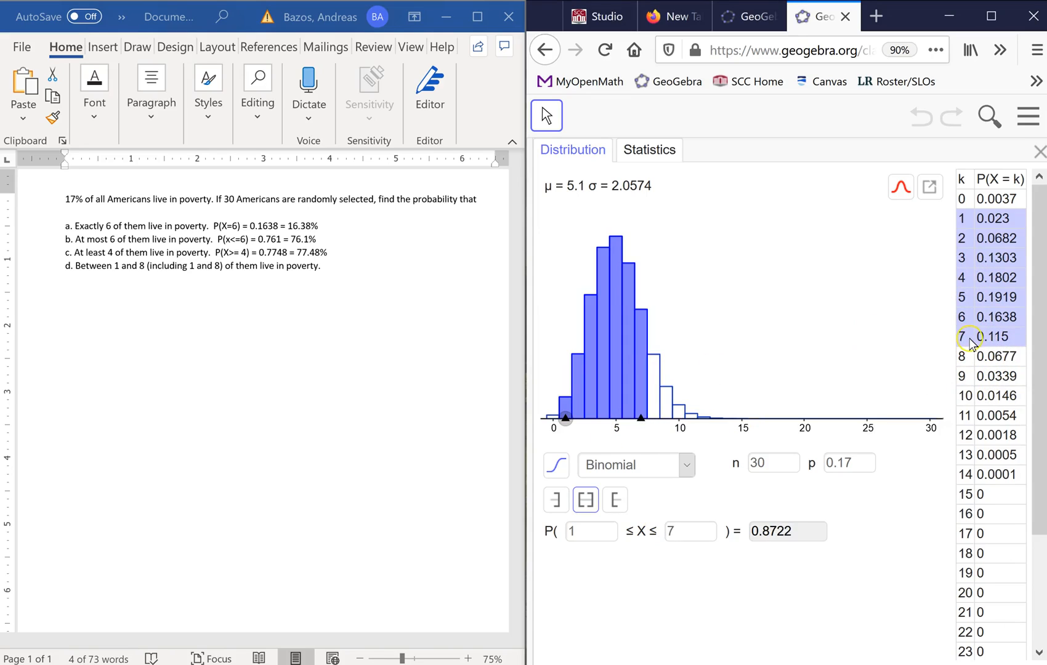
{"action": "mouse_move", "coordinate": [1015, 259]}
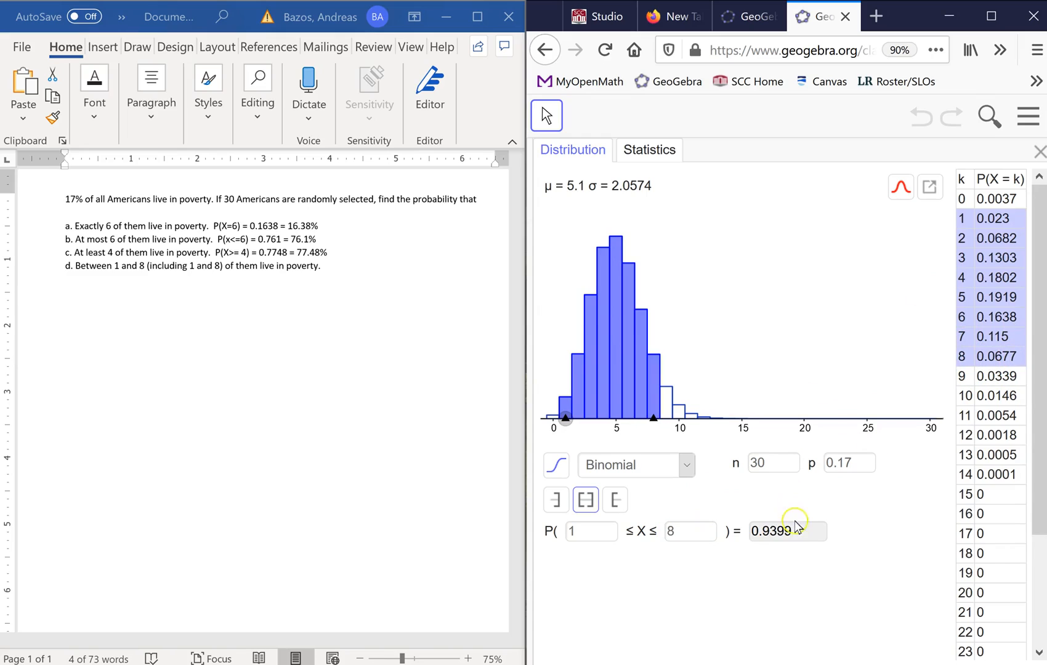
{"action": "mouse_move", "coordinate": [165, 312]}
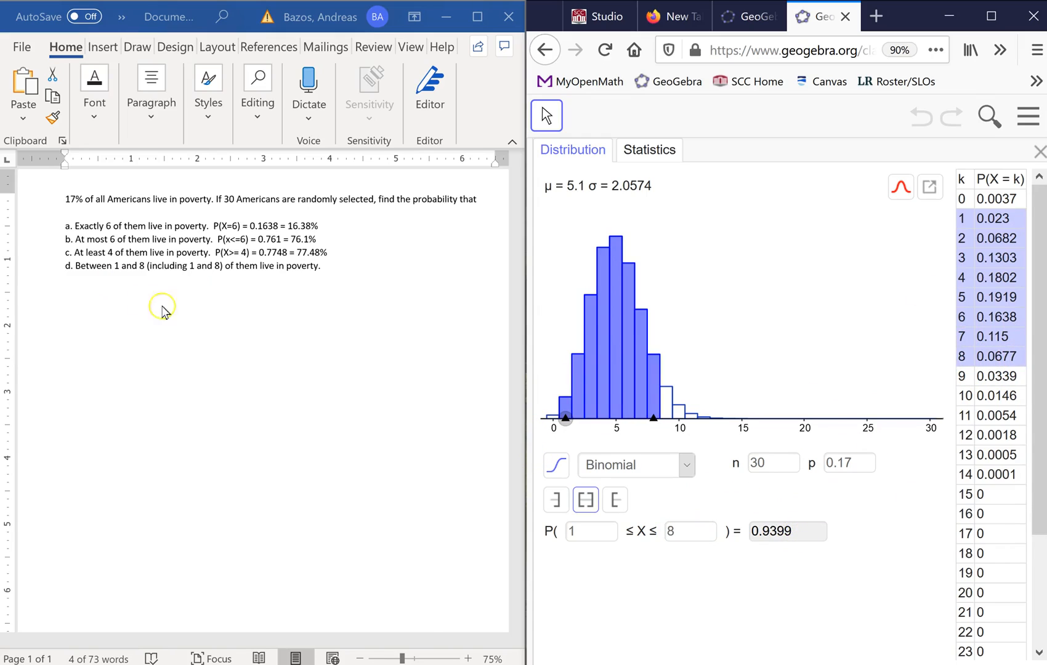
After part d, type the expression P(1<= X <= 8)
{"action": "left_click", "coordinate": [328, 253]}
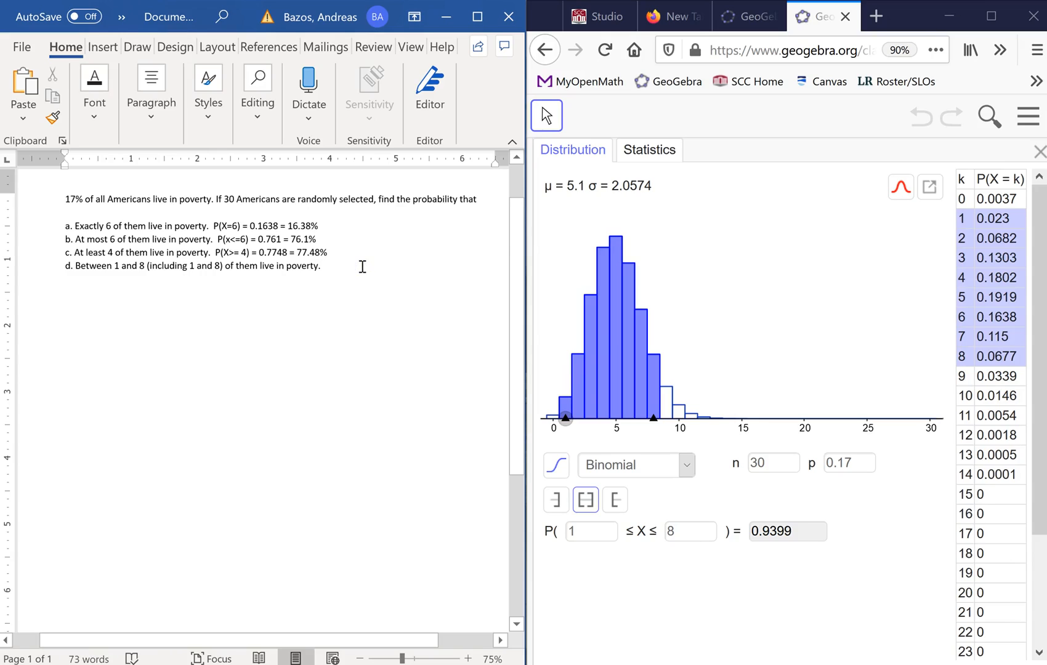
{"action": "type", "text": "P("}
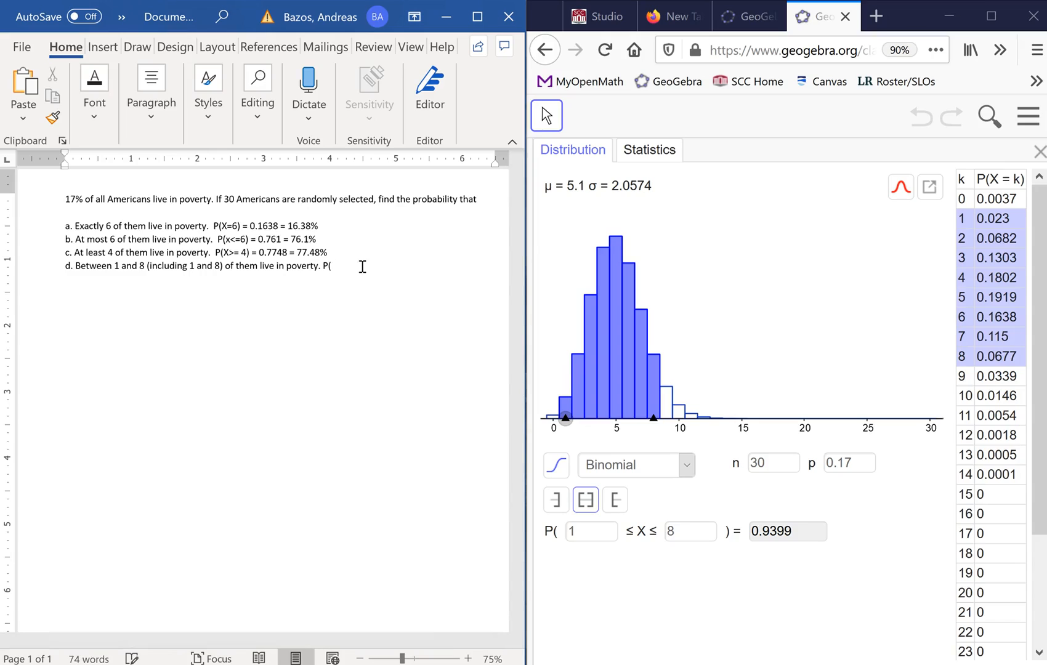
{"action": "type", "text": "1"}
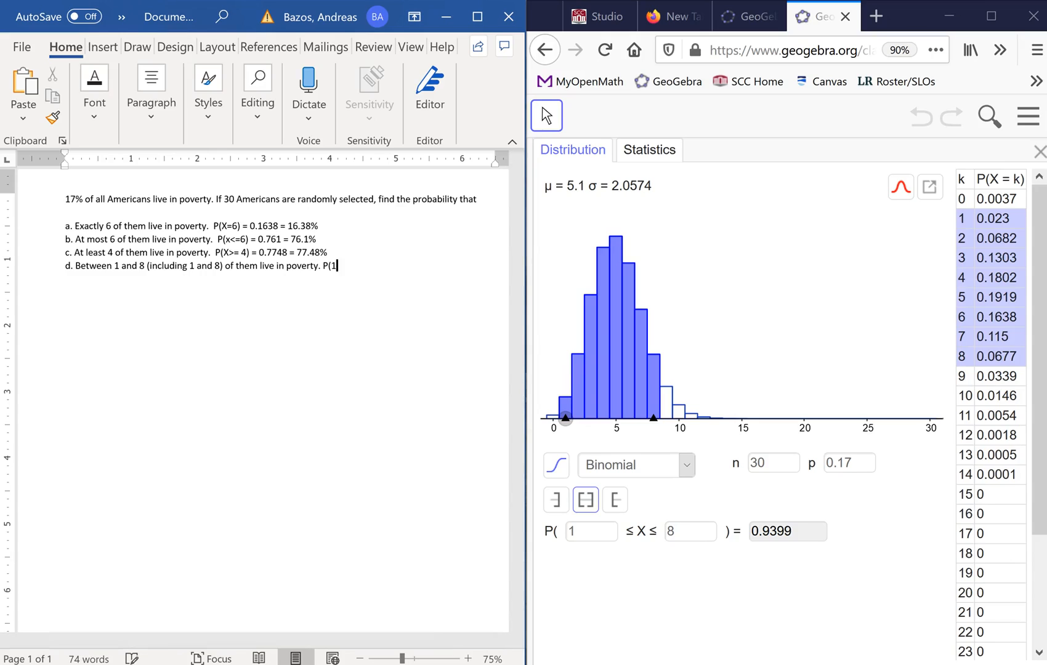
{"action": "type", "text": "<"}
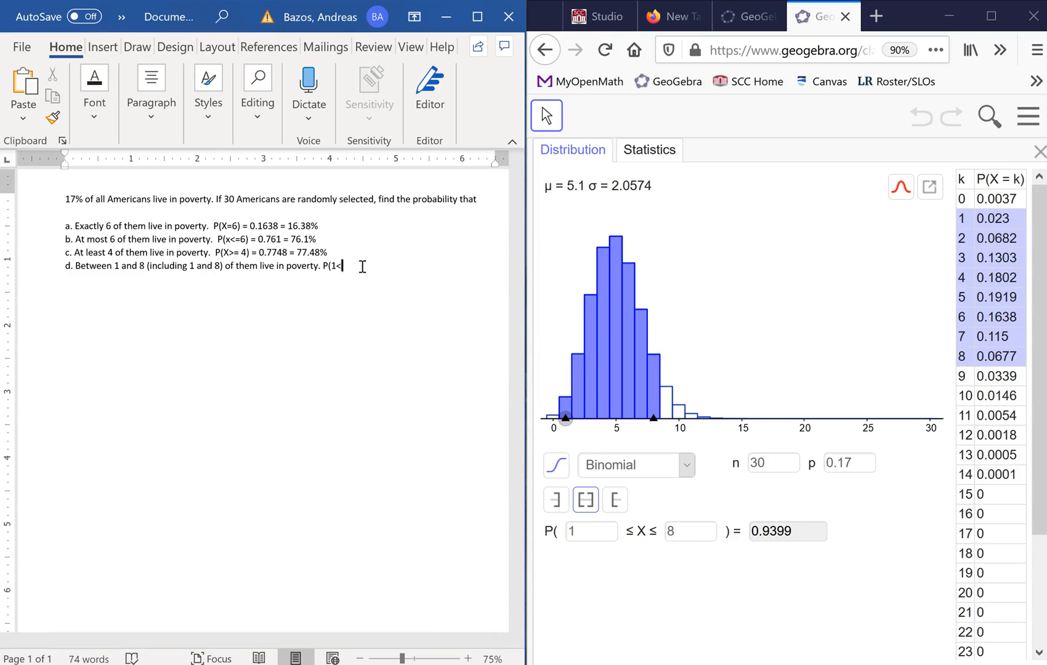
{"action": "type", "text": "="}
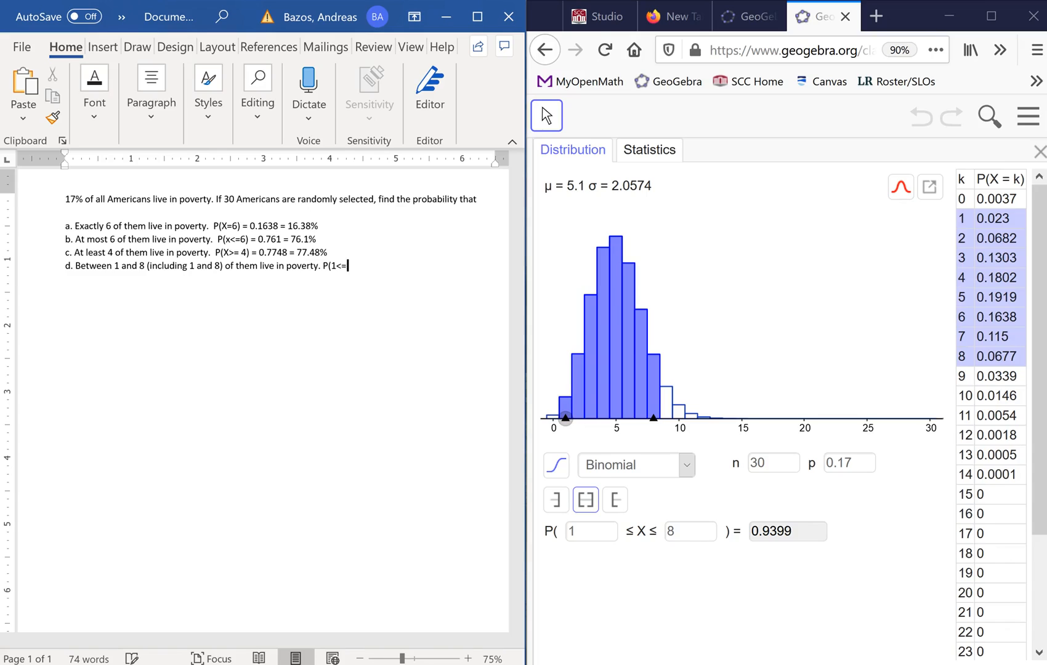
{"action": "type", "text": "X"}
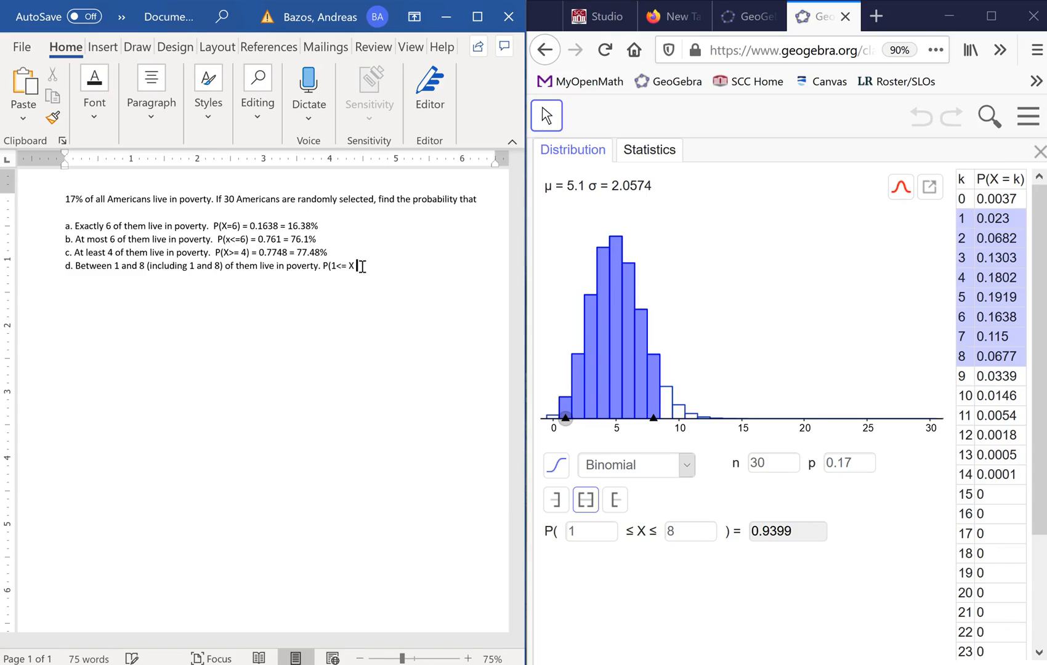
{"action": "type", "text": "<="}
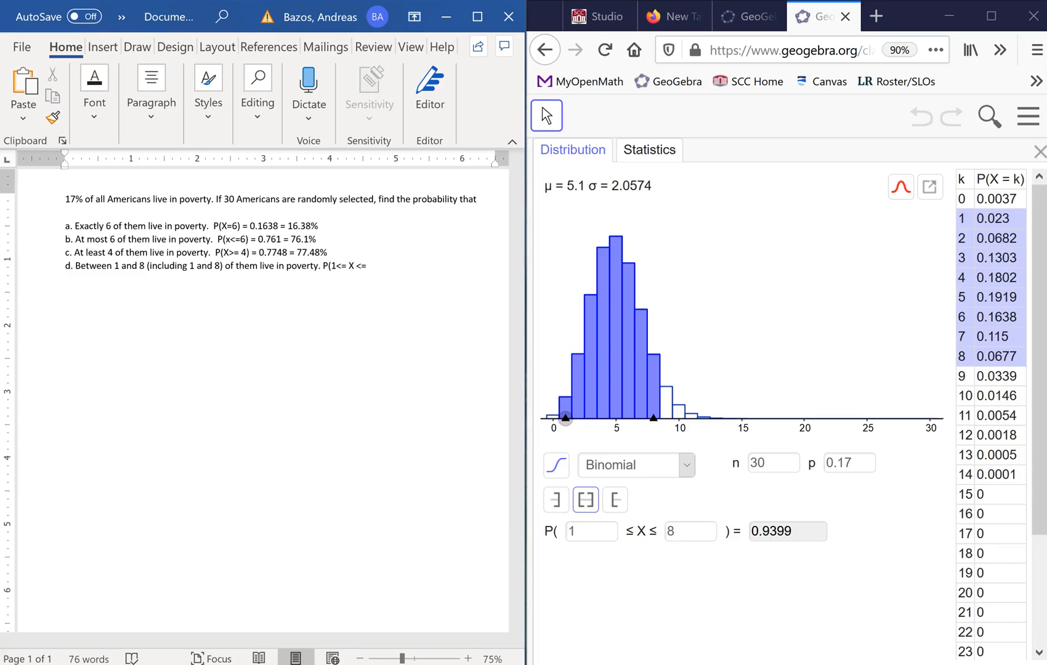
{"action": "type", "text": "8"}
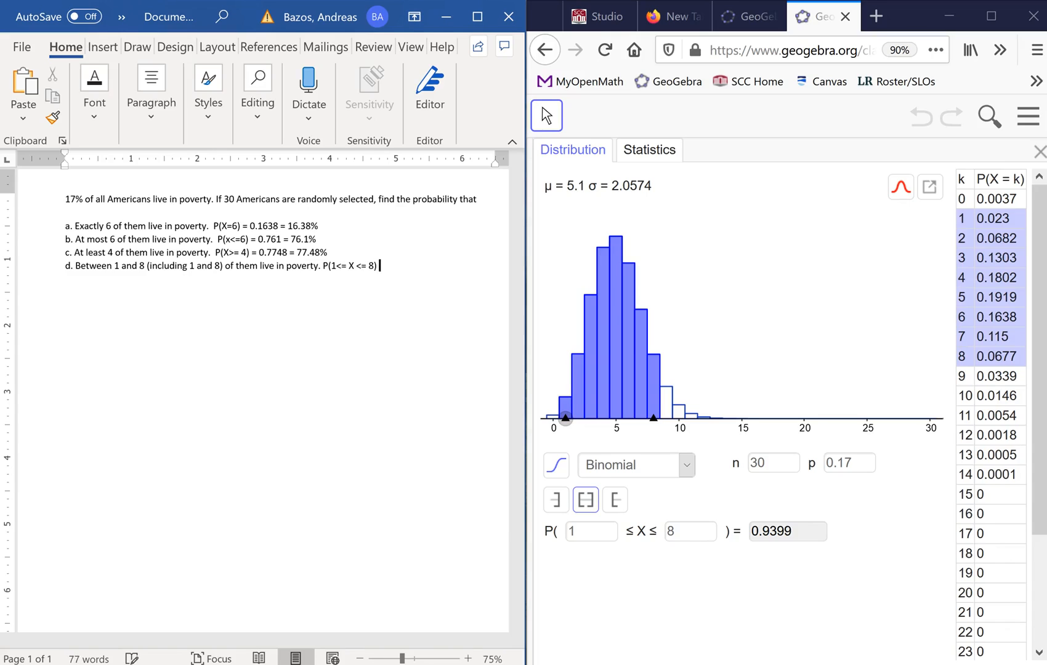
Append the value 0.9399 = and begin the percentage with 9
{"action": "type", "text": "0"}
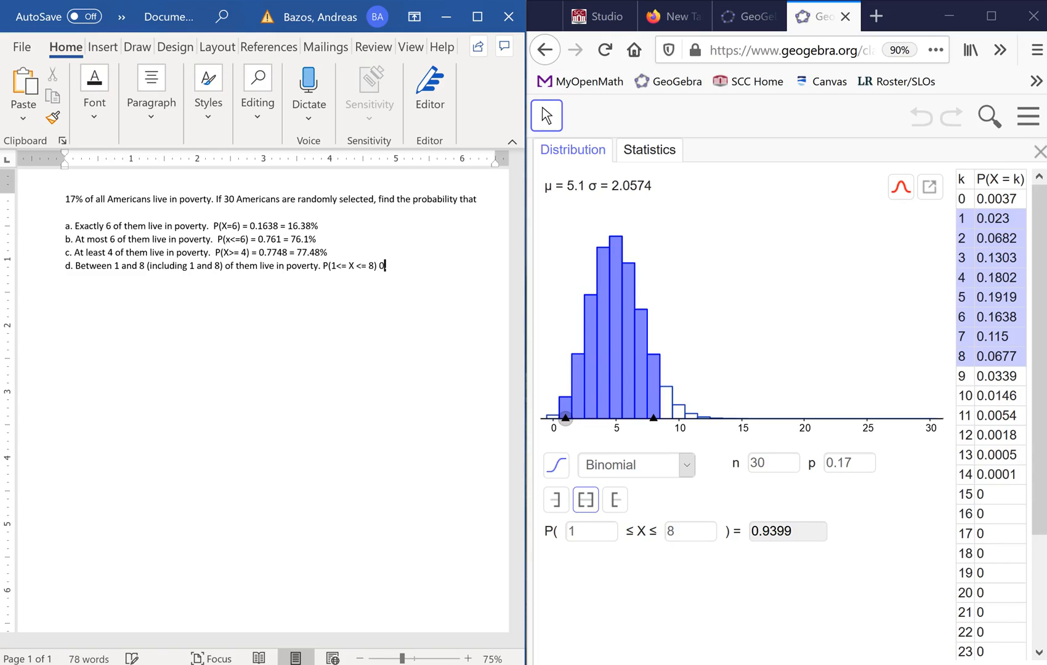
{"action": "type", "text": "9"}
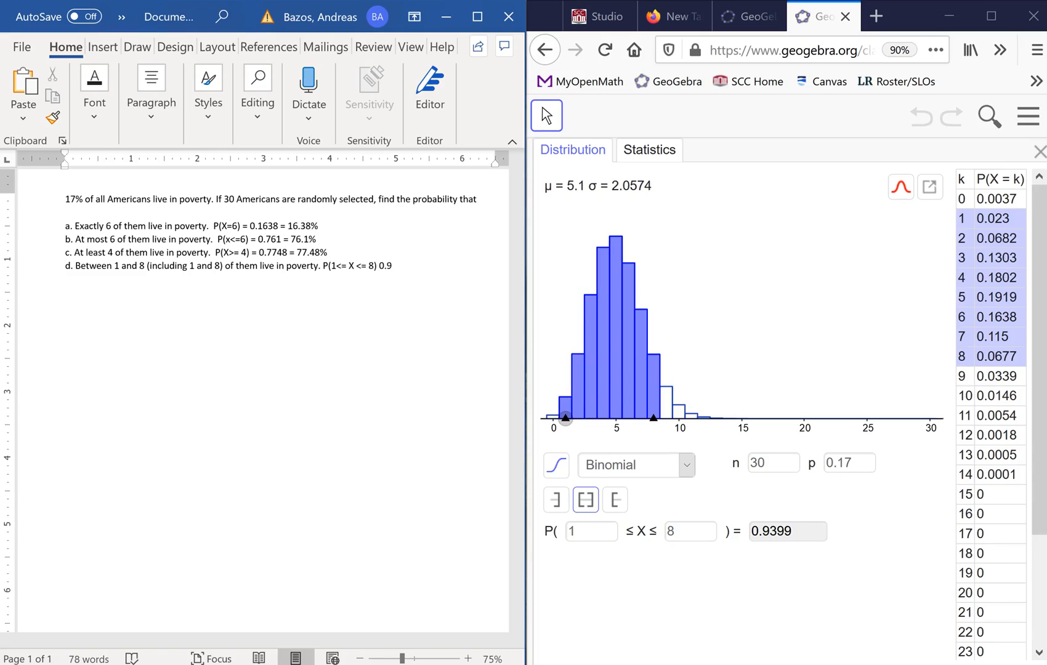
{"action": "type", "text": "399"}
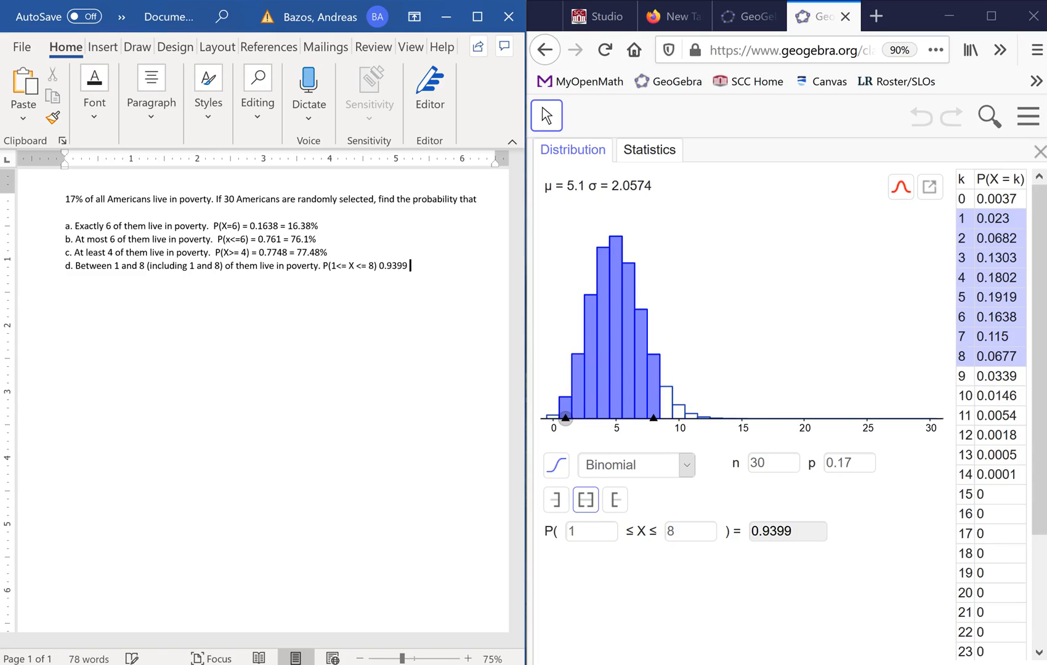
{"action": "type", "text": "="}
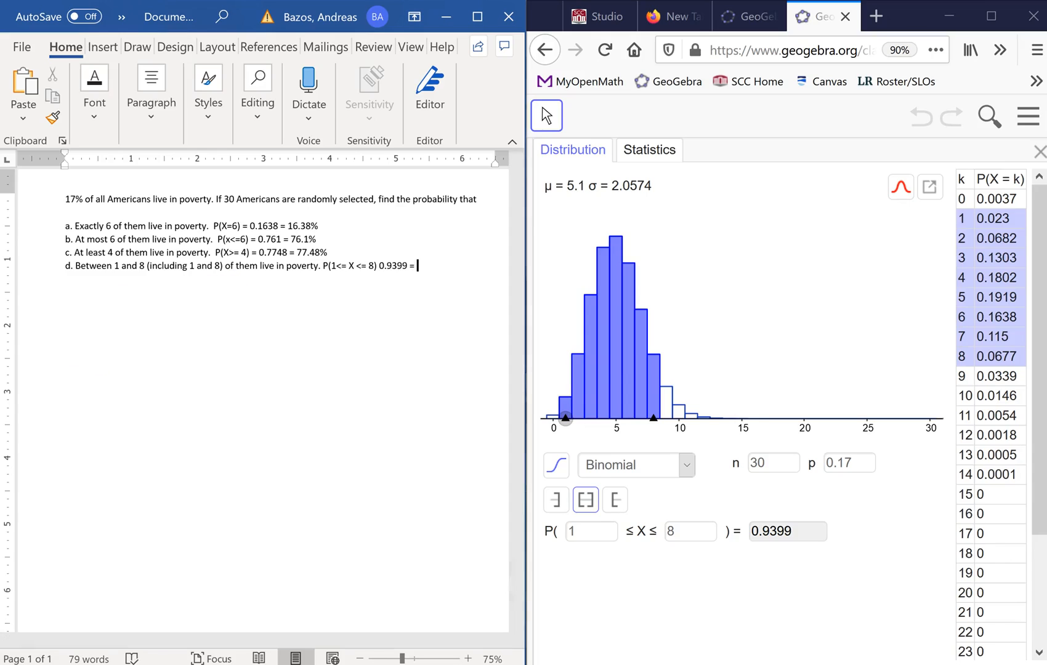
{"action": "type", "text": "9"}
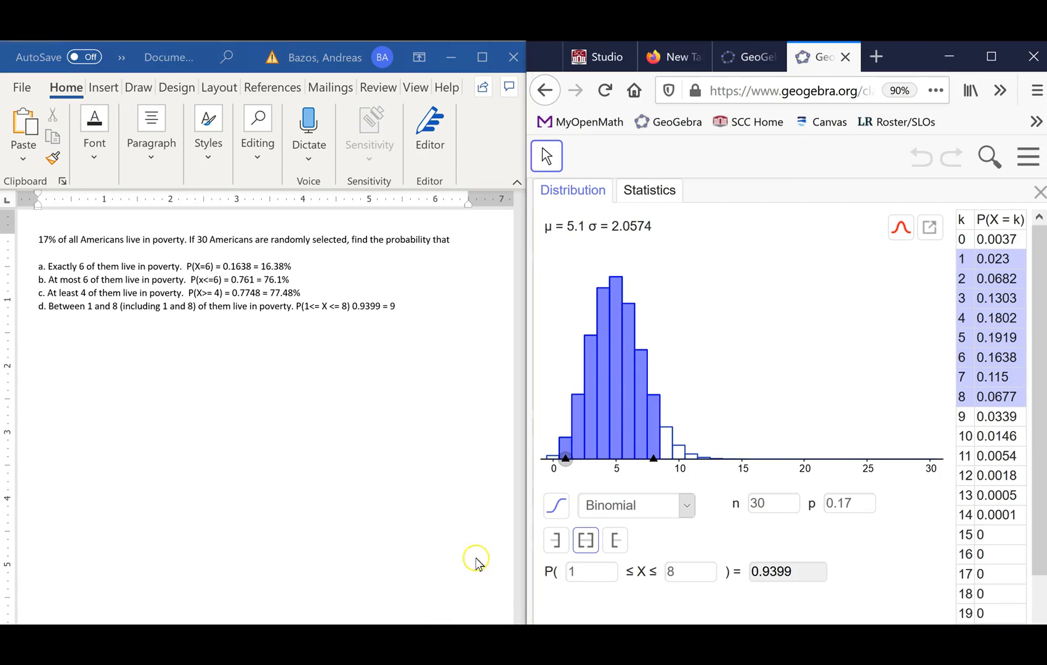
{"action": "mouse_move", "coordinate": [565, 421]}
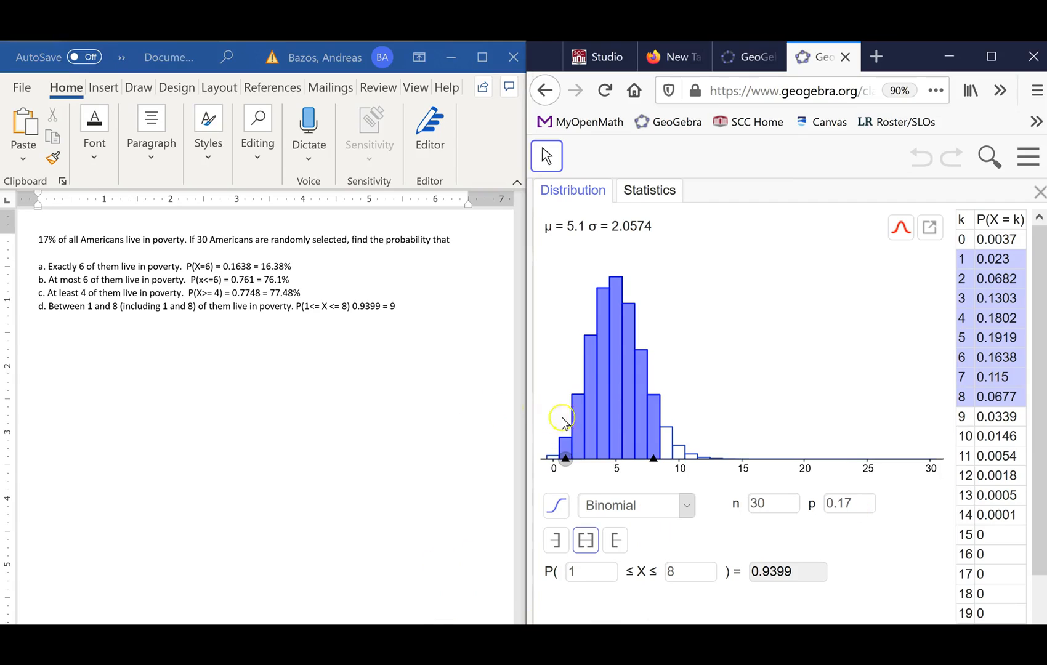
Finish part d so it reads 0.9399 = 93.99%
{"action": "left_click", "coordinate": [394, 305]}
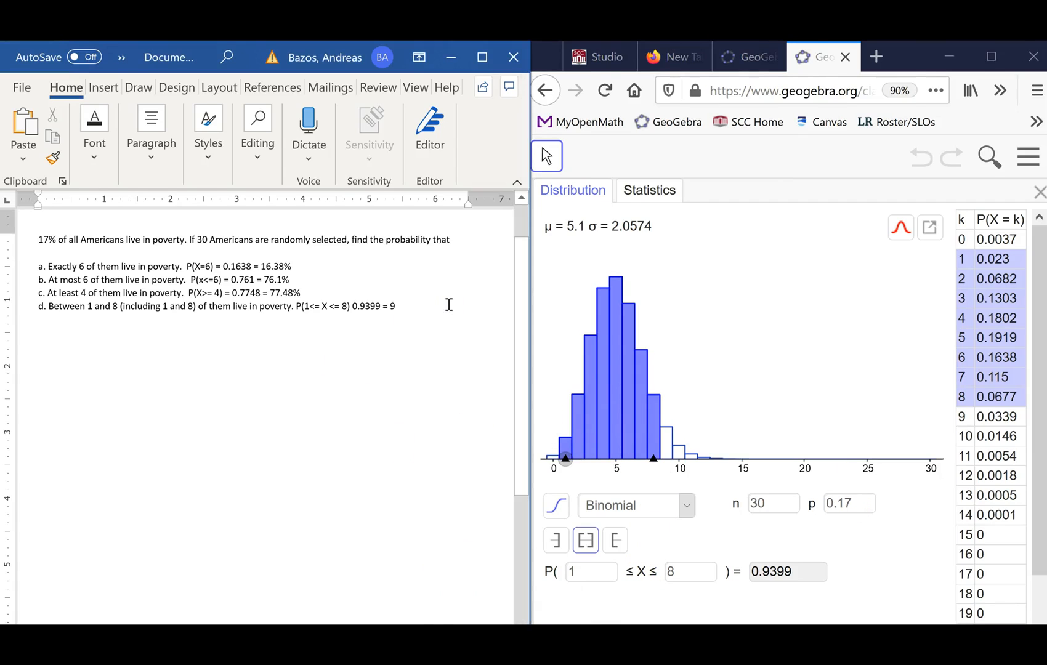
{"action": "type", "text": "3."}
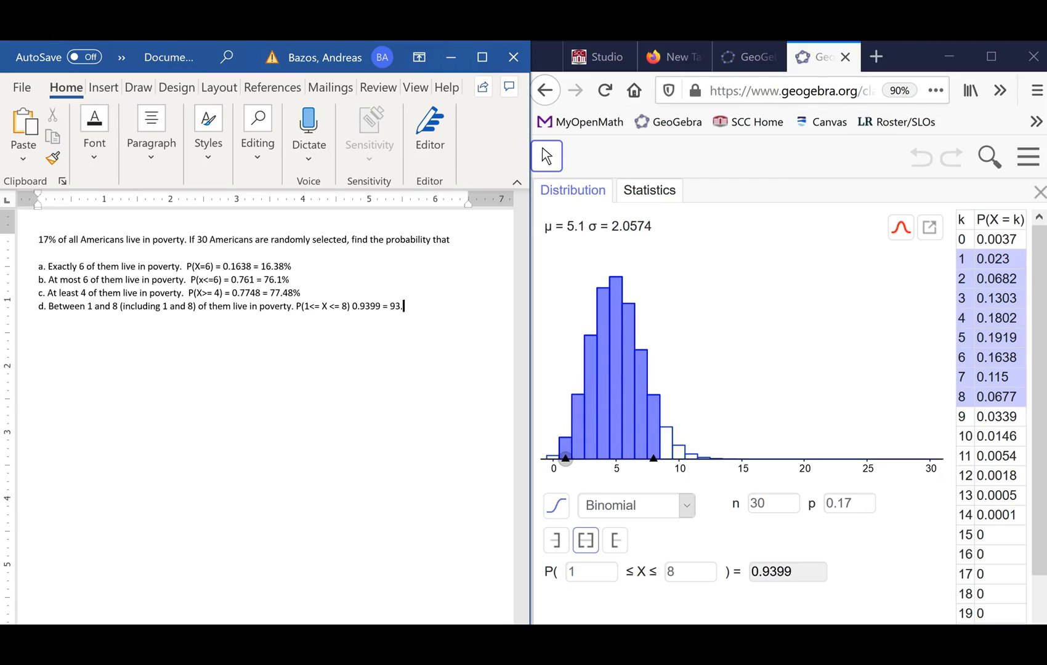
{"action": "type", "text": "99%"}
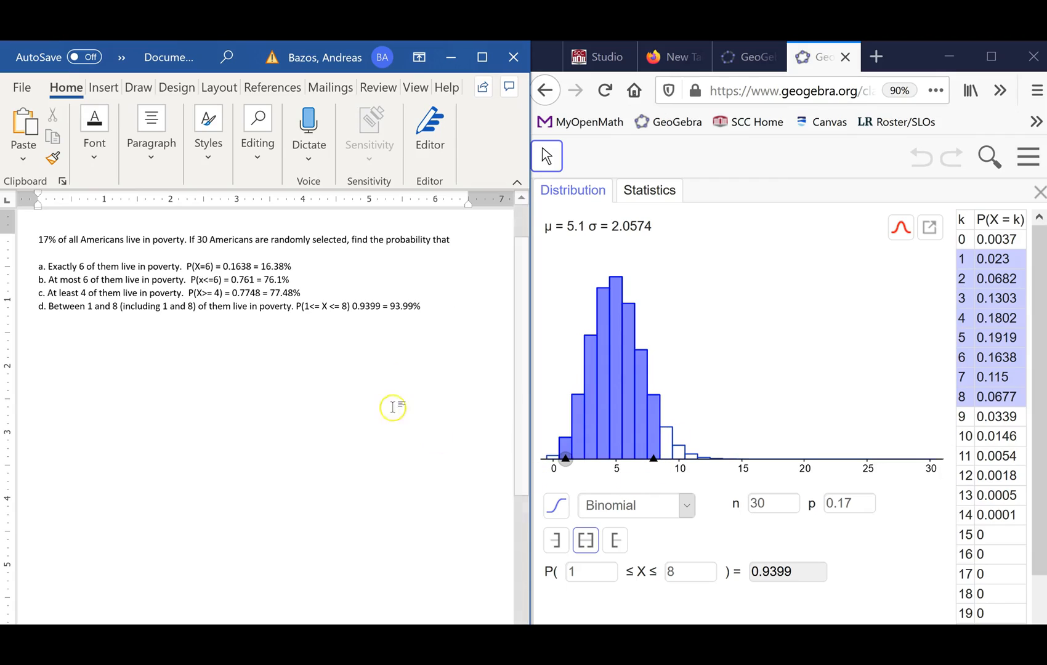
{"action": "left_click", "coordinate": [419, 306]}
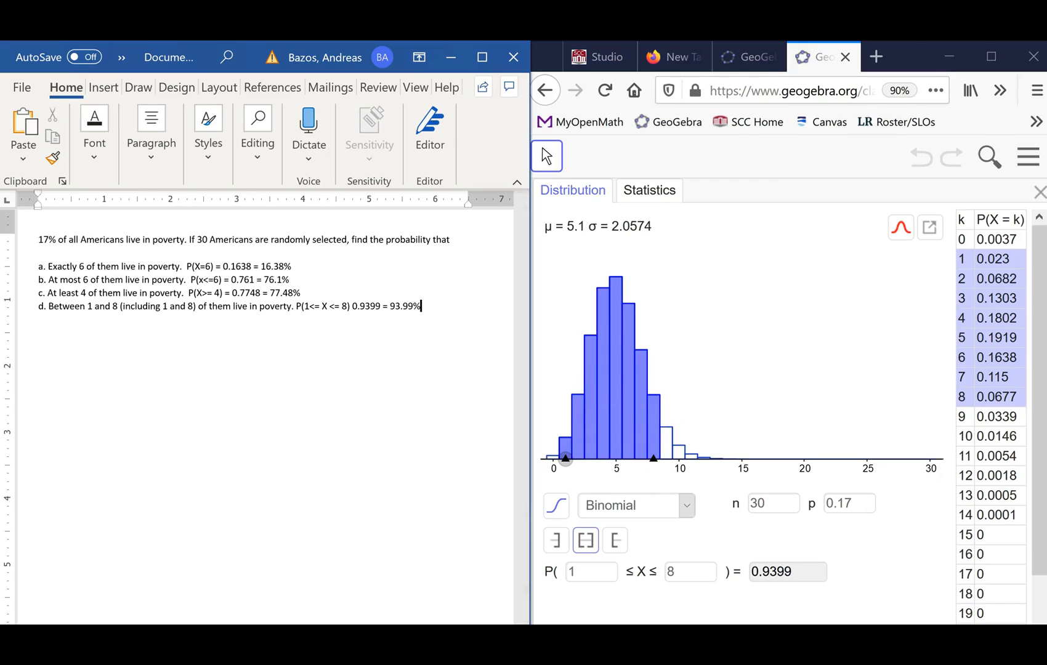